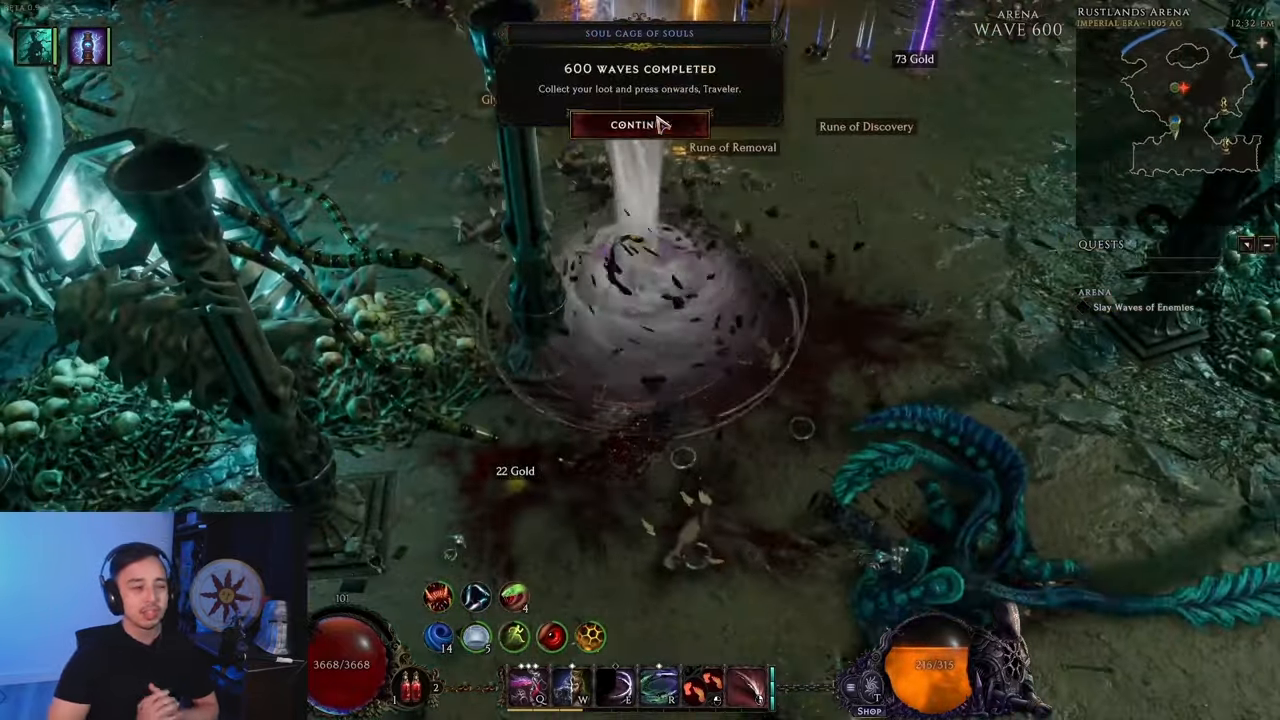
# - Dismiss the 600 Waves Completed notice and continue into harder arena waves
pyautogui.click(640, 124)
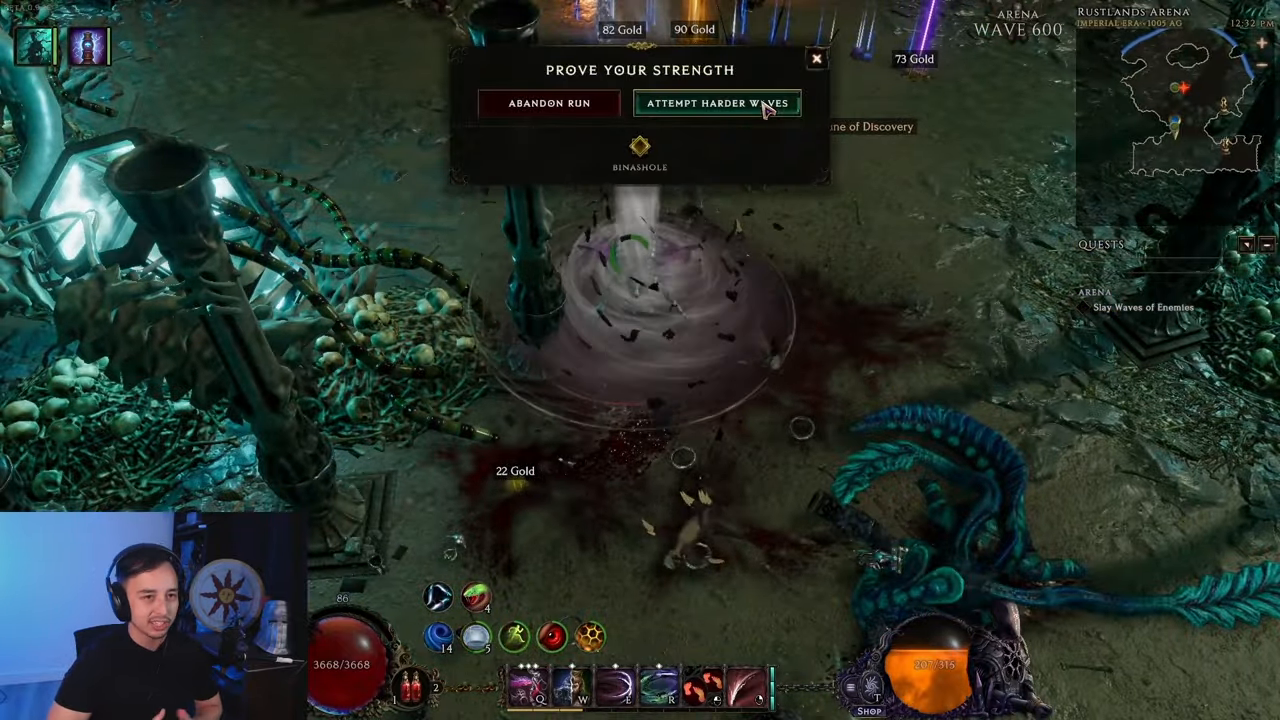
pyautogui.click(718, 104)
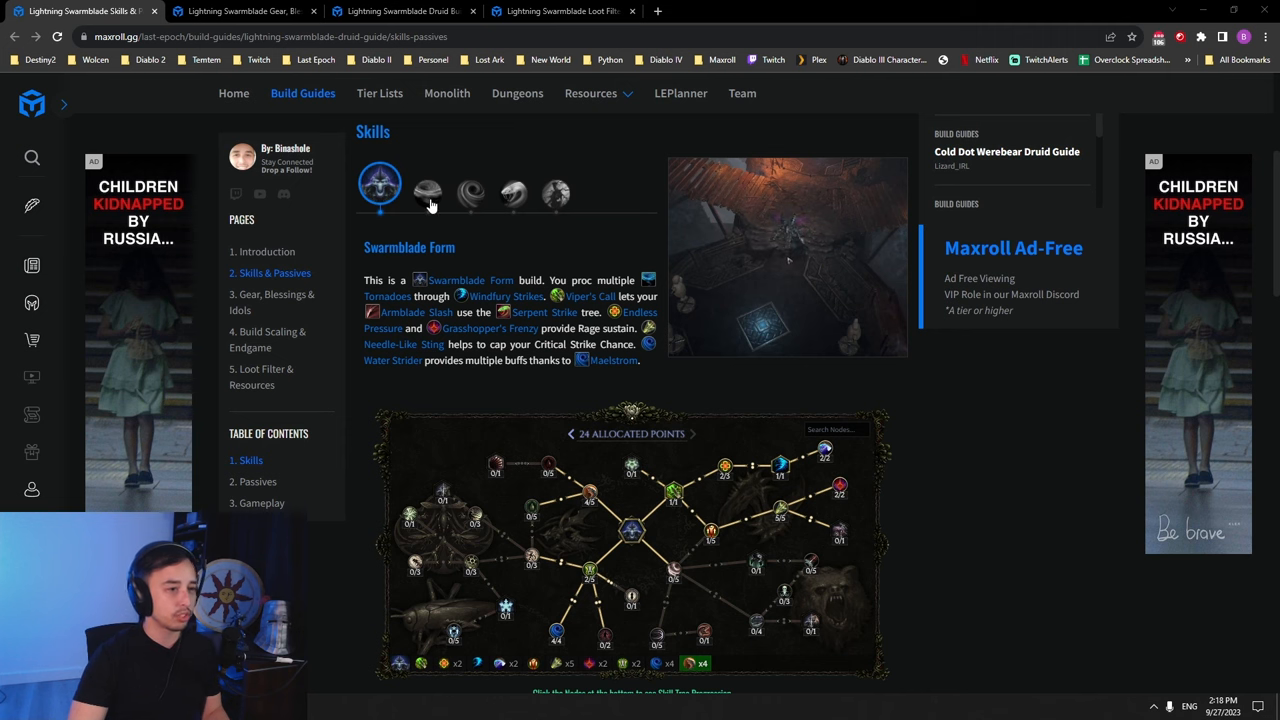
pyautogui.click(464, 190)
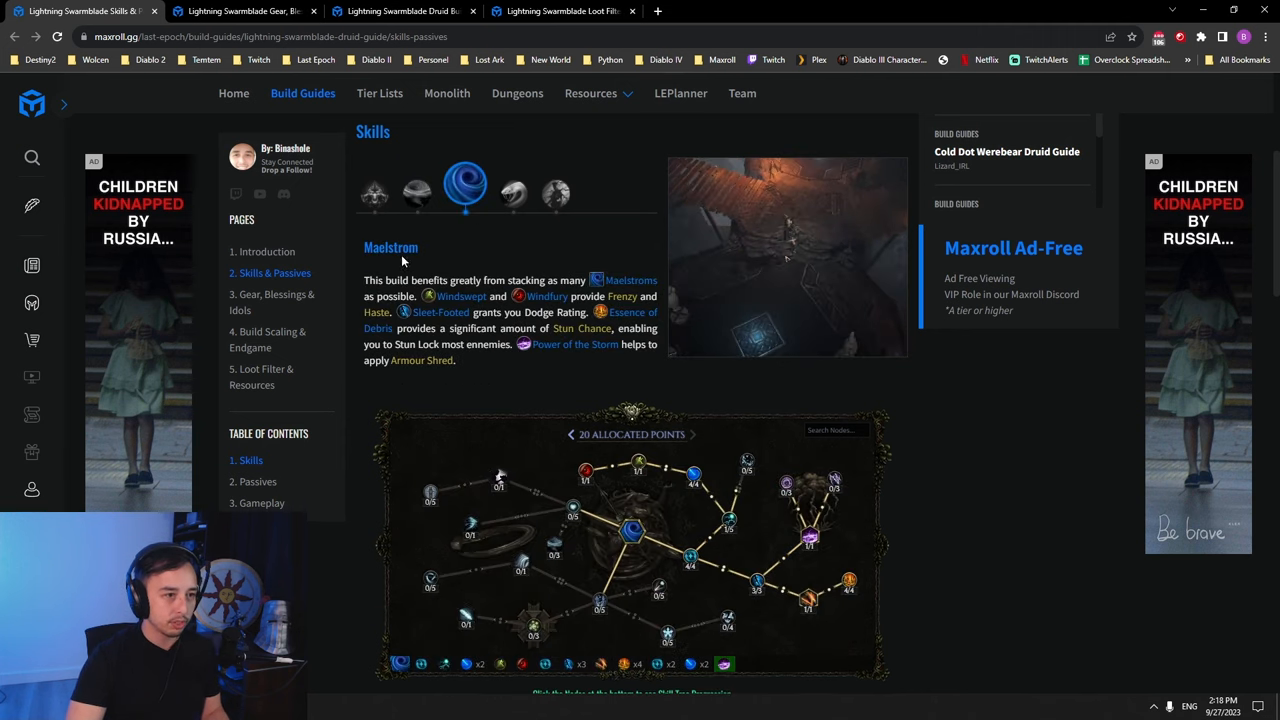
pyautogui.click(556, 188)
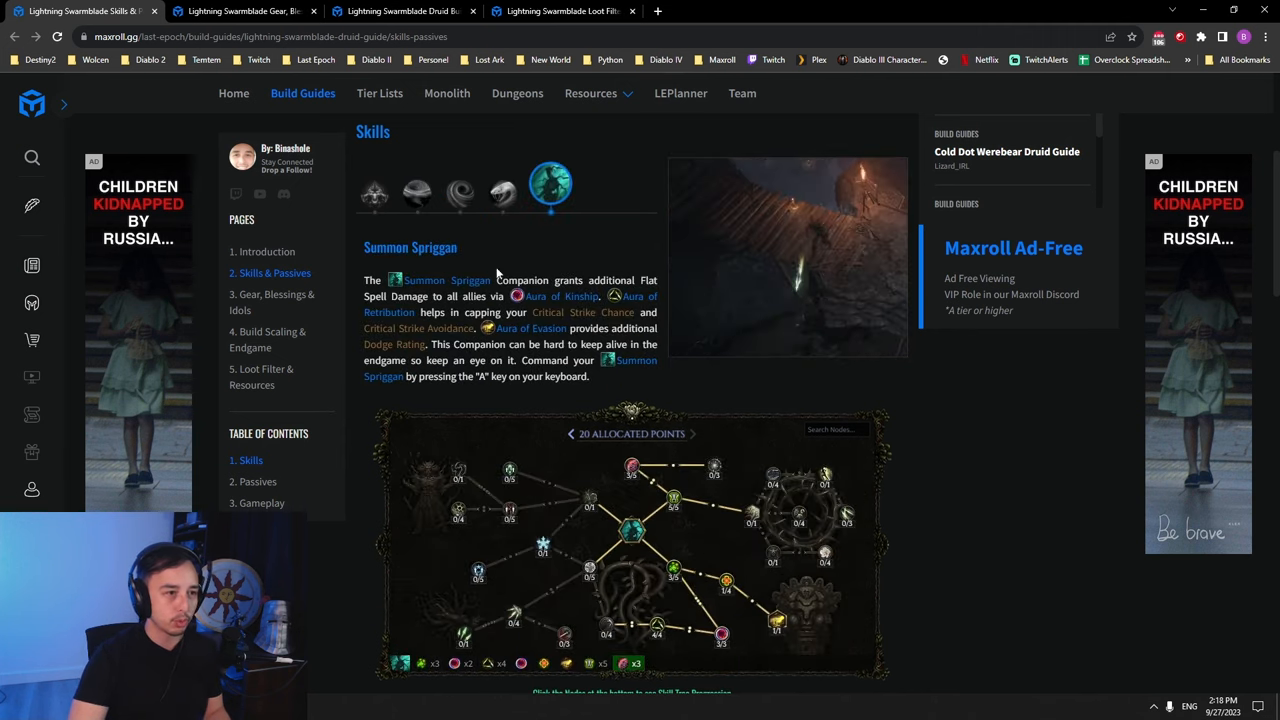
pyautogui.click(380, 186)
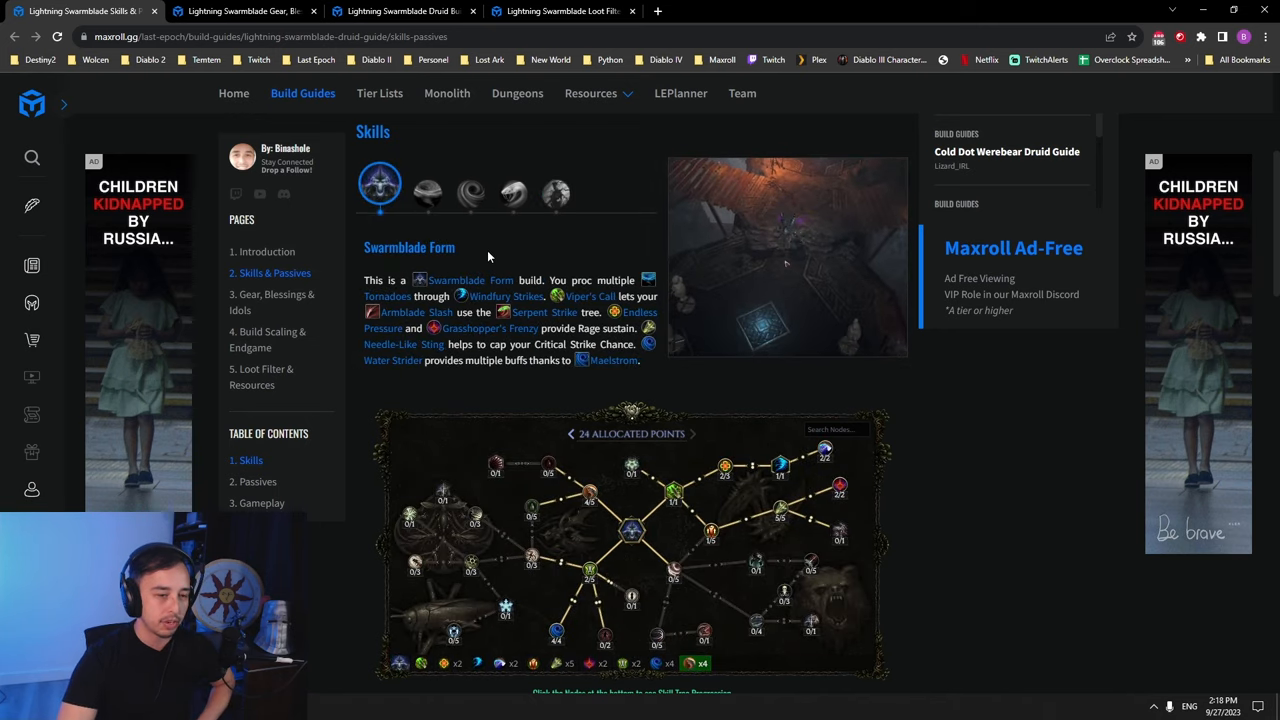
pyautogui.moveTo(740, 452)
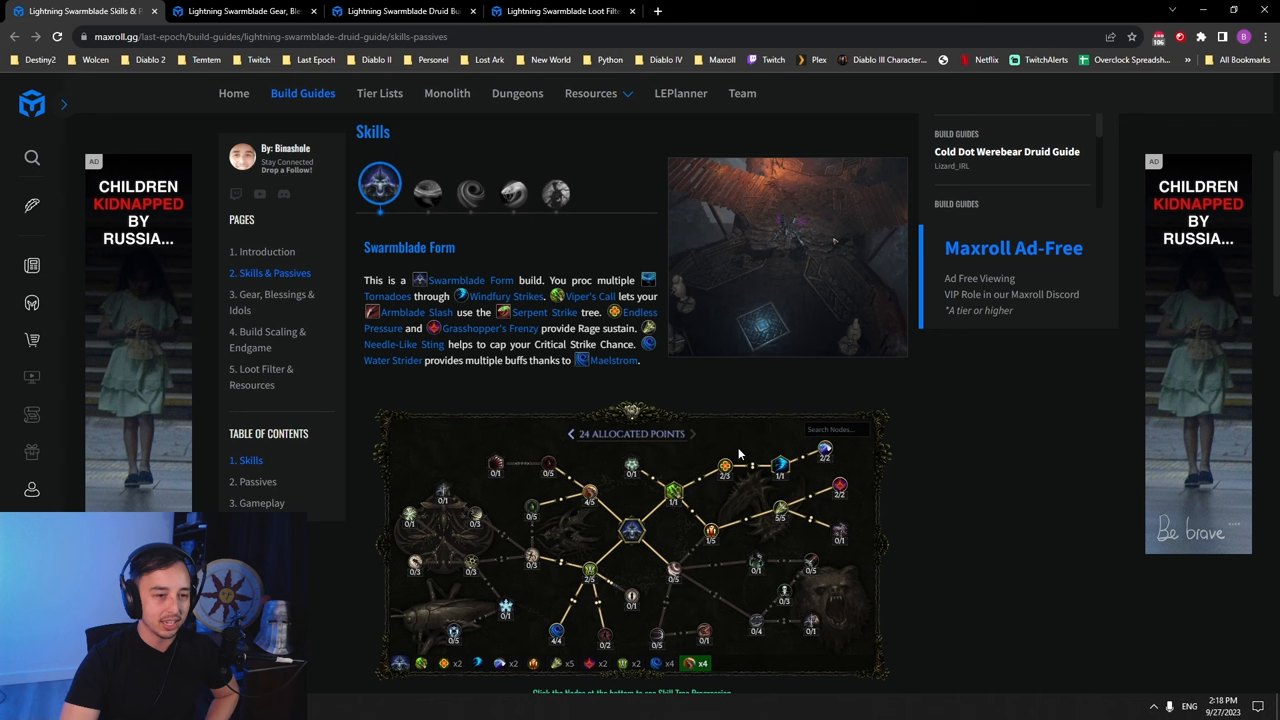
pyautogui.moveTo(776, 462)
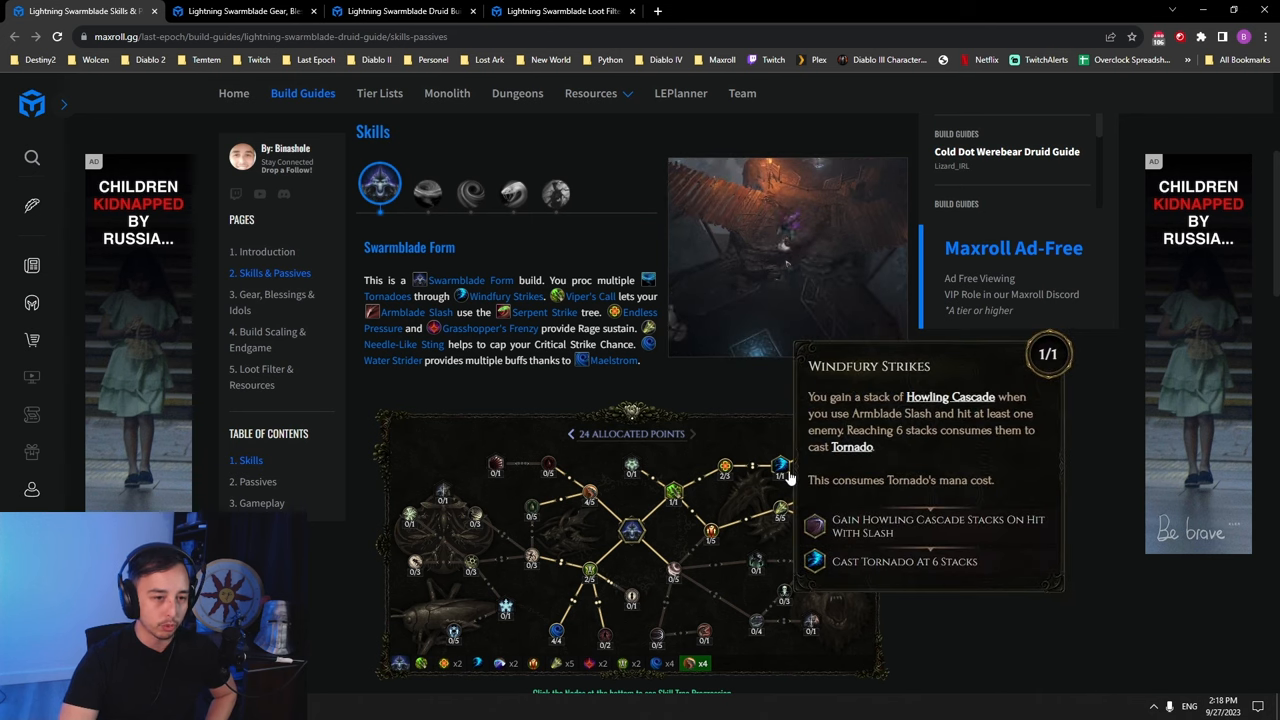
pyautogui.moveTo(820, 464)
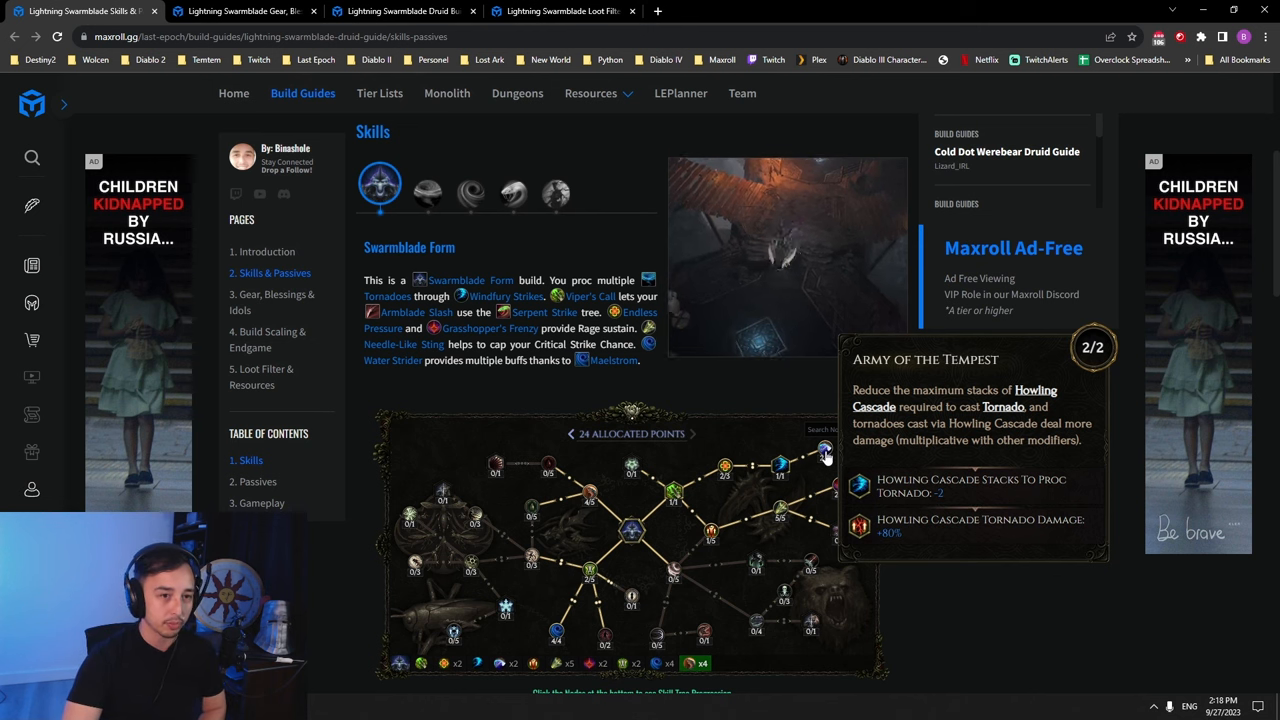
pyautogui.click(426, 190)
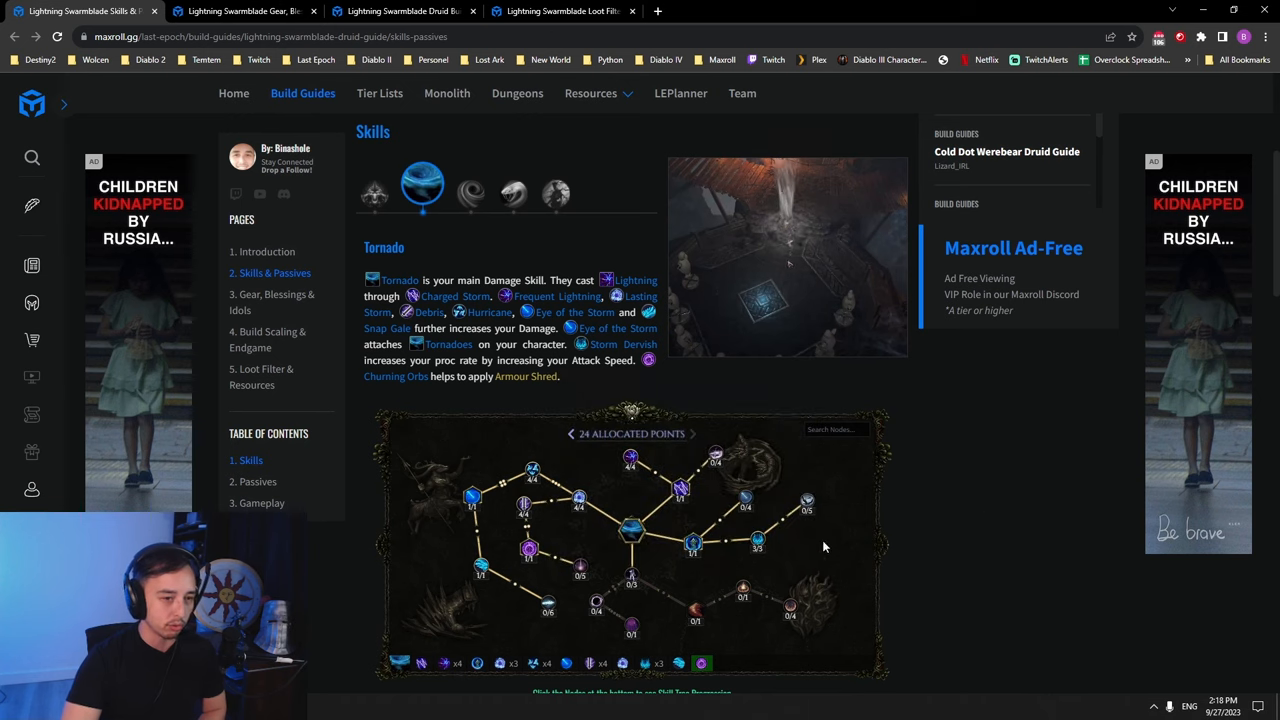
pyautogui.click(378, 188)
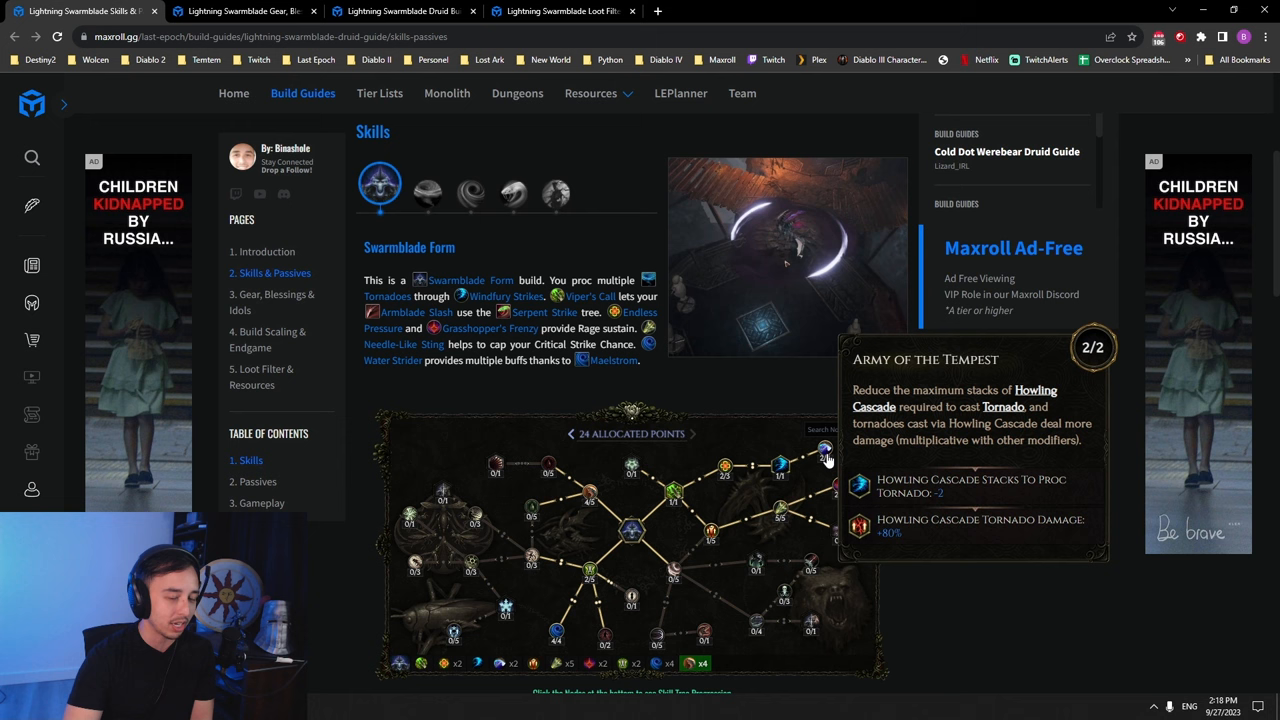
pyautogui.click(426, 192)
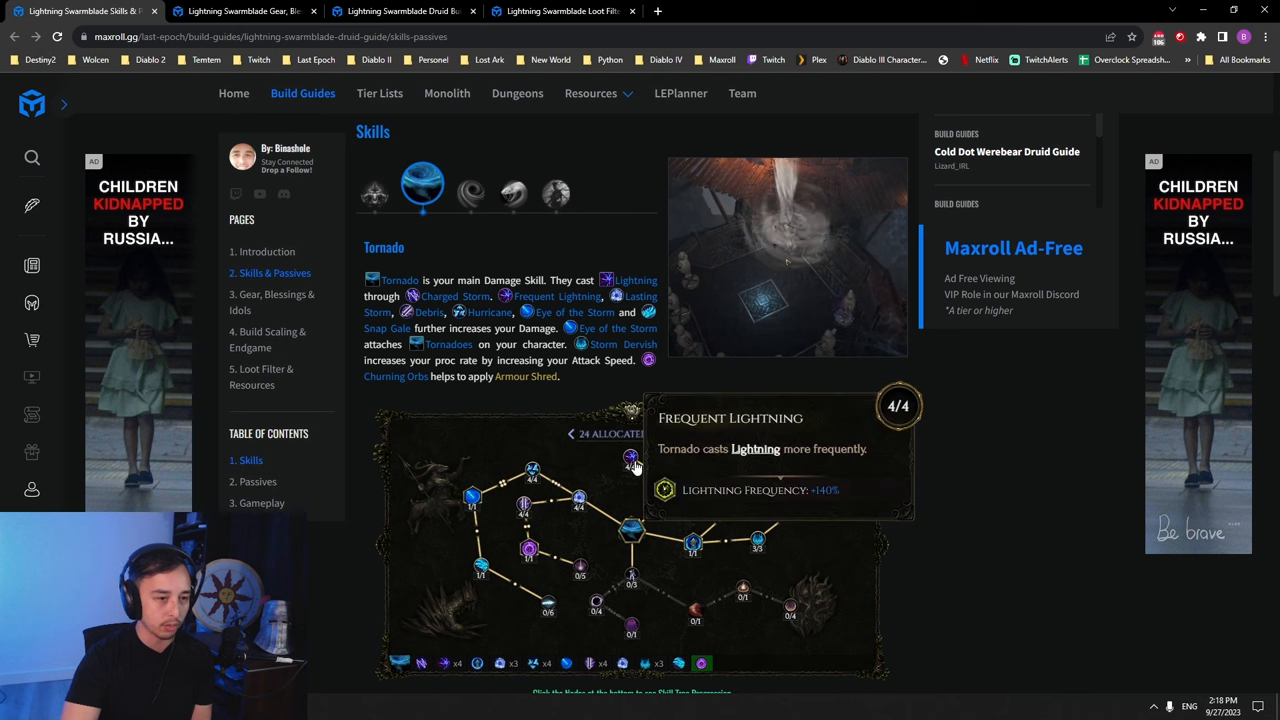
pyautogui.moveTo(588, 518)
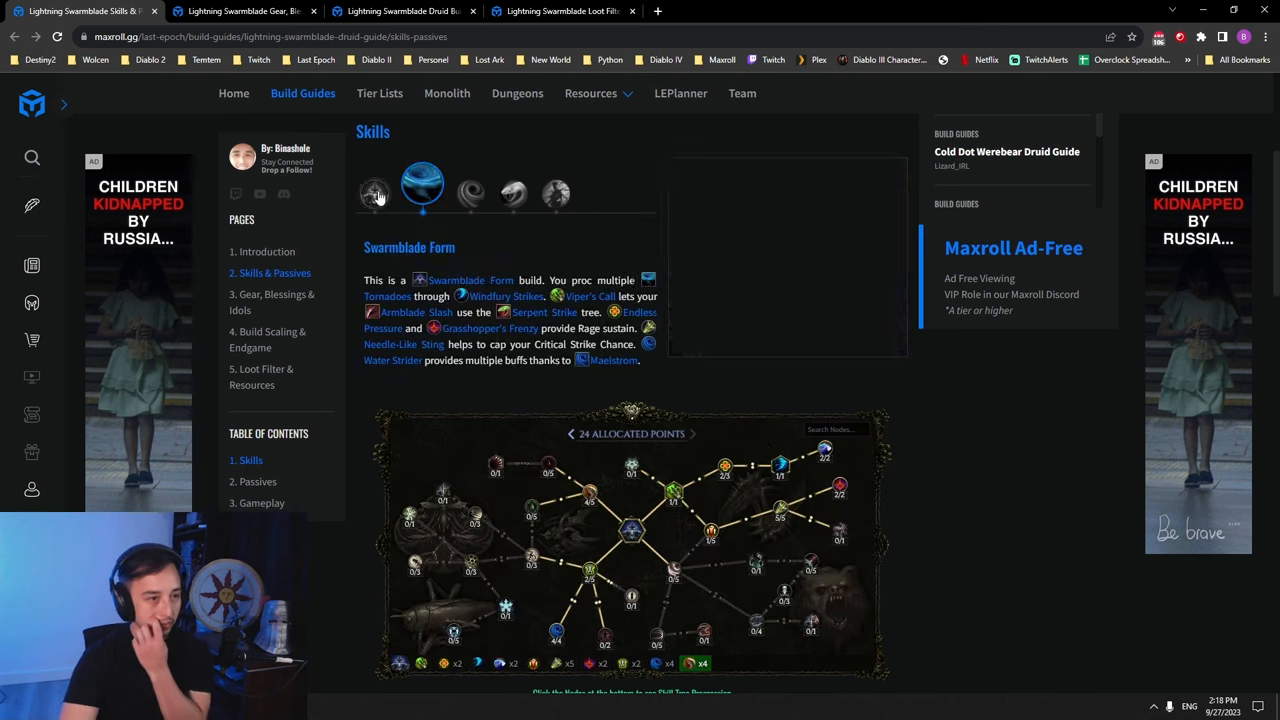
pyautogui.moveTo(816, 464)
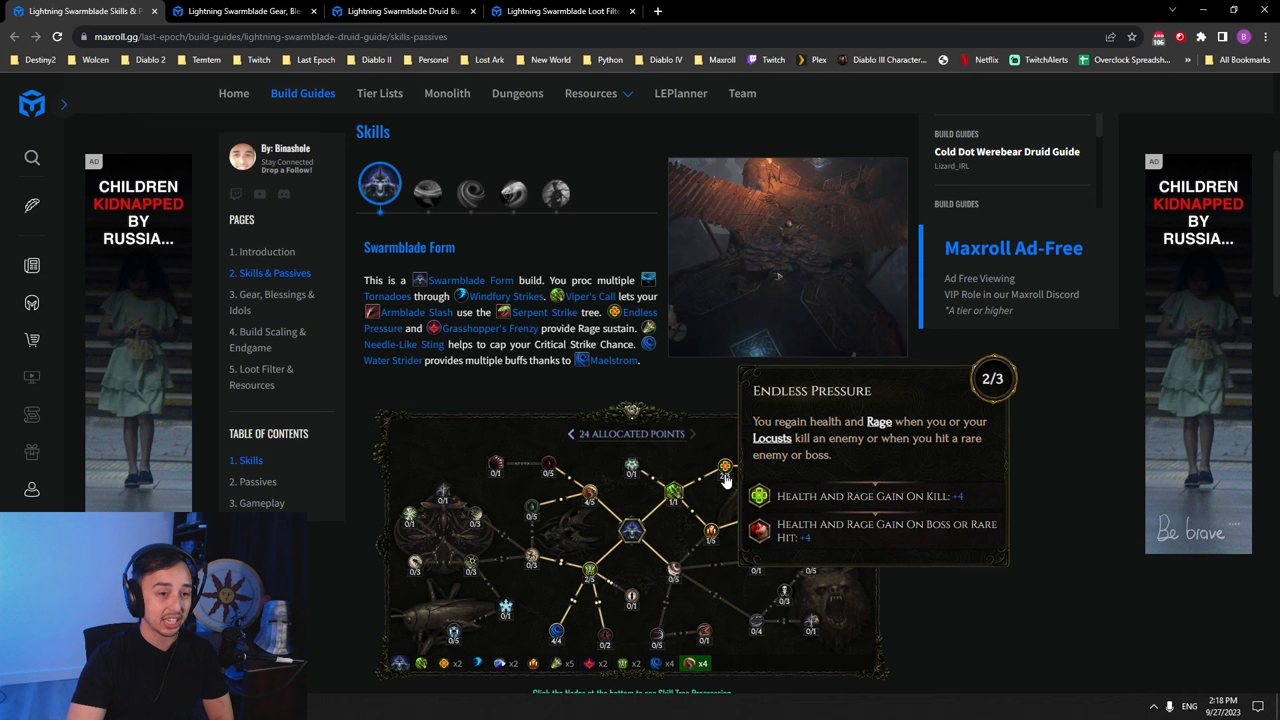
pyautogui.moveTo(782, 516)
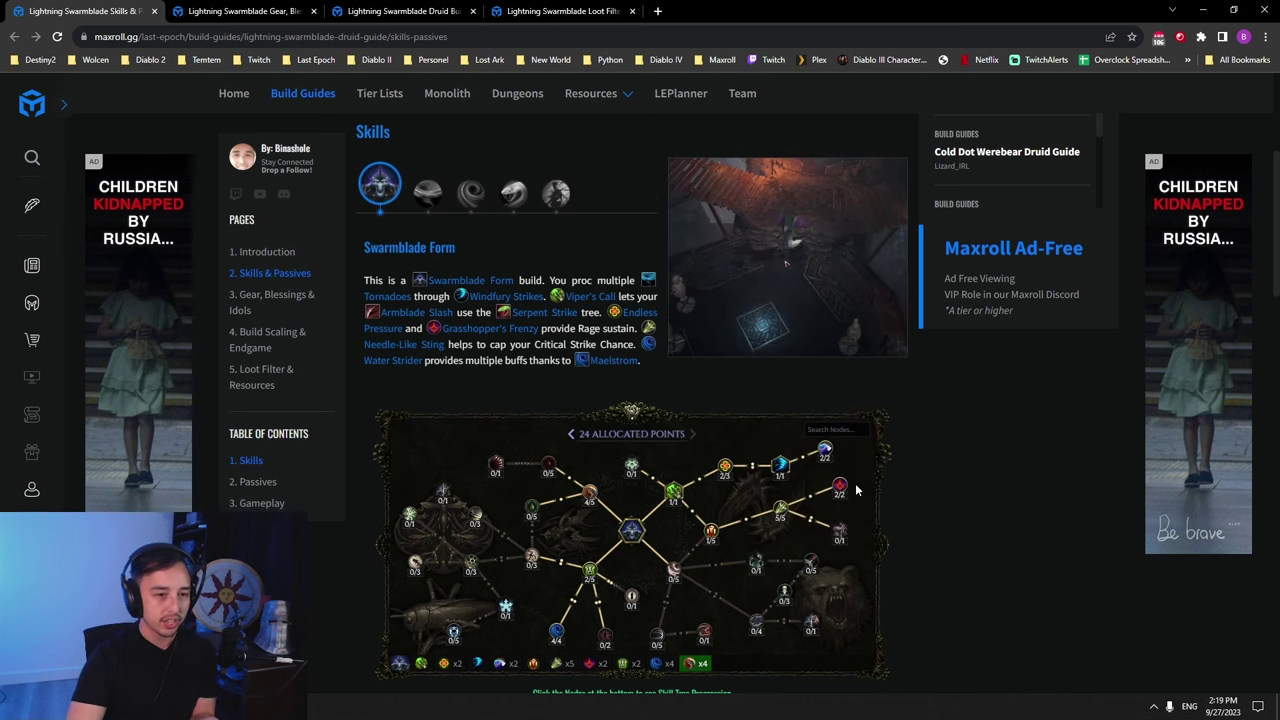
pyautogui.moveTo(836, 486)
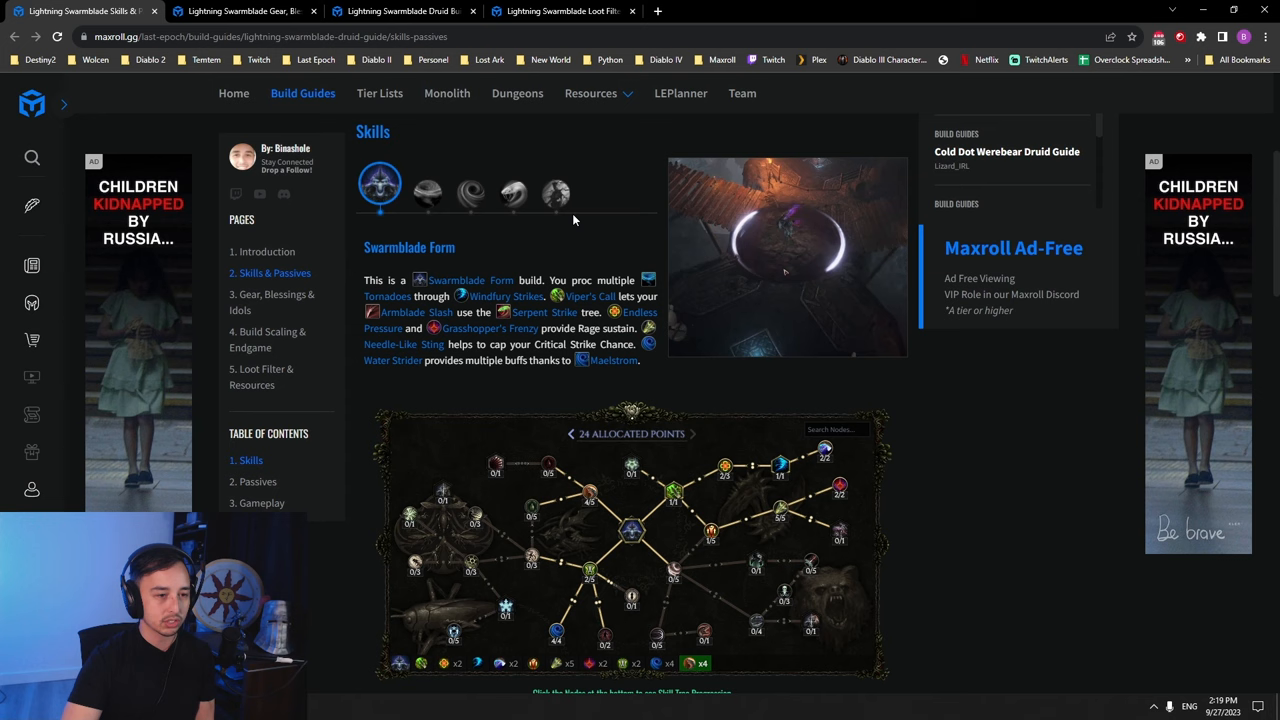
pyautogui.click(550, 190)
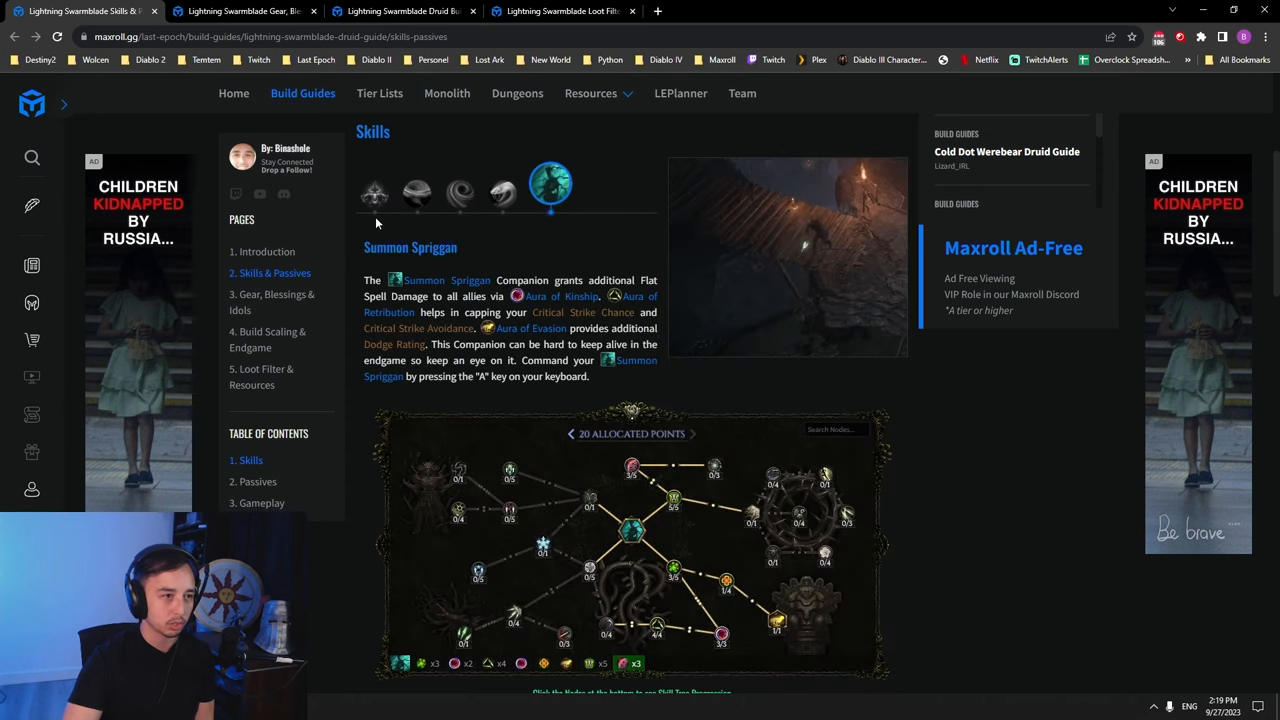
pyautogui.click(378, 186)
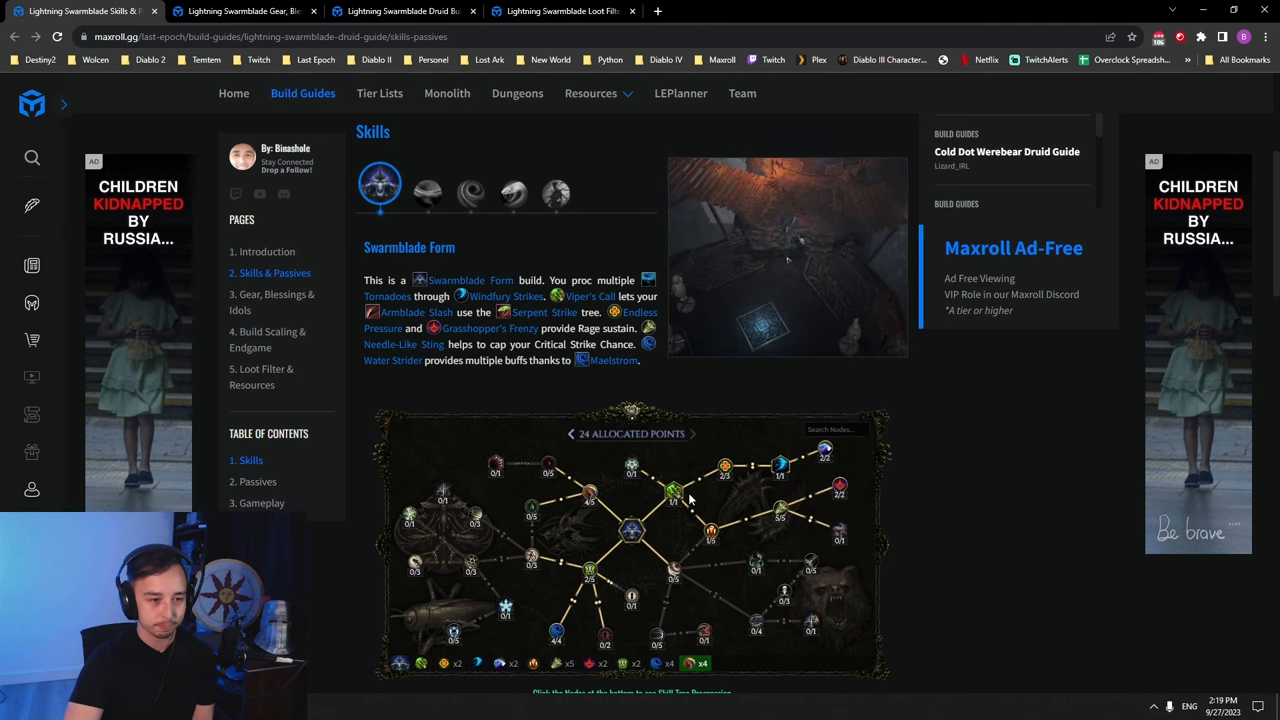
pyautogui.click(508, 190)
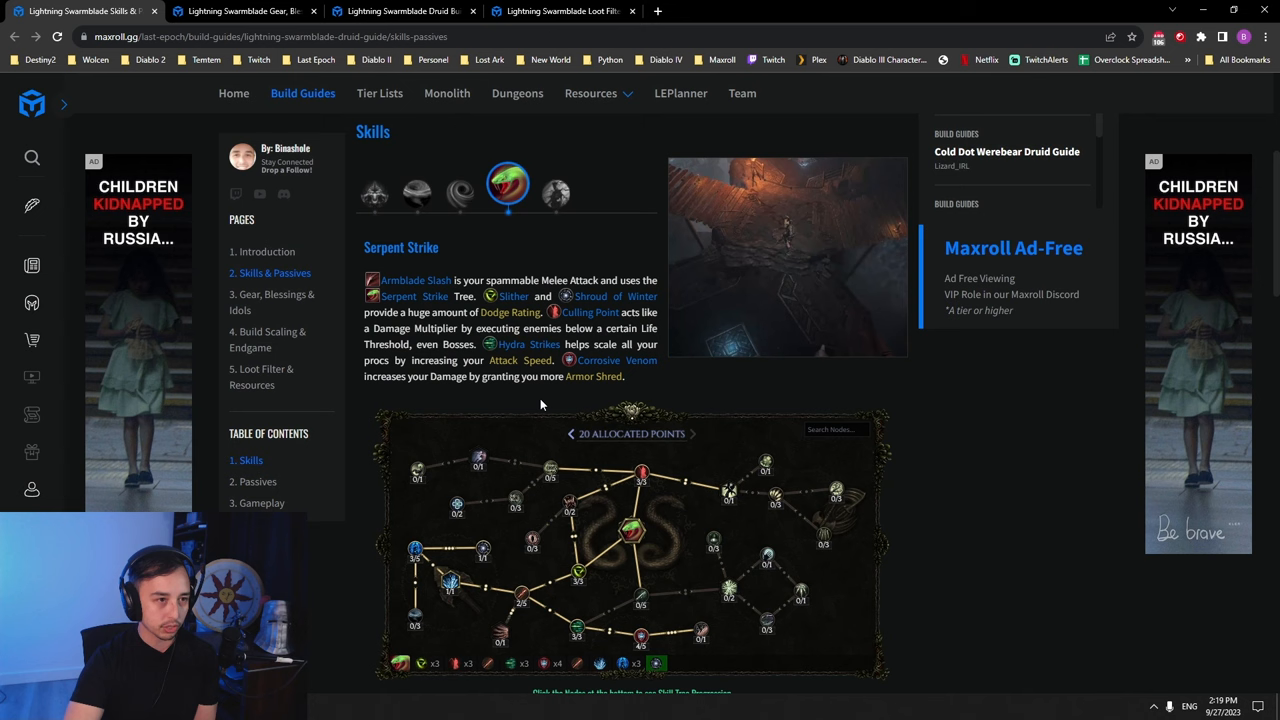
pyautogui.moveTo(624, 544)
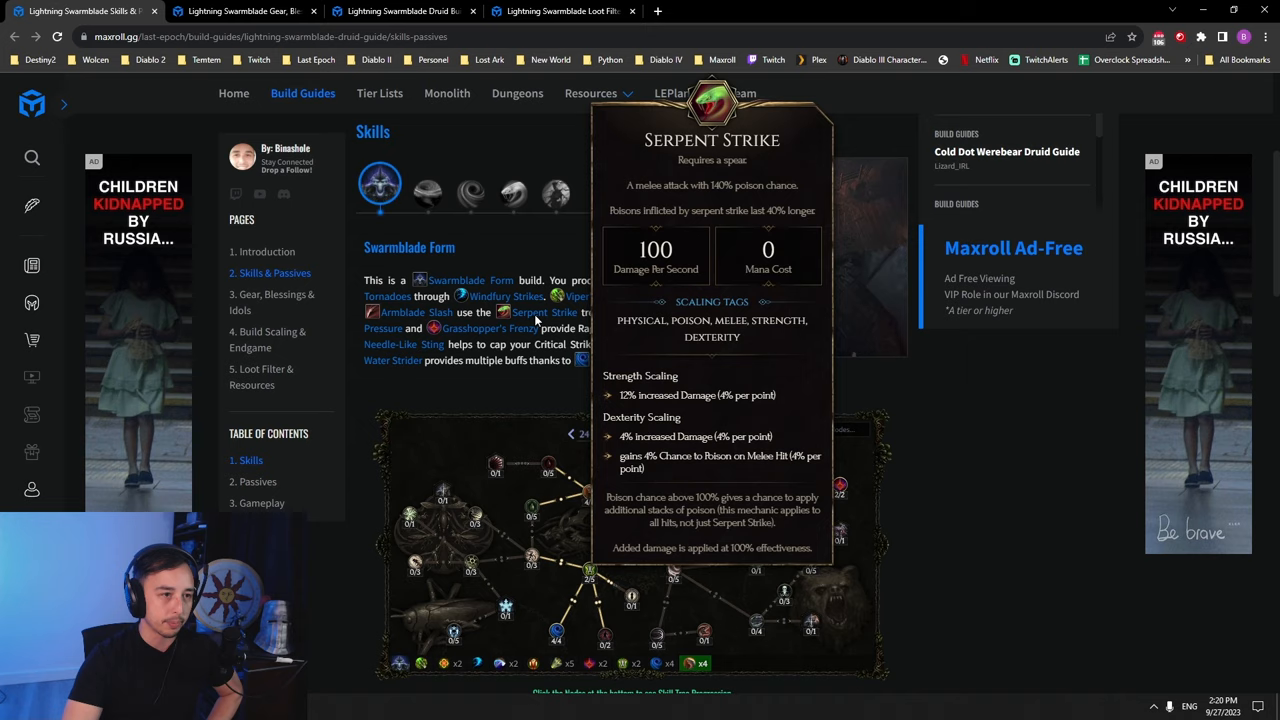
pyautogui.click(468, 188)
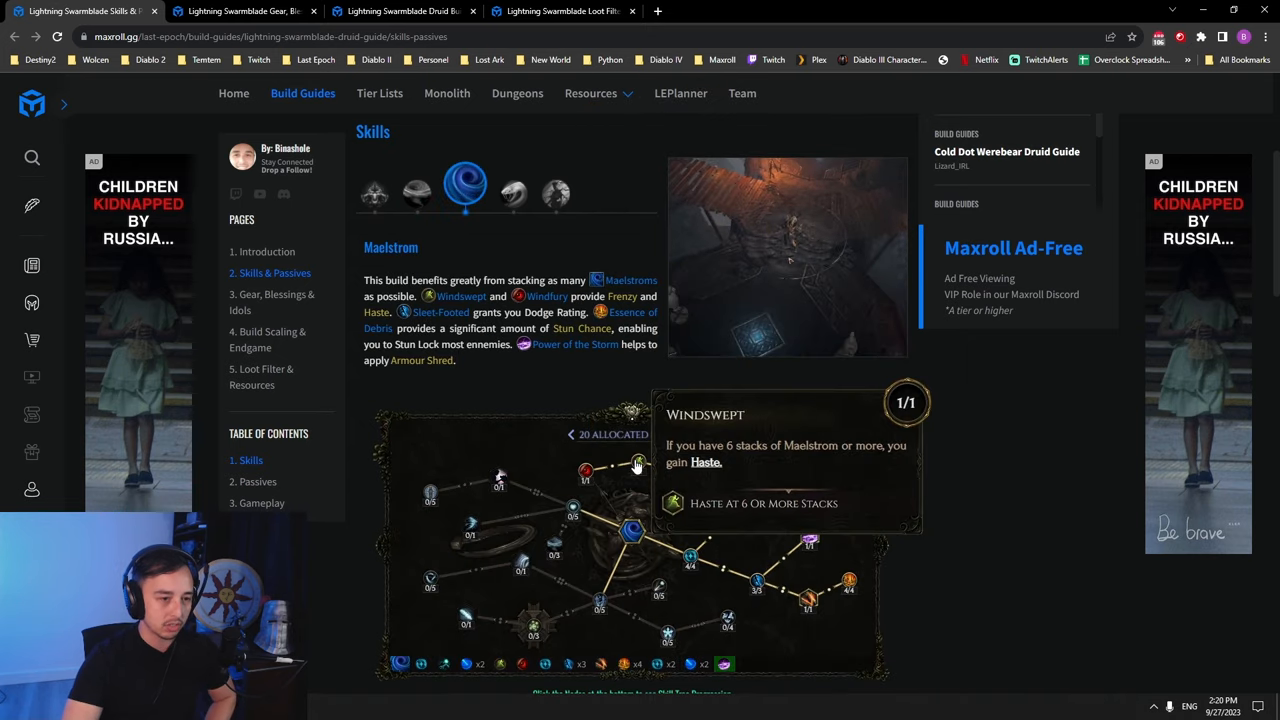
pyautogui.moveTo(644, 472)
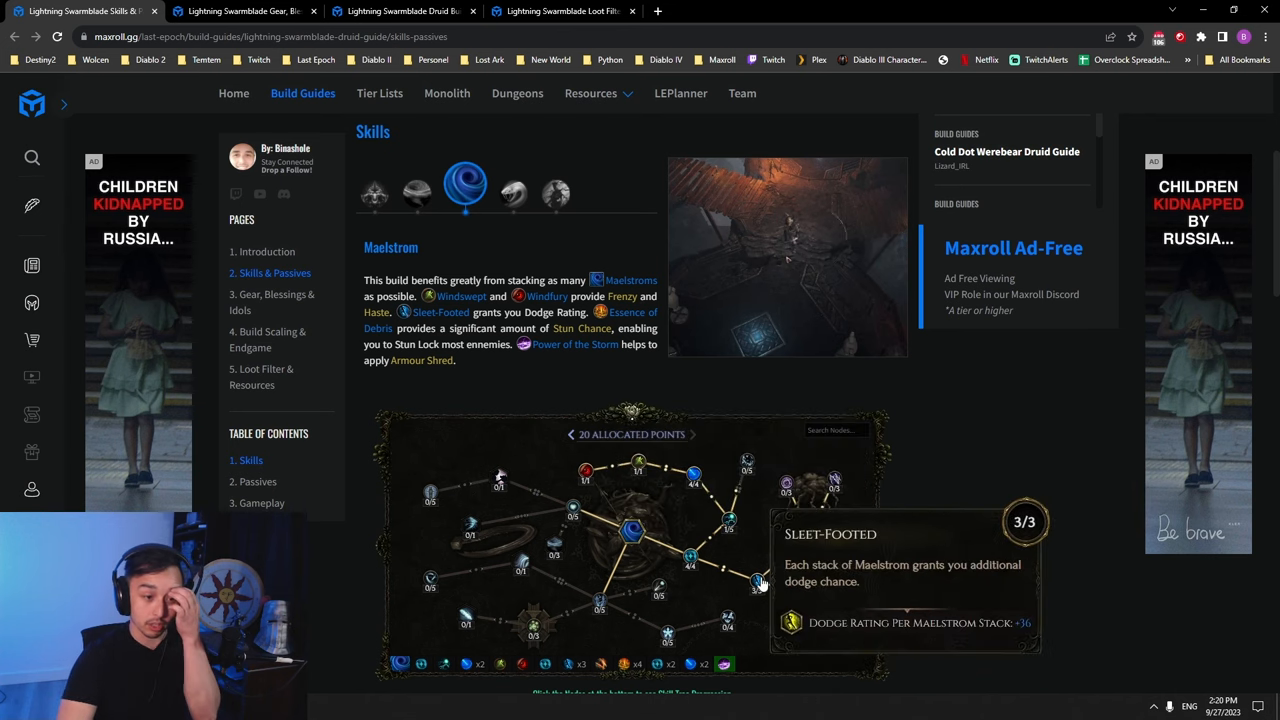
pyautogui.click(376, 188)
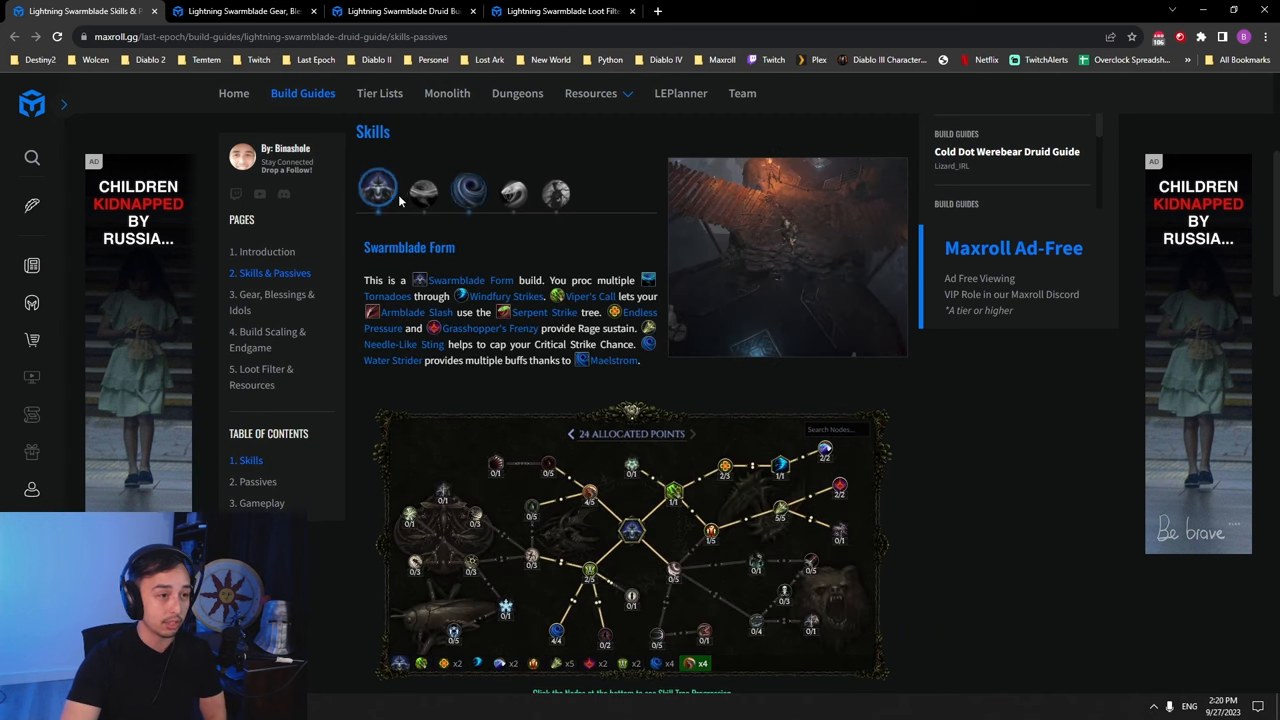
pyautogui.moveTo(592, 490)
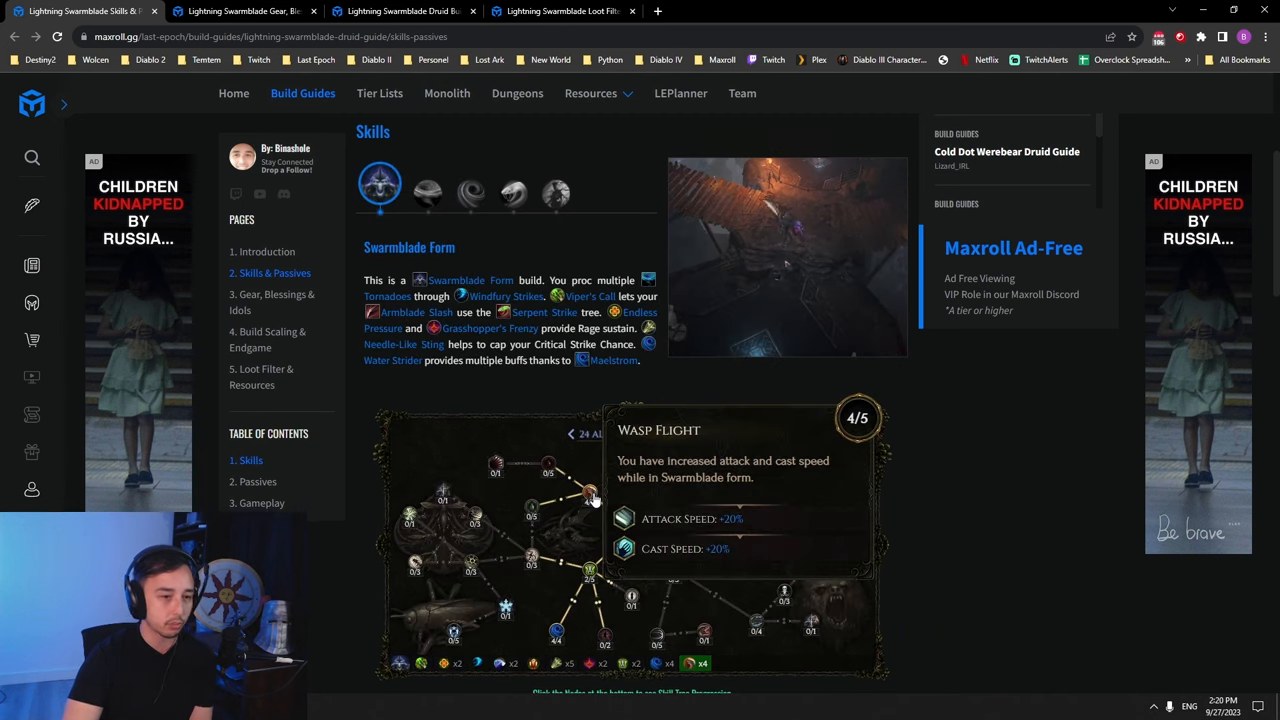
pyautogui.moveTo(446, 238)
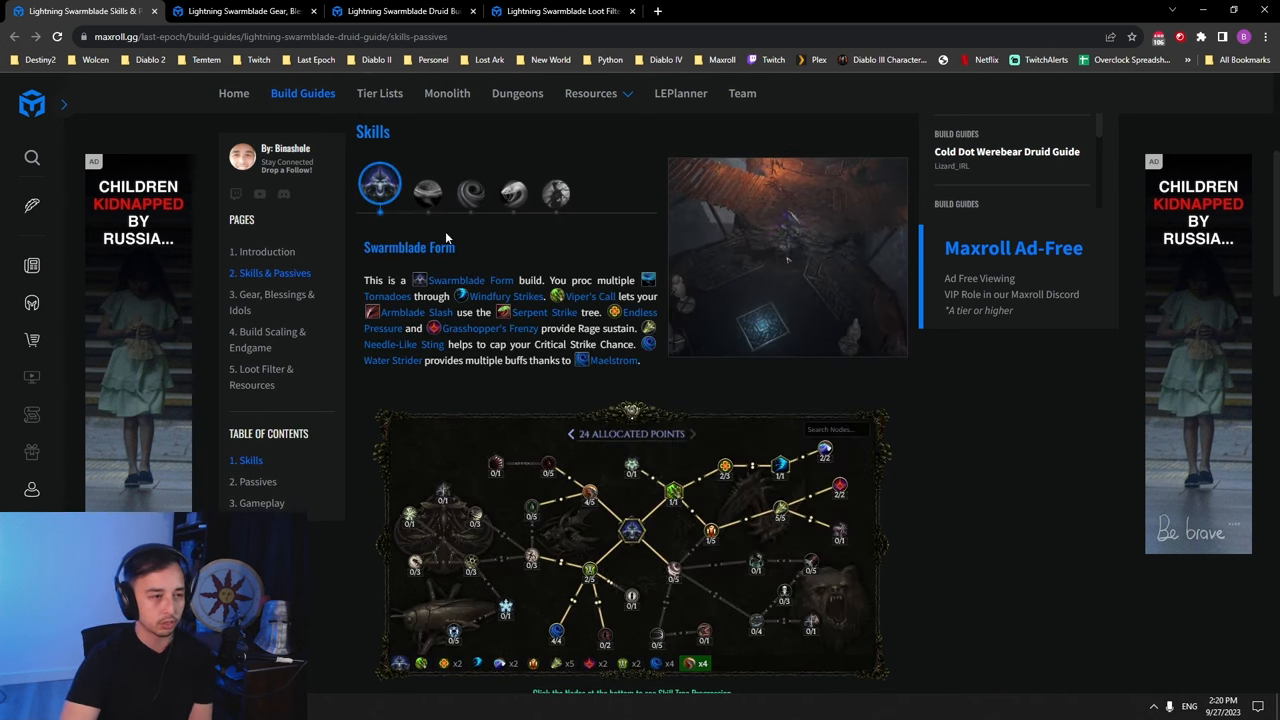
pyautogui.click(428, 192)
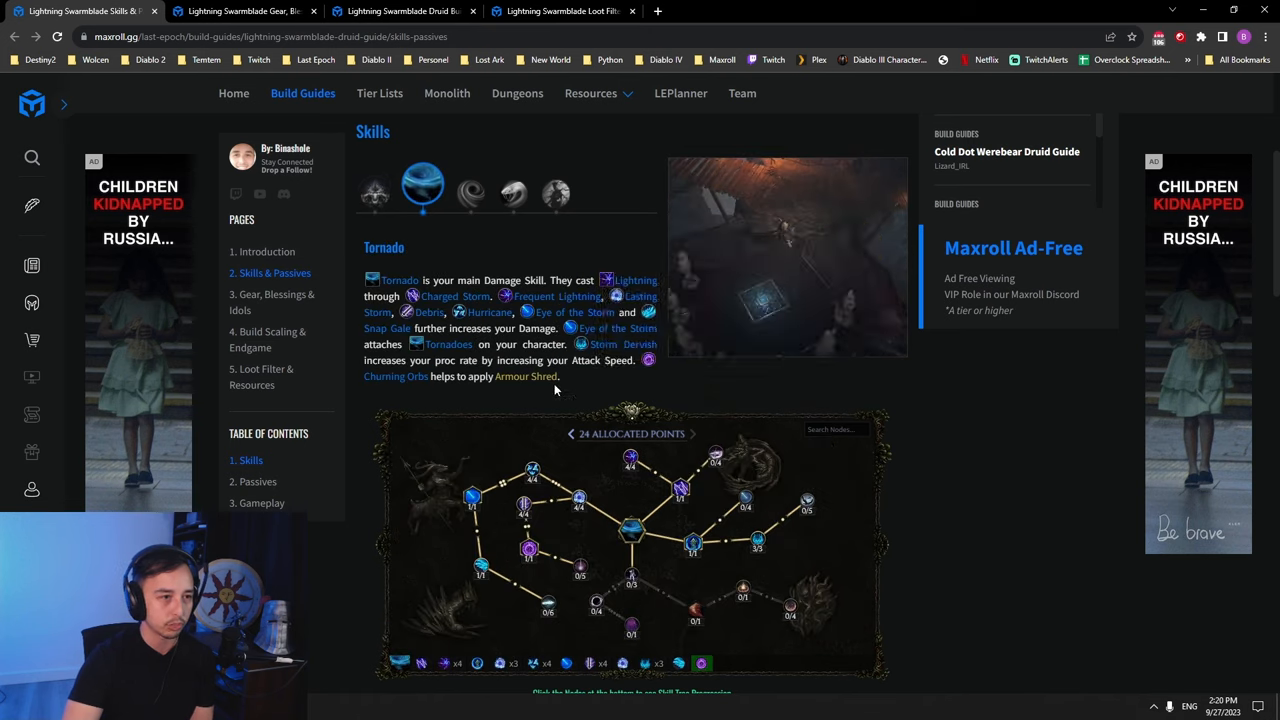
pyautogui.moveTo(680, 504)
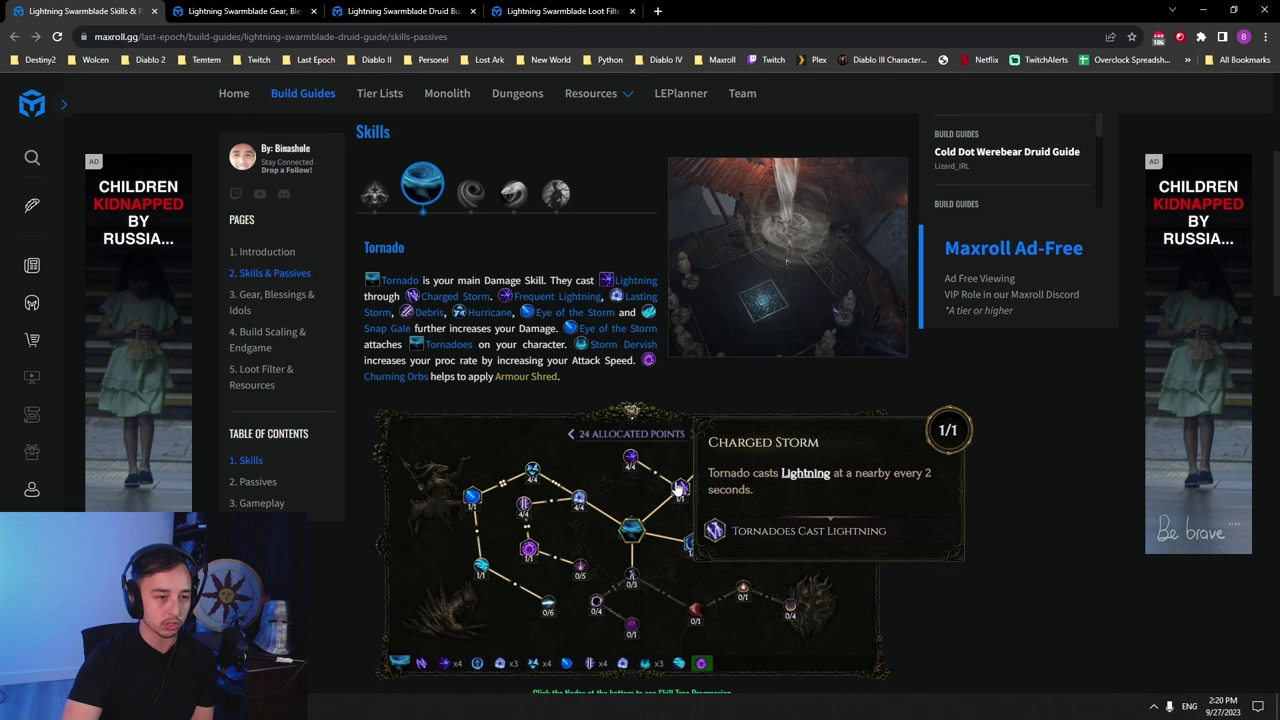
pyautogui.moveTo(684, 542)
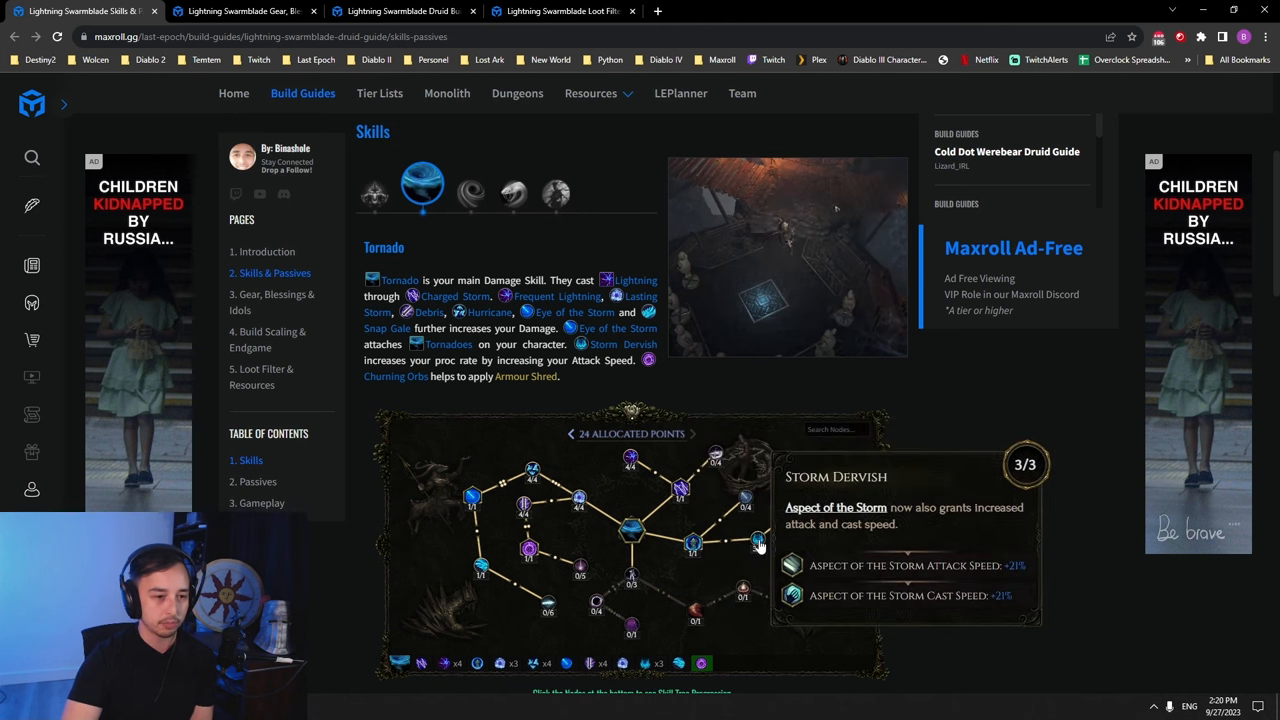
pyautogui.moveTo(524, 512)
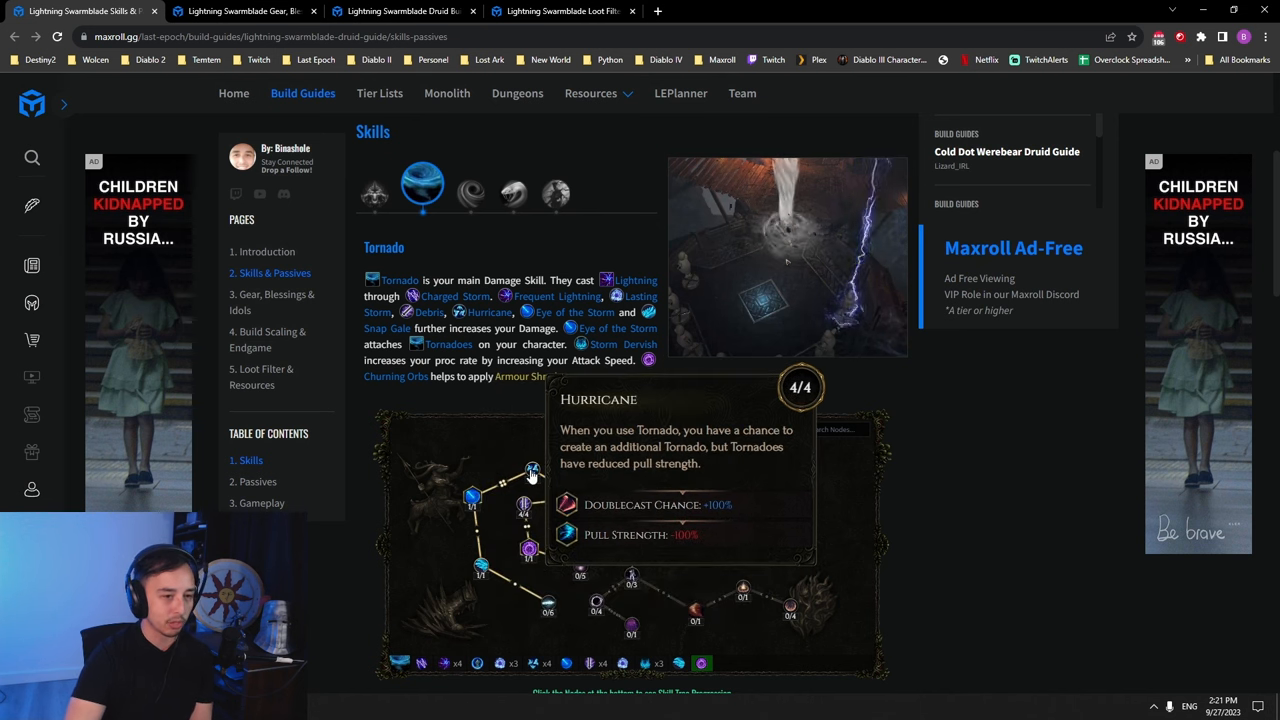
pyautogui.moveTo(472, 496)
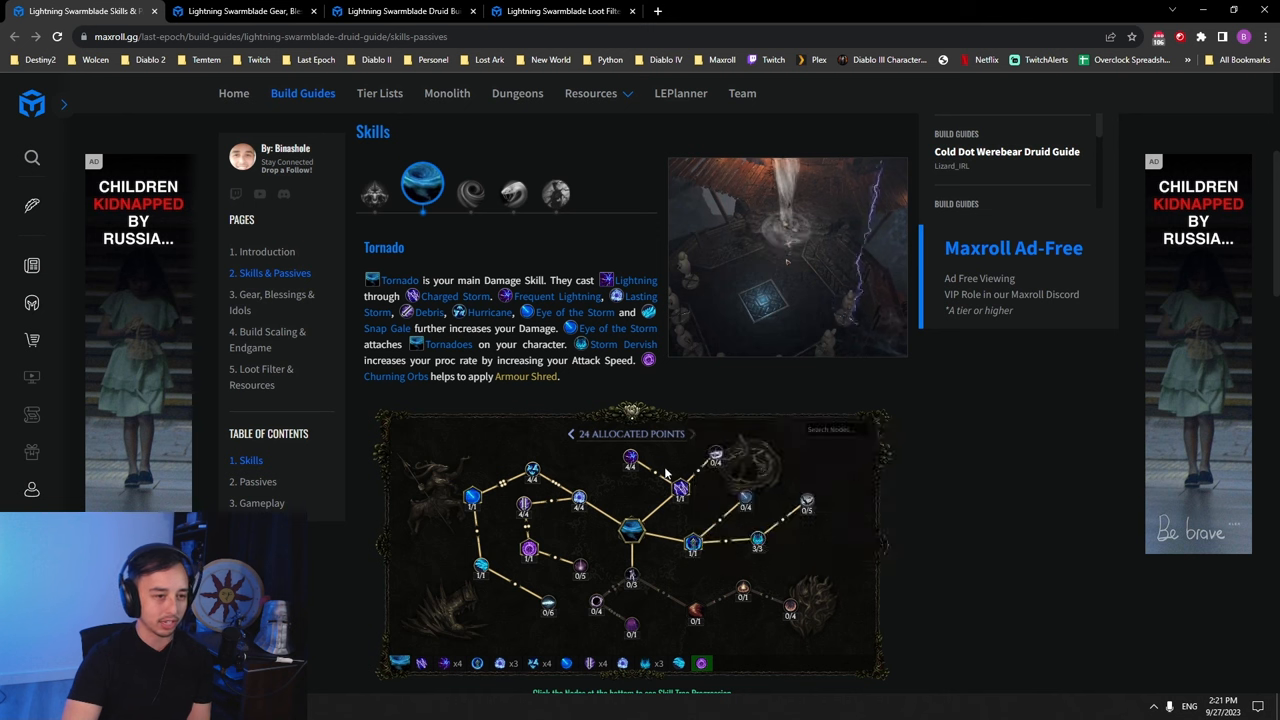
# - Review the Swarmblade Form, Tornado, Maelstrom, Serpent Strike and Summon Spriggan skill trees in turn
pyautogui.click(380, 188)
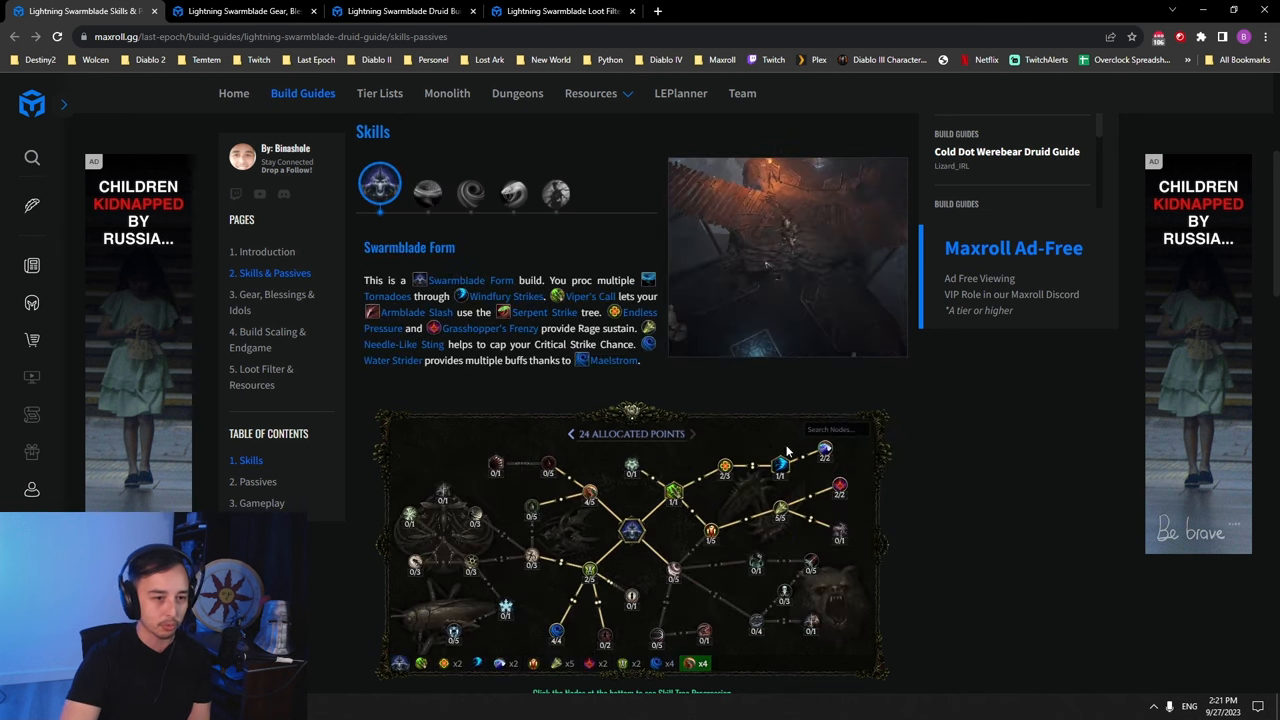
pyautogui.moveTo(628, 538)
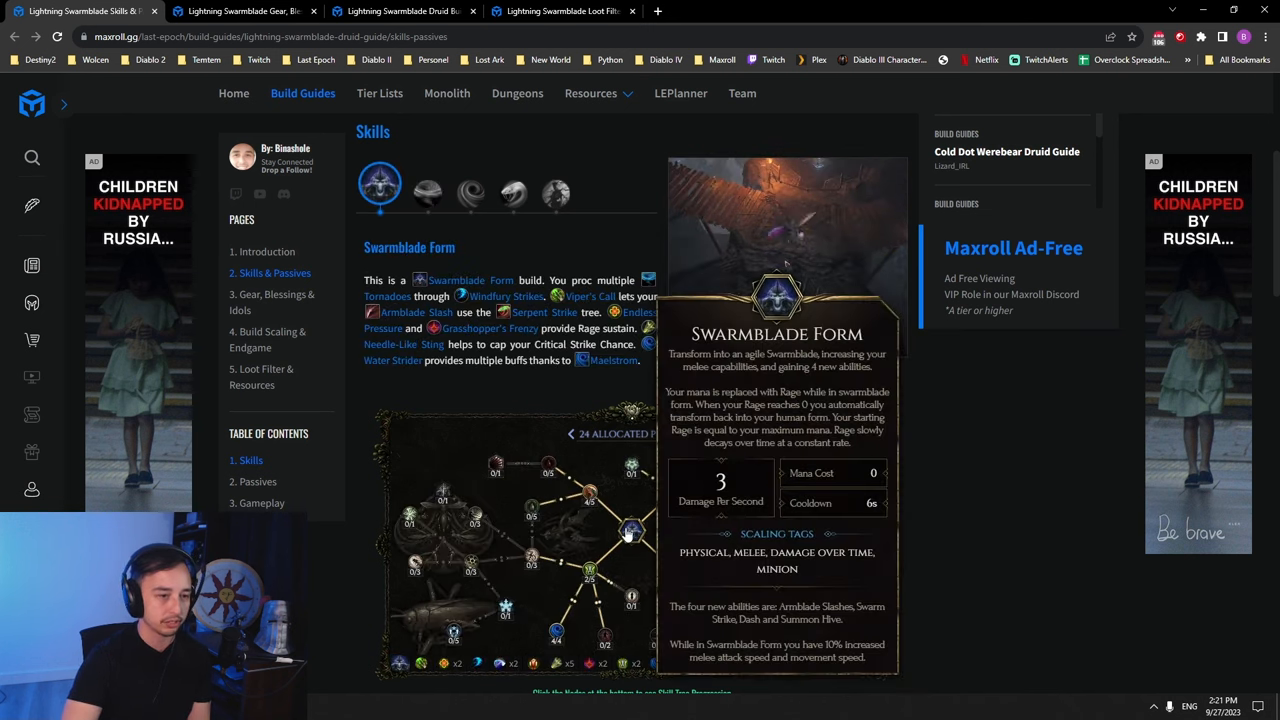
pyautogui.click(424, 188)
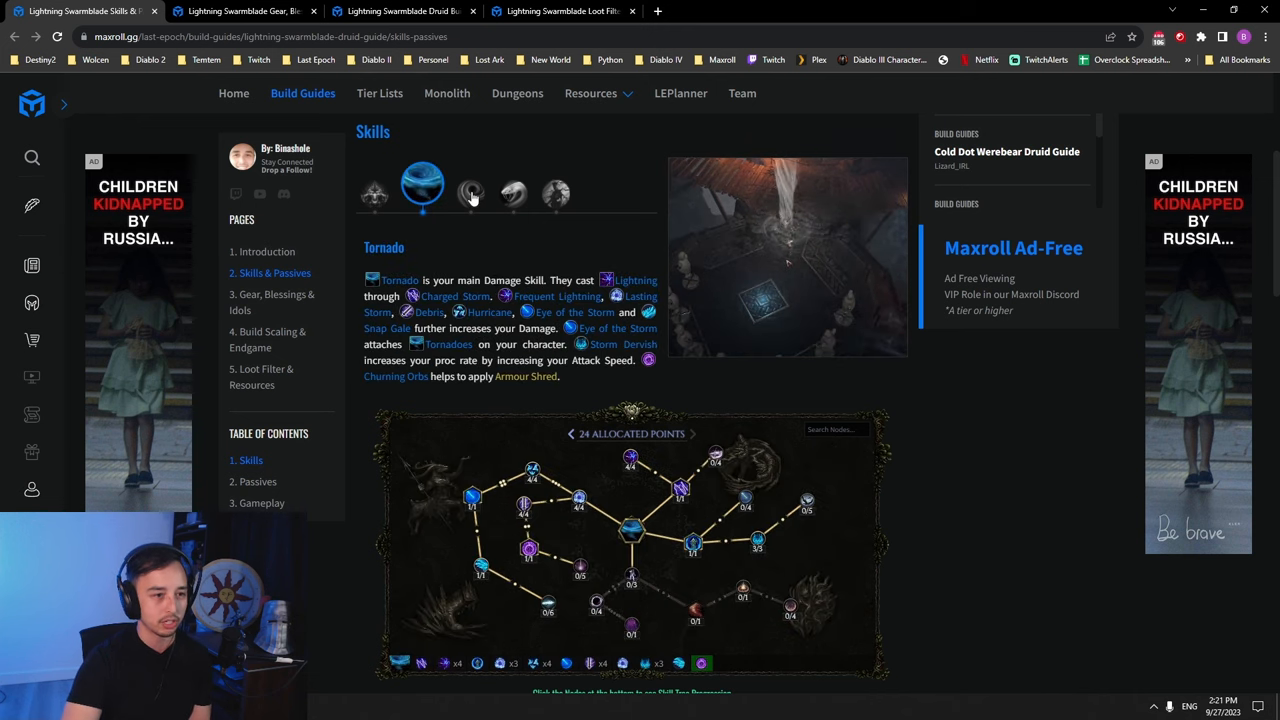
pyautogui.click(468, 190)
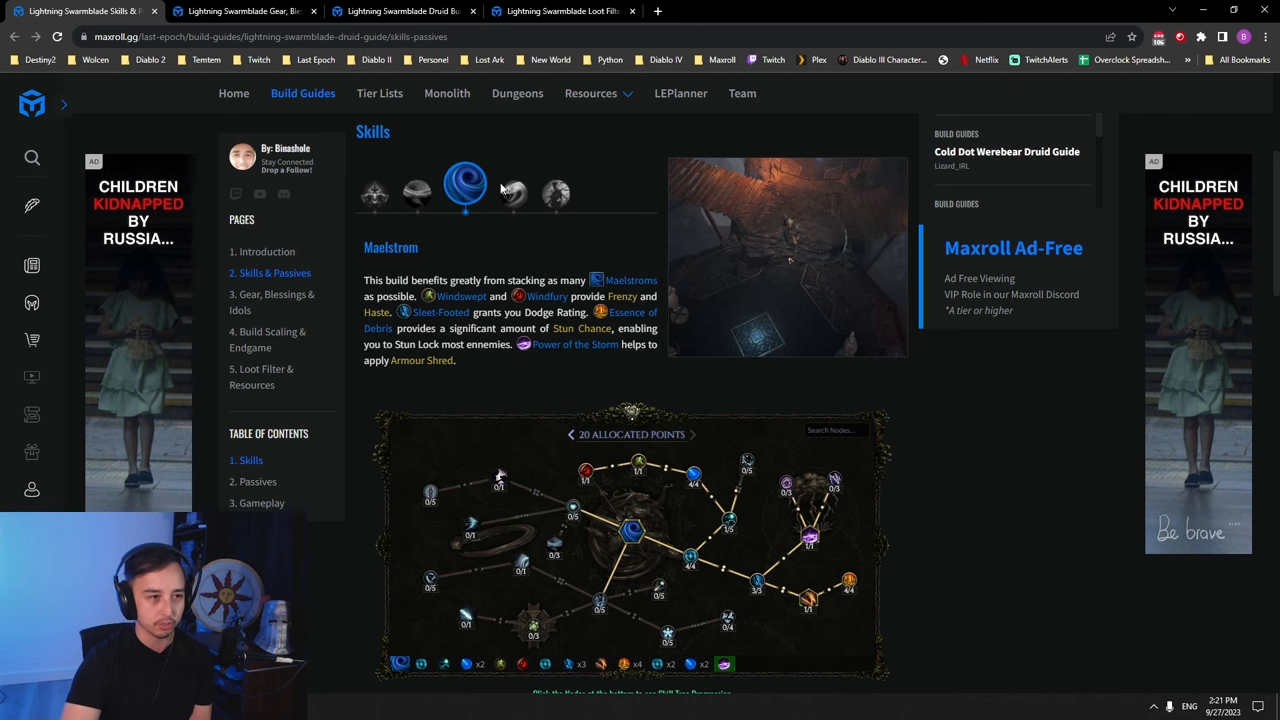
pyautogui.click(508, 190)
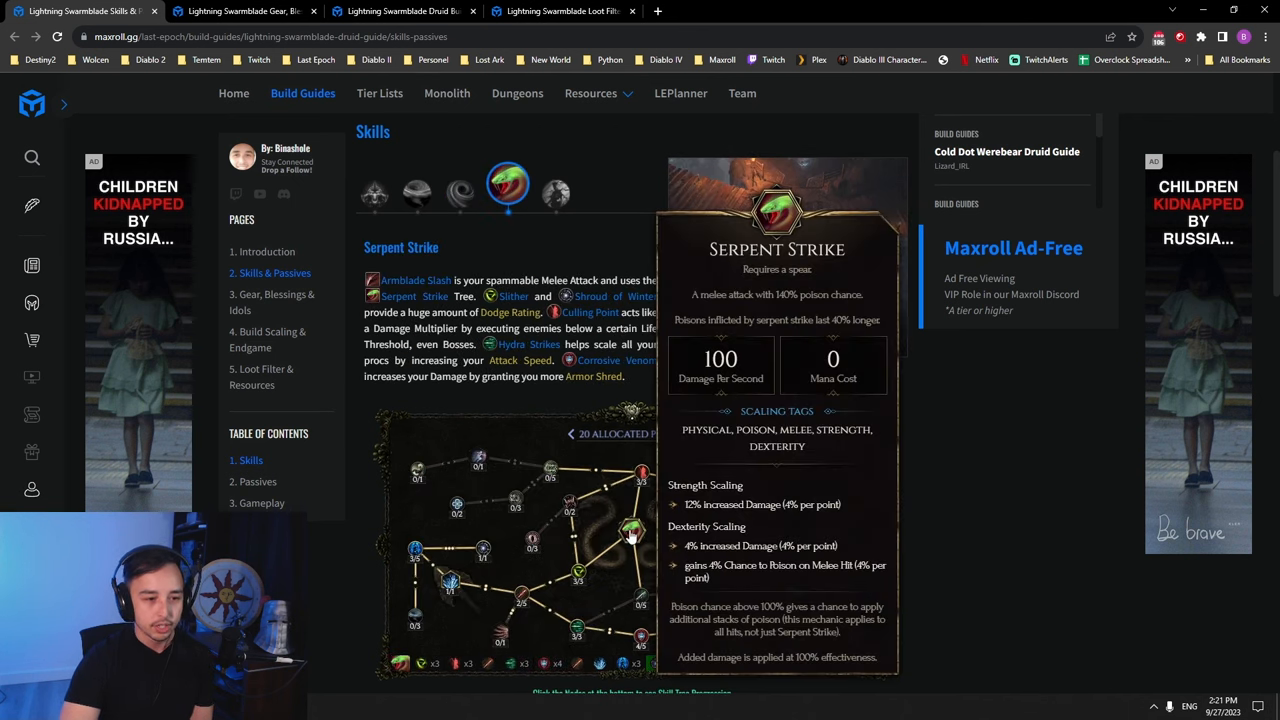
pyautogui.click(552, 192)
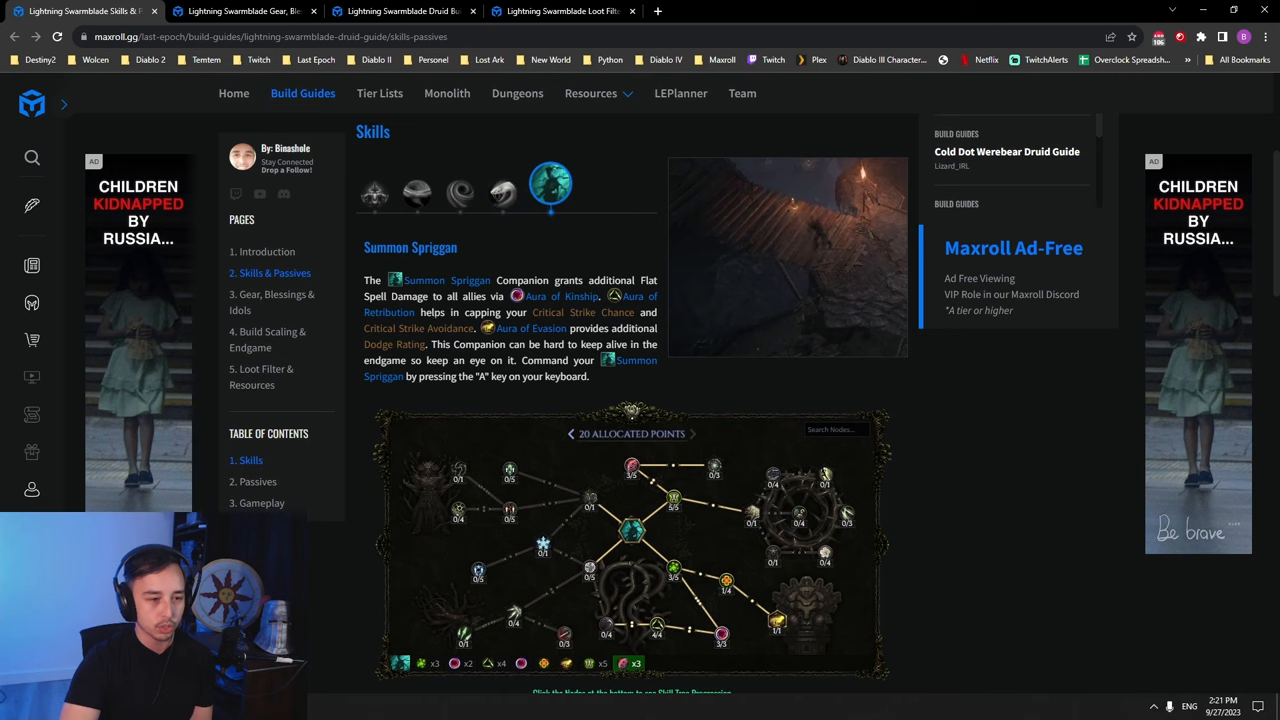
pyautogui.scroll(-3)
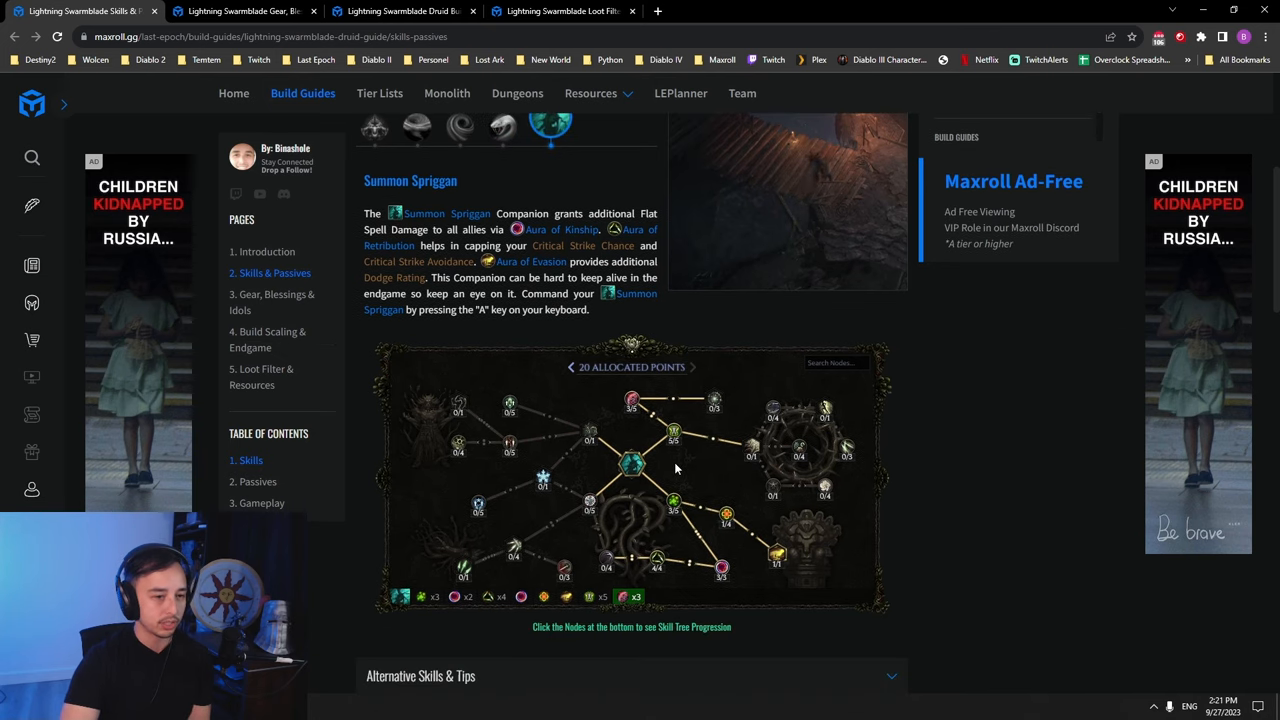
pyautogui.moveTo(720, 580)
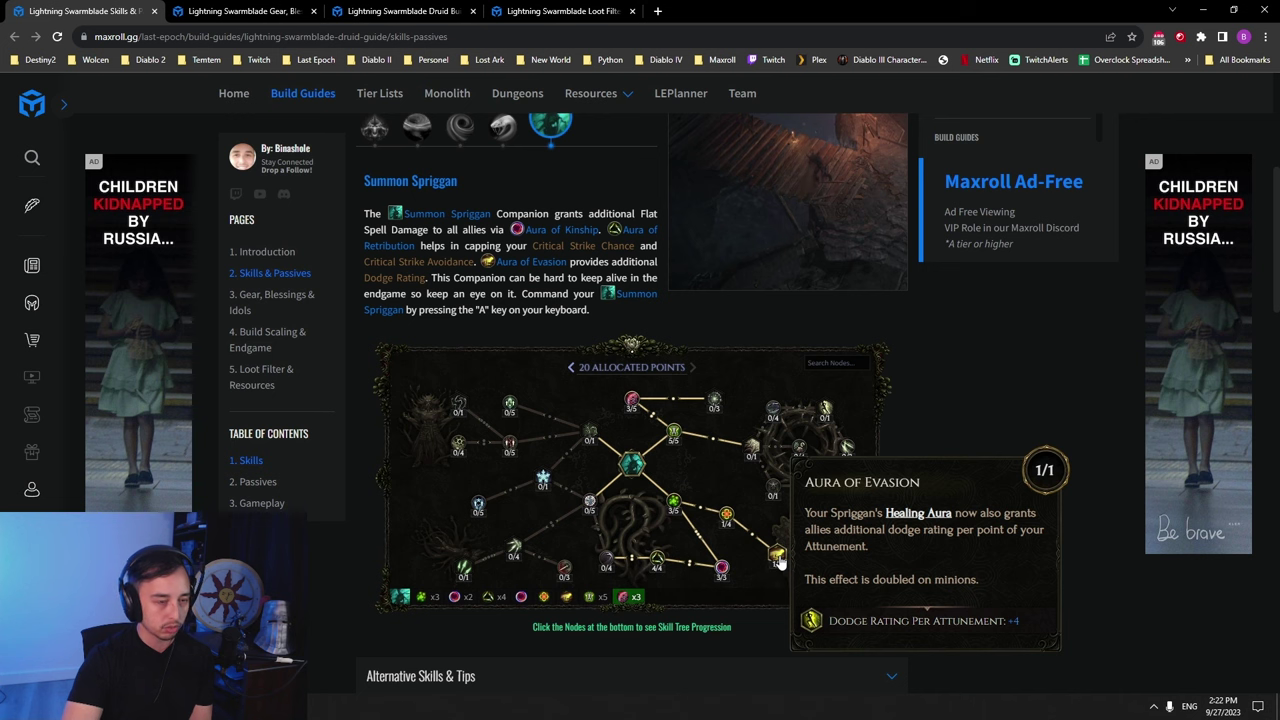
pyautogui.click(504, 128)
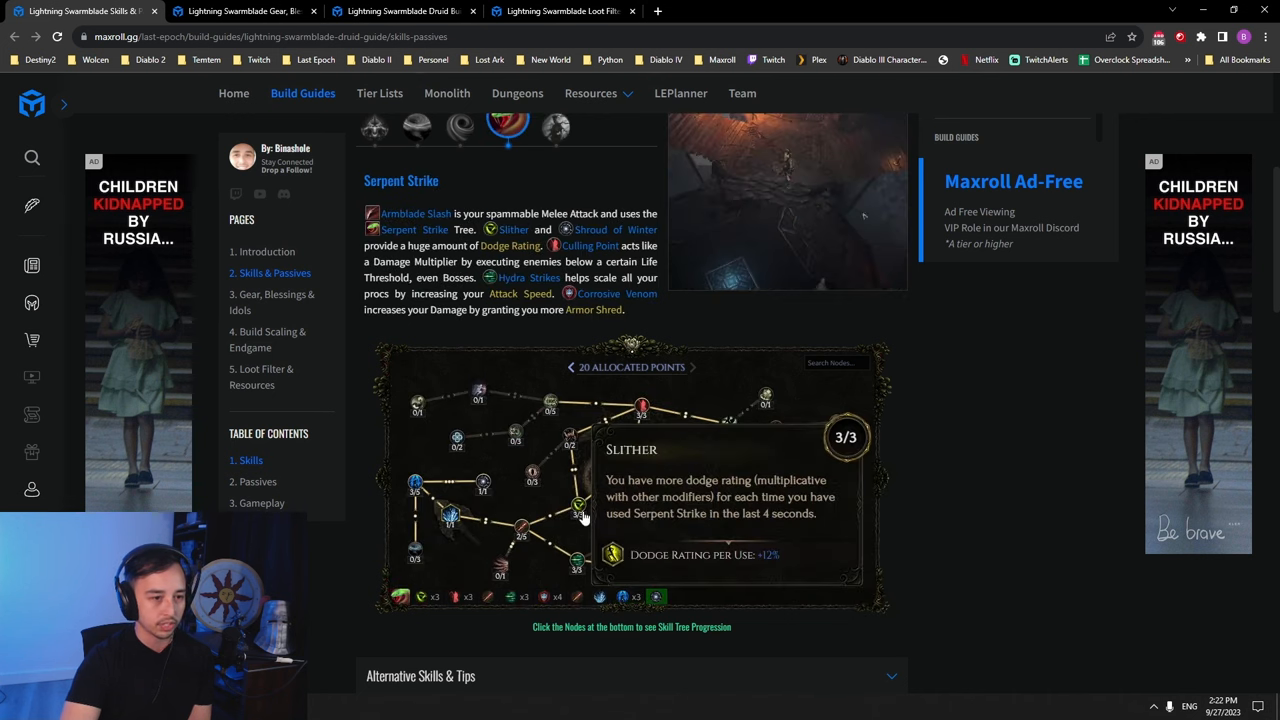
pyautogui.click(552, 128)
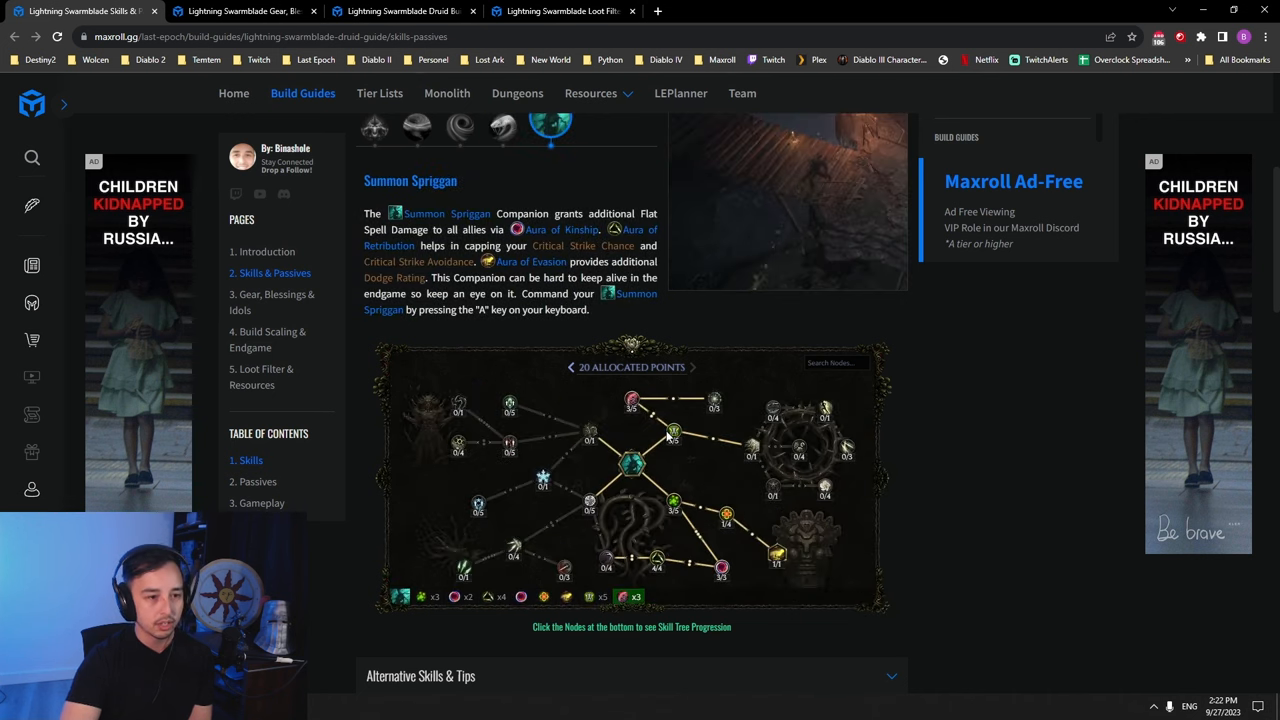
pyautogui.moveTo(628, 396)
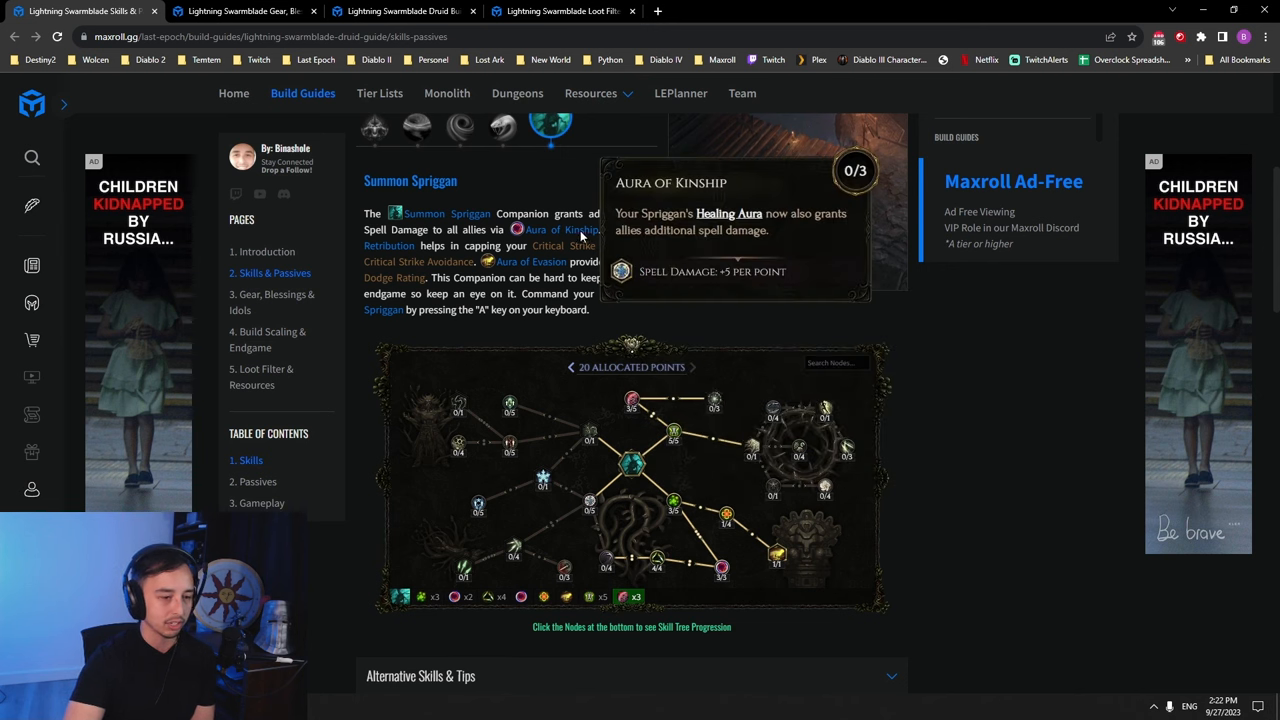
pyautogui.scroll(-3)
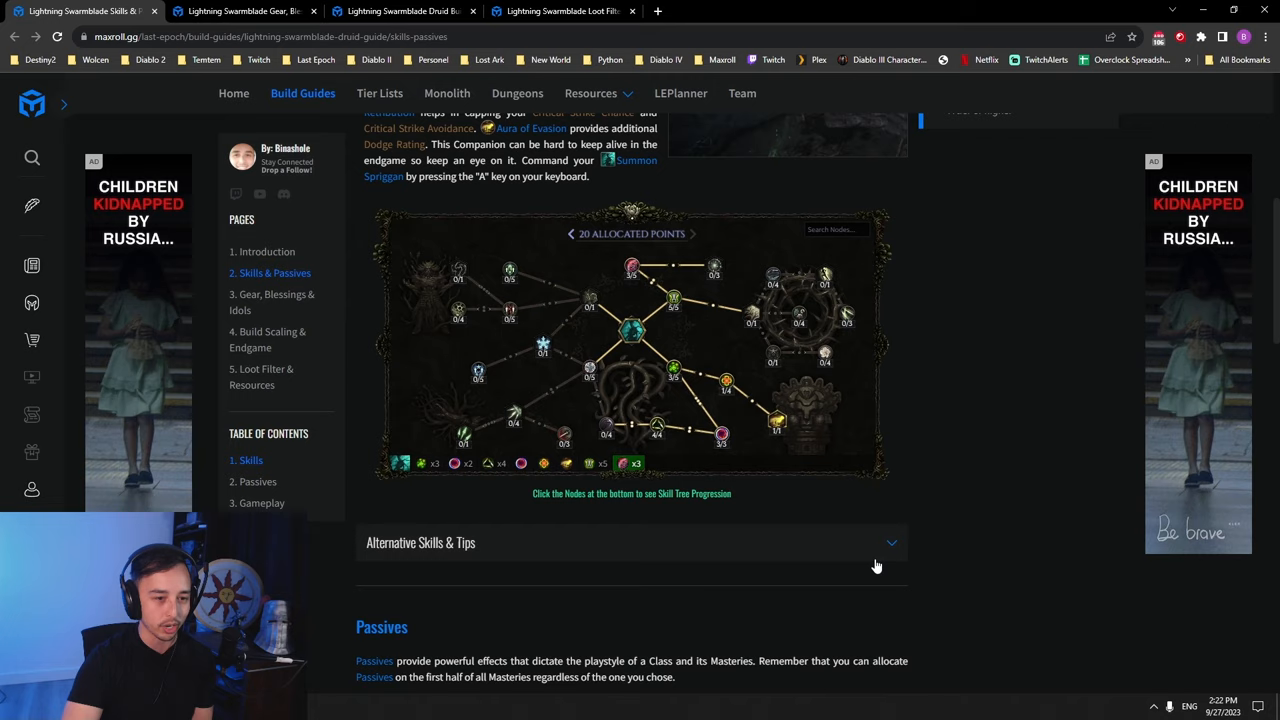
# - Expand Alternative Skills & Tips, recheck the Serpent Strike tree, and reach the Passives section
pyautogui.click(632, 544)
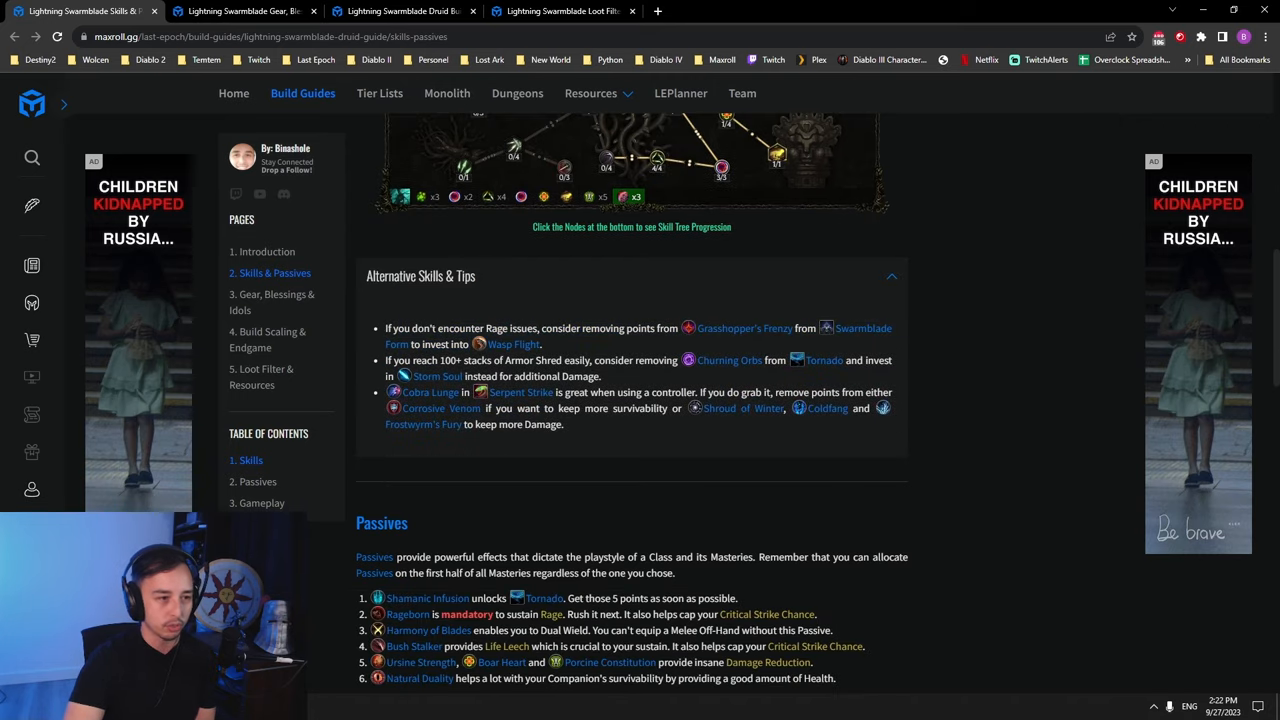
pyautogui.moveTo(388, 360); pyautogui.dragTo(596, 376)
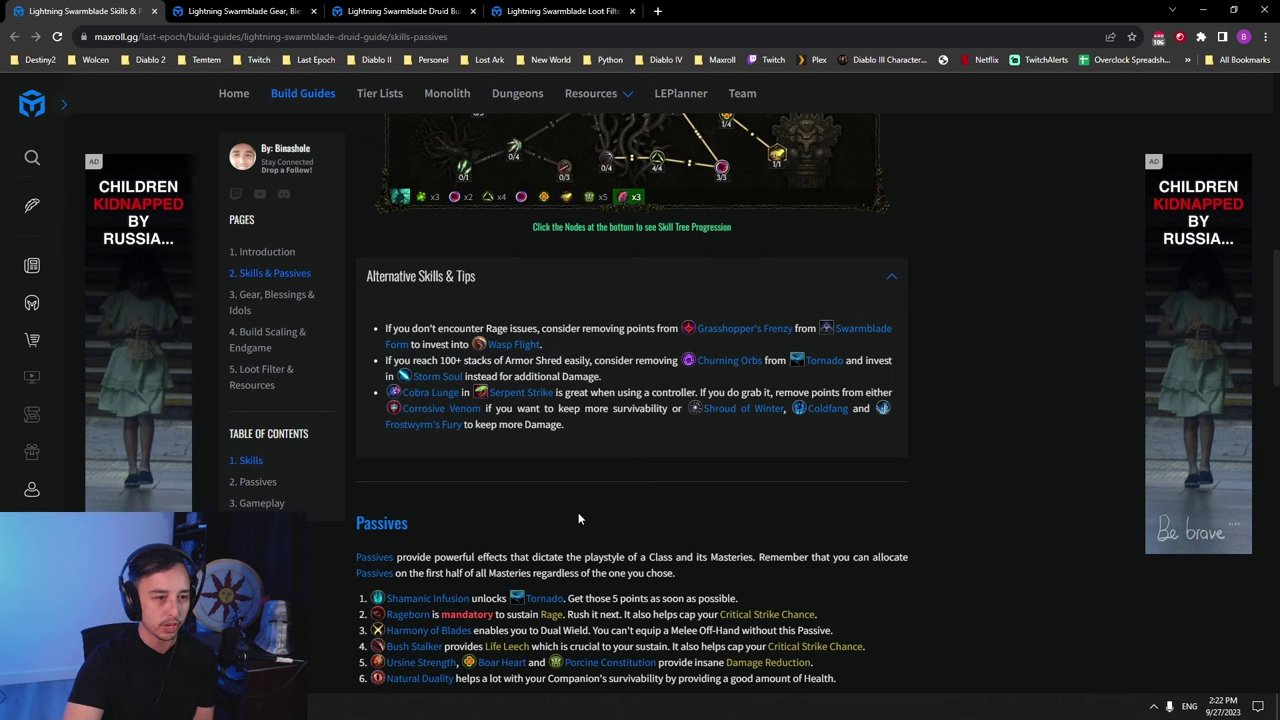
pyautogui.scroll(3)
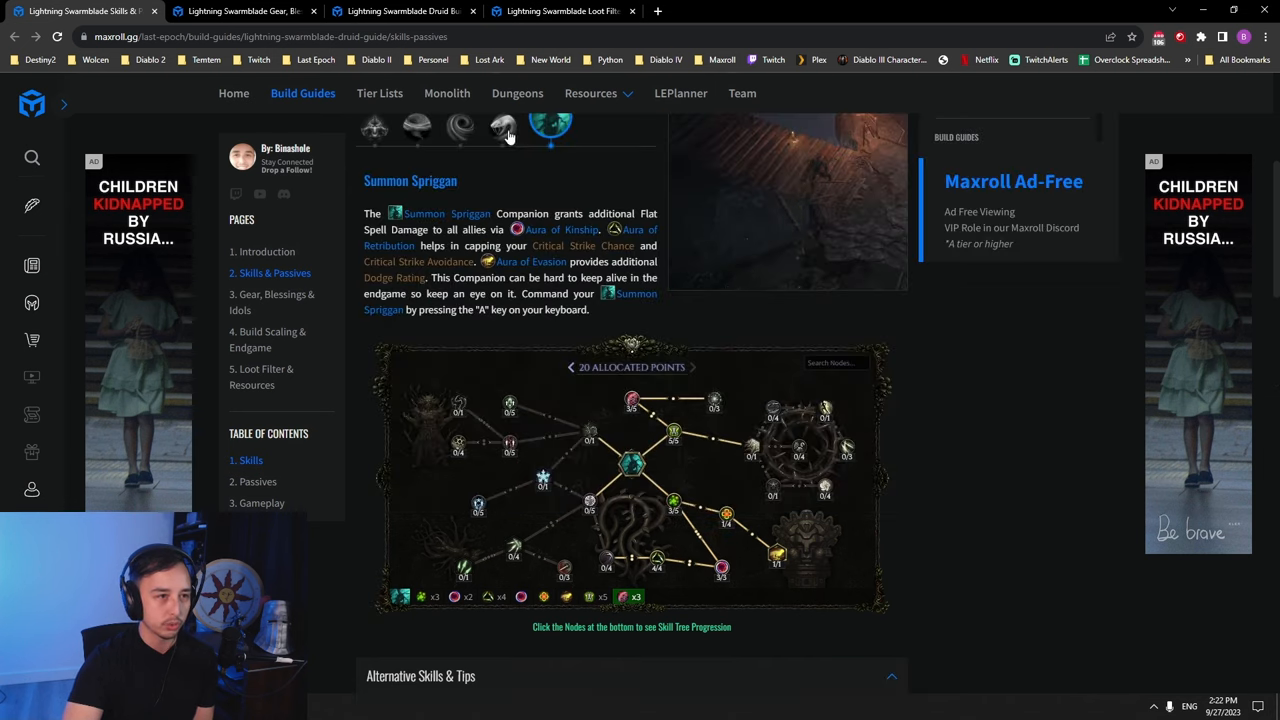
pyautogui.click(504, 128)
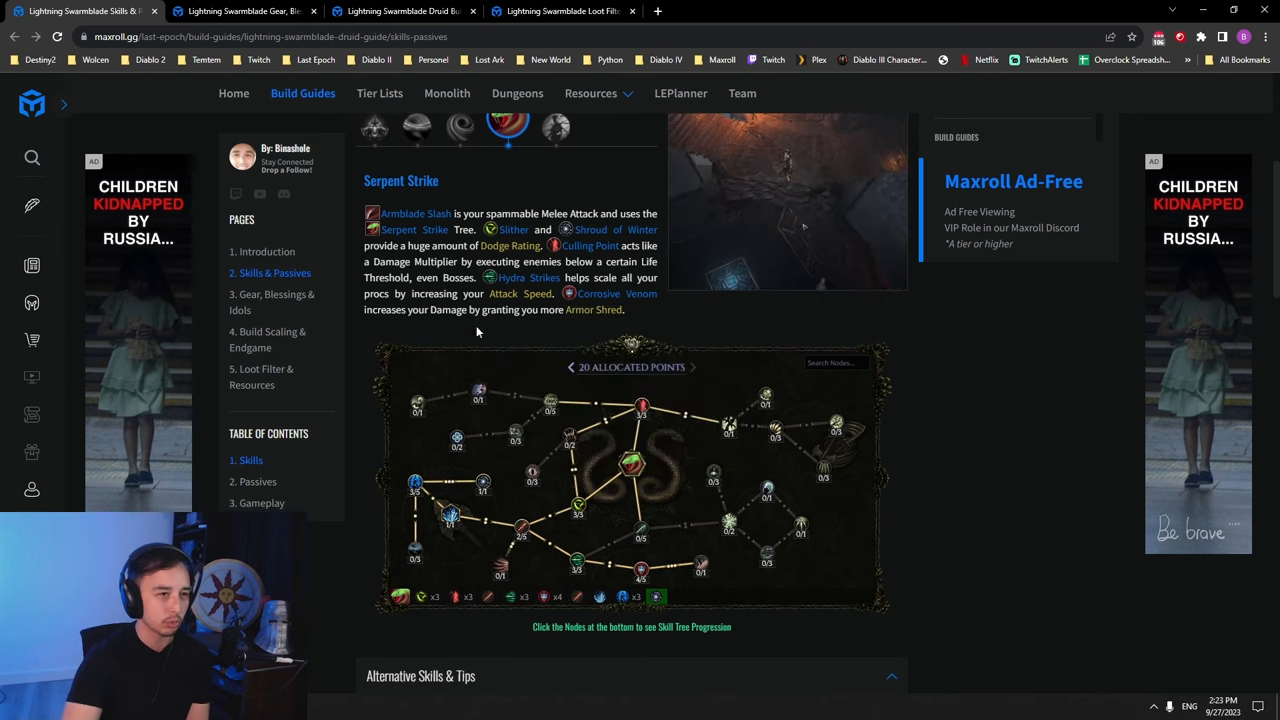
pyautogui.scroll(-3)
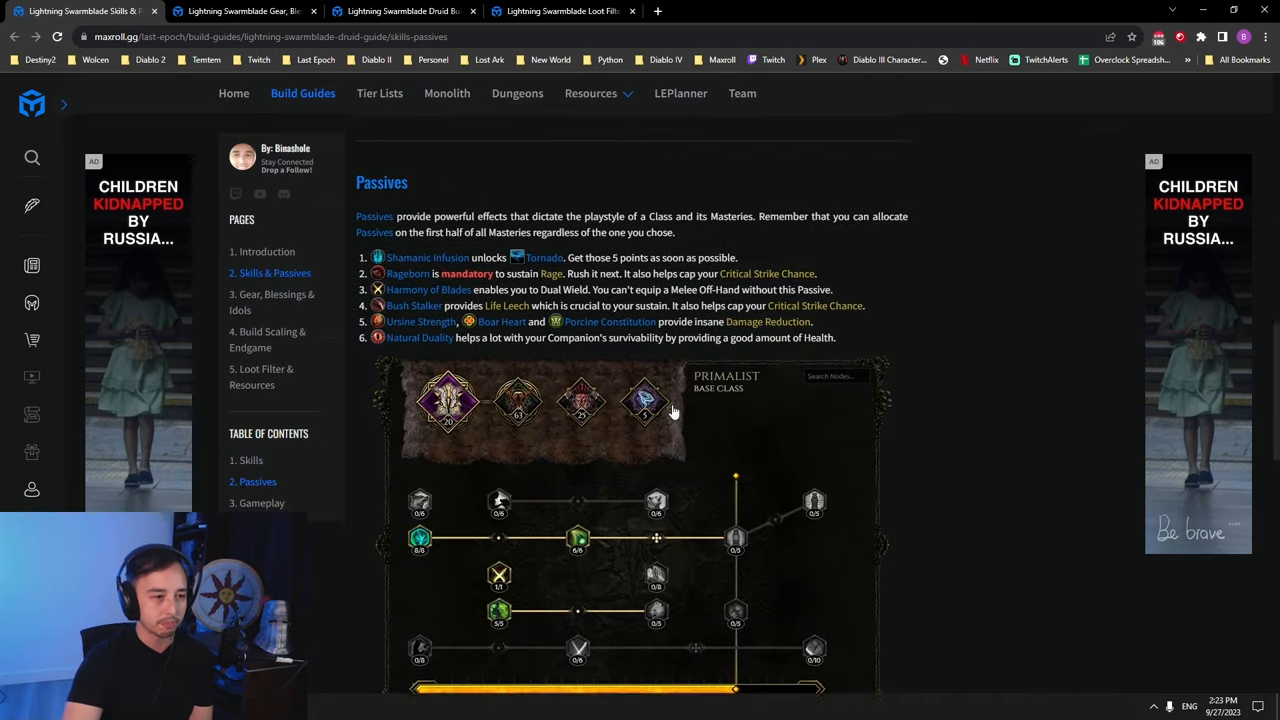
# - Review the Druid mastery passive nodes, then show the Beastmaster passive tree
pyautogui.scroll(-3)
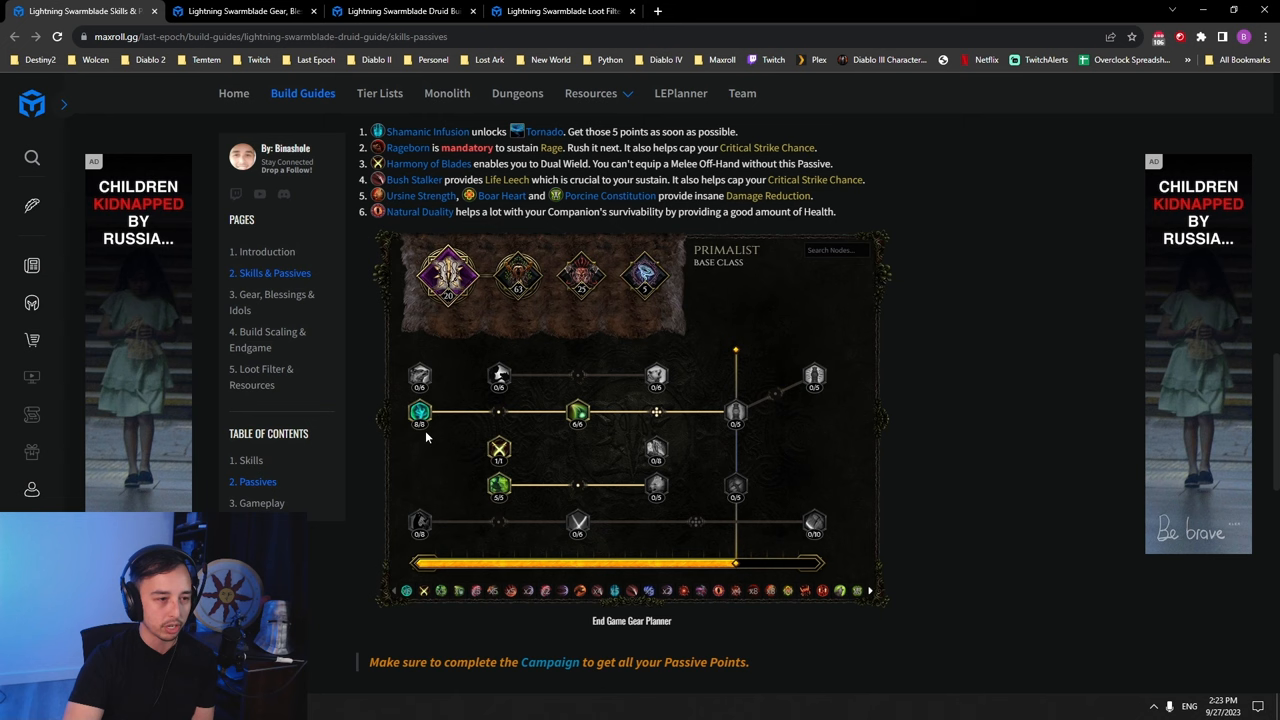
pyautogui.moveTo(580, 414)
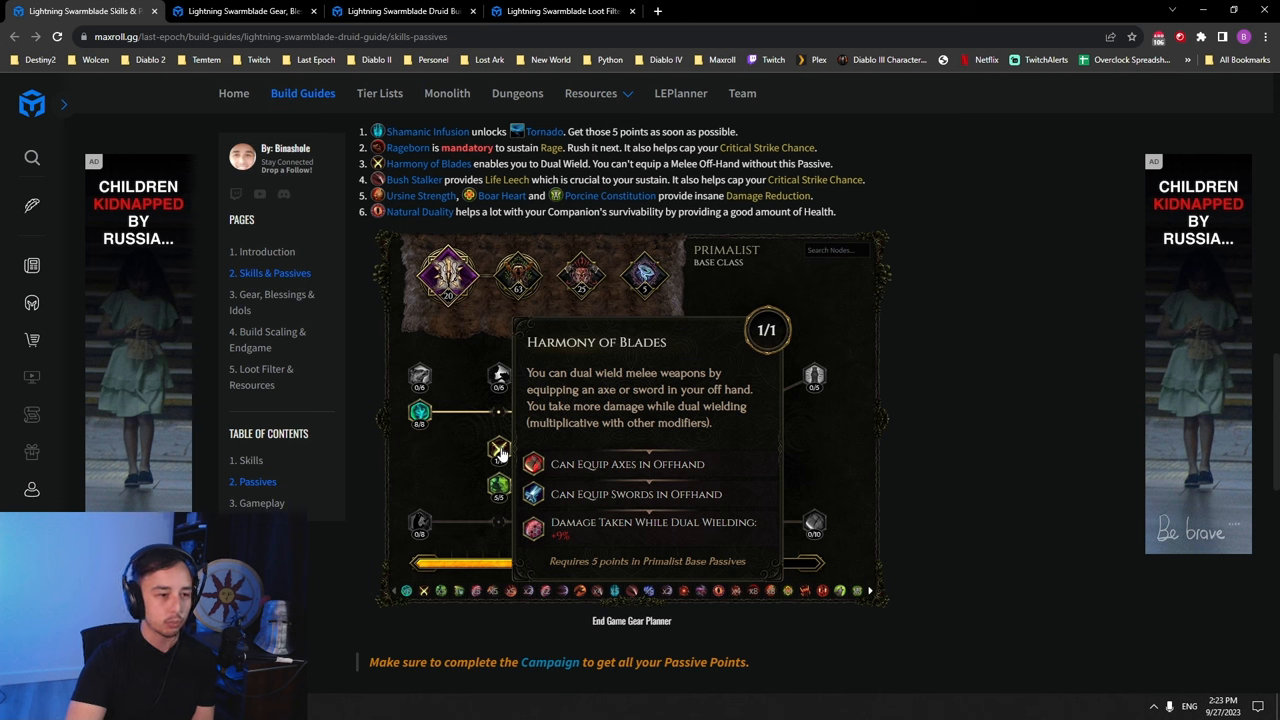
pyautogui.moveTo(464, 312)
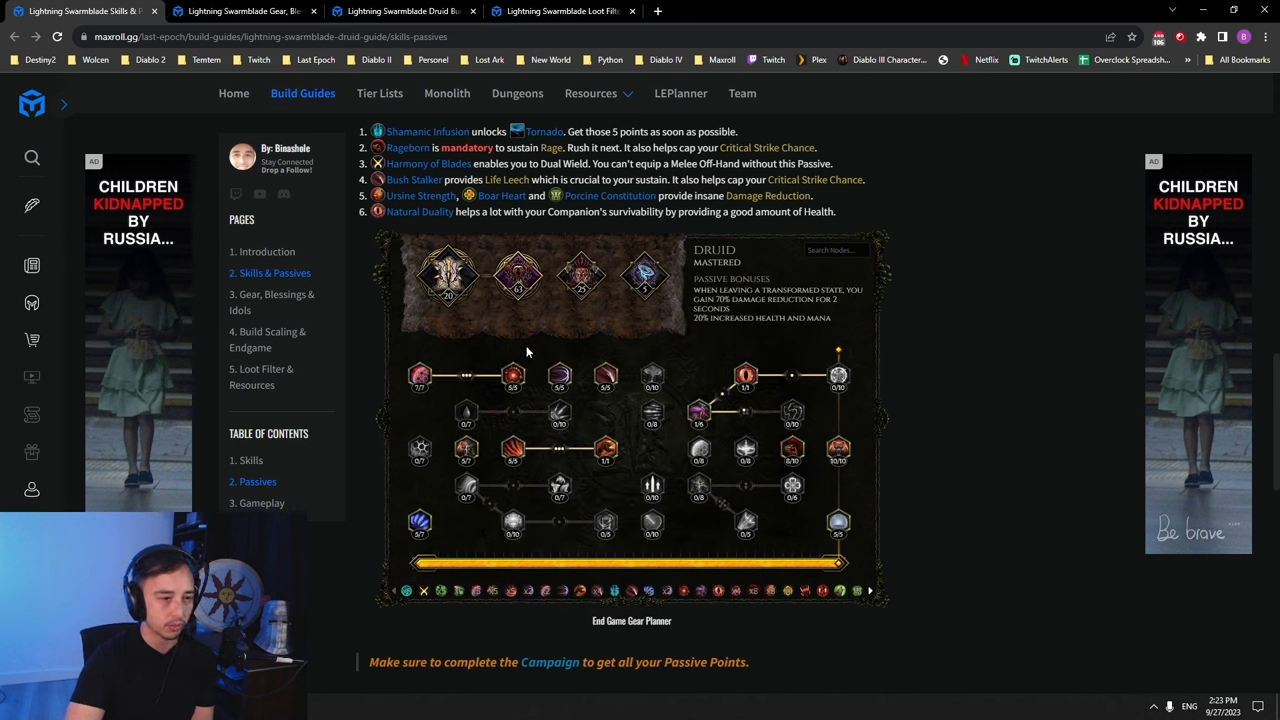
pyautogui.moveTo(514, 336)
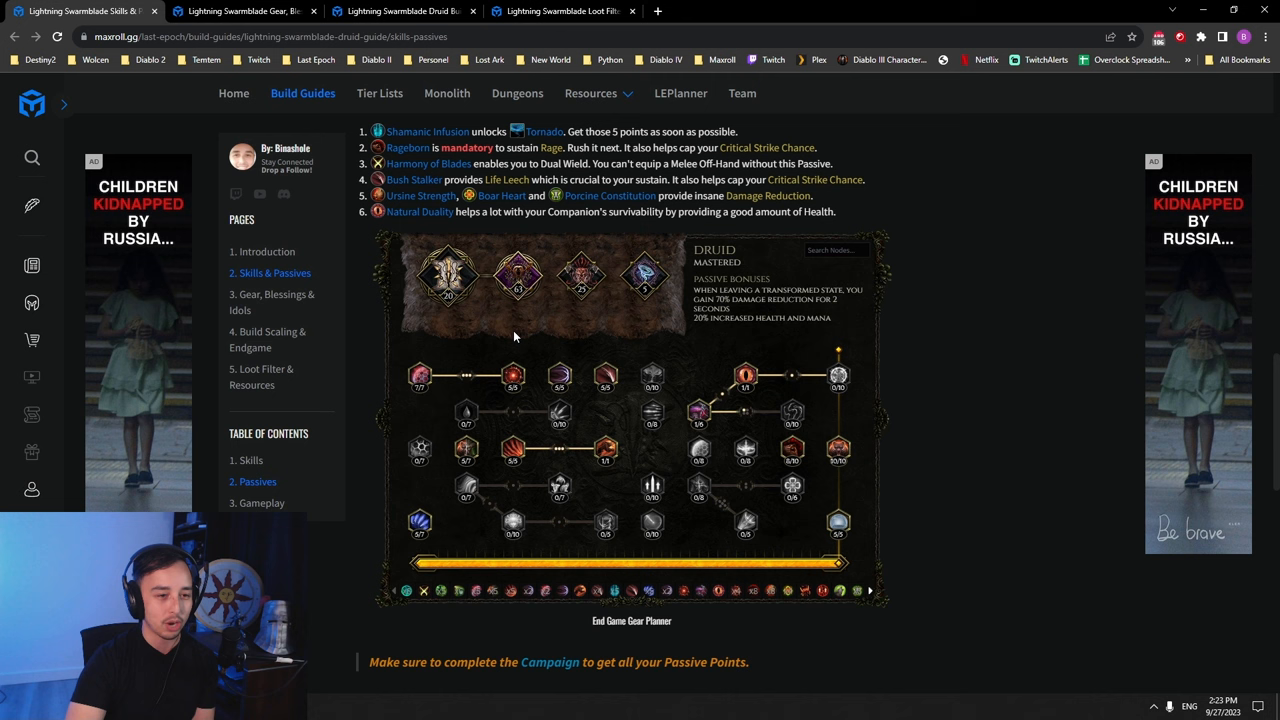
pyautogui.moveTo(416, 380)
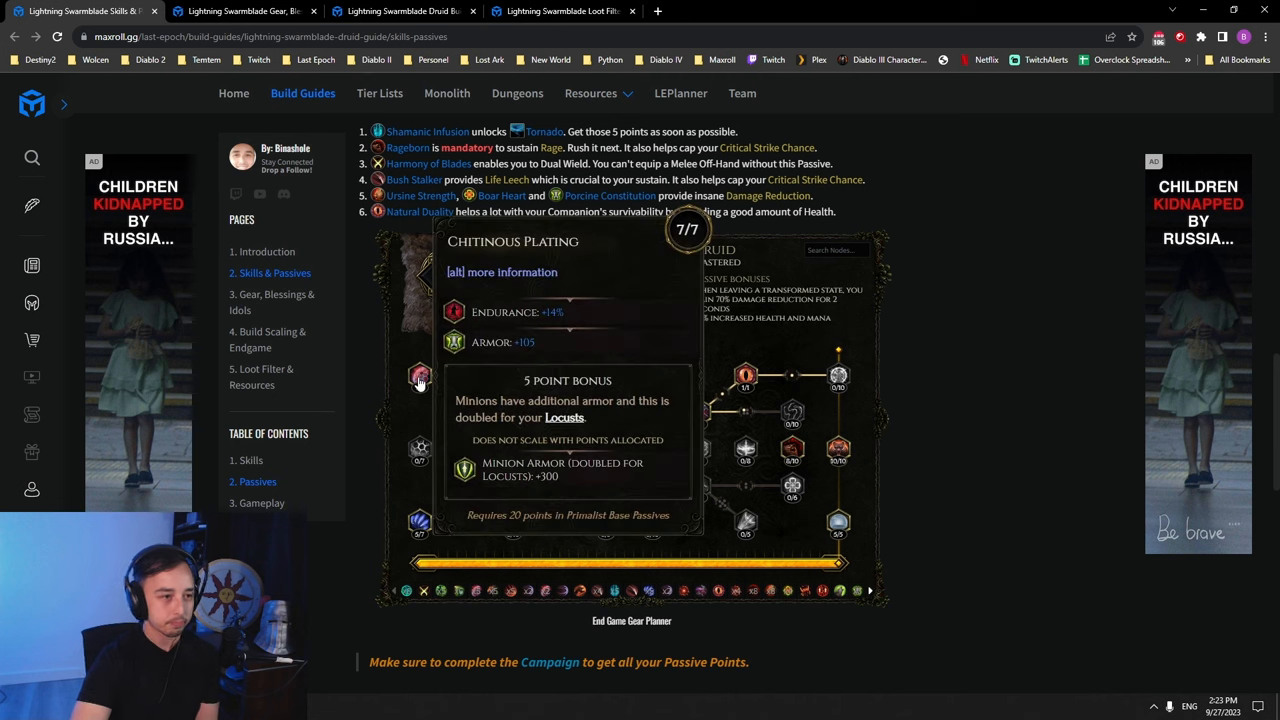
pyautogui.moveTo(510, 380)
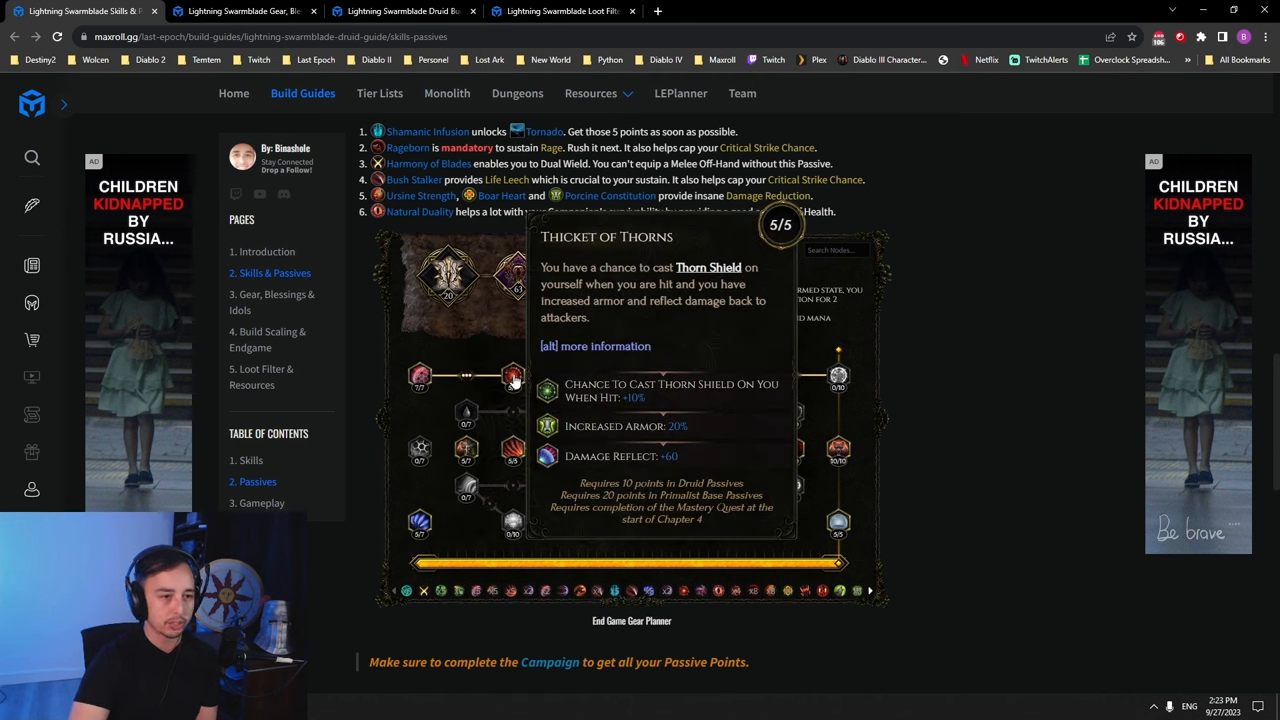
pyautogui.moveTo(540, 500)
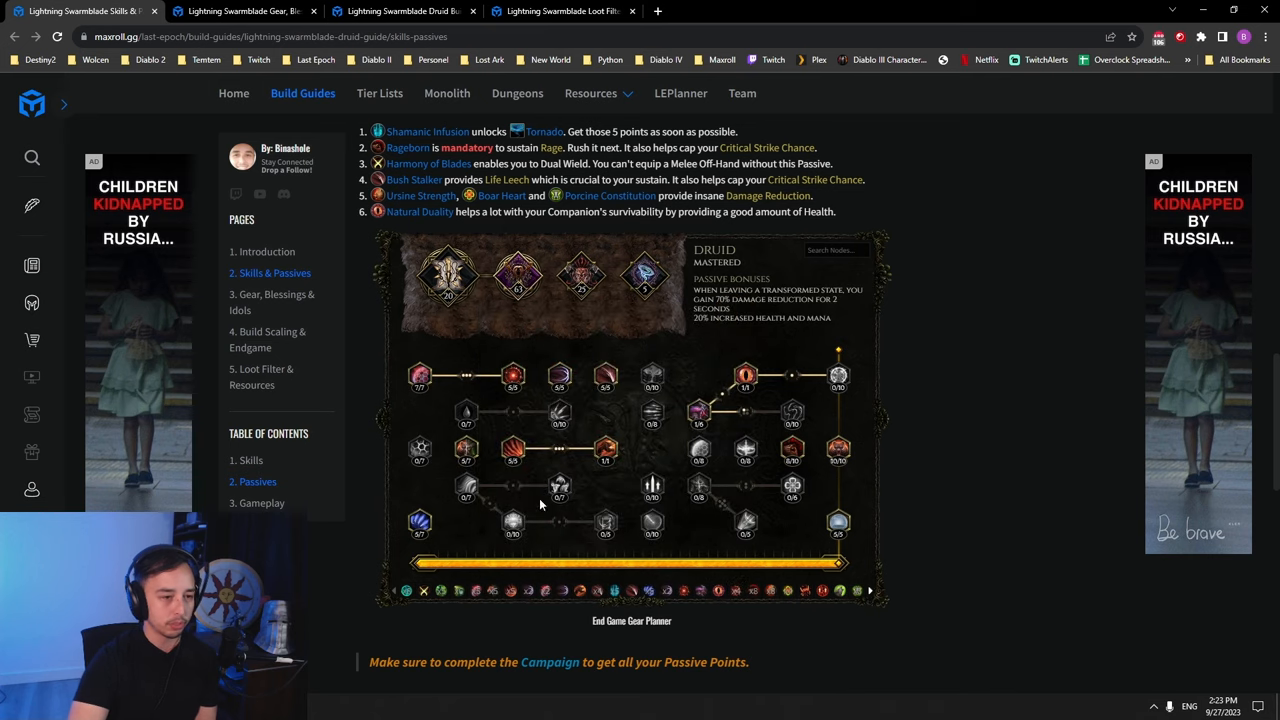
pyautogui.moveTo(500, 482)
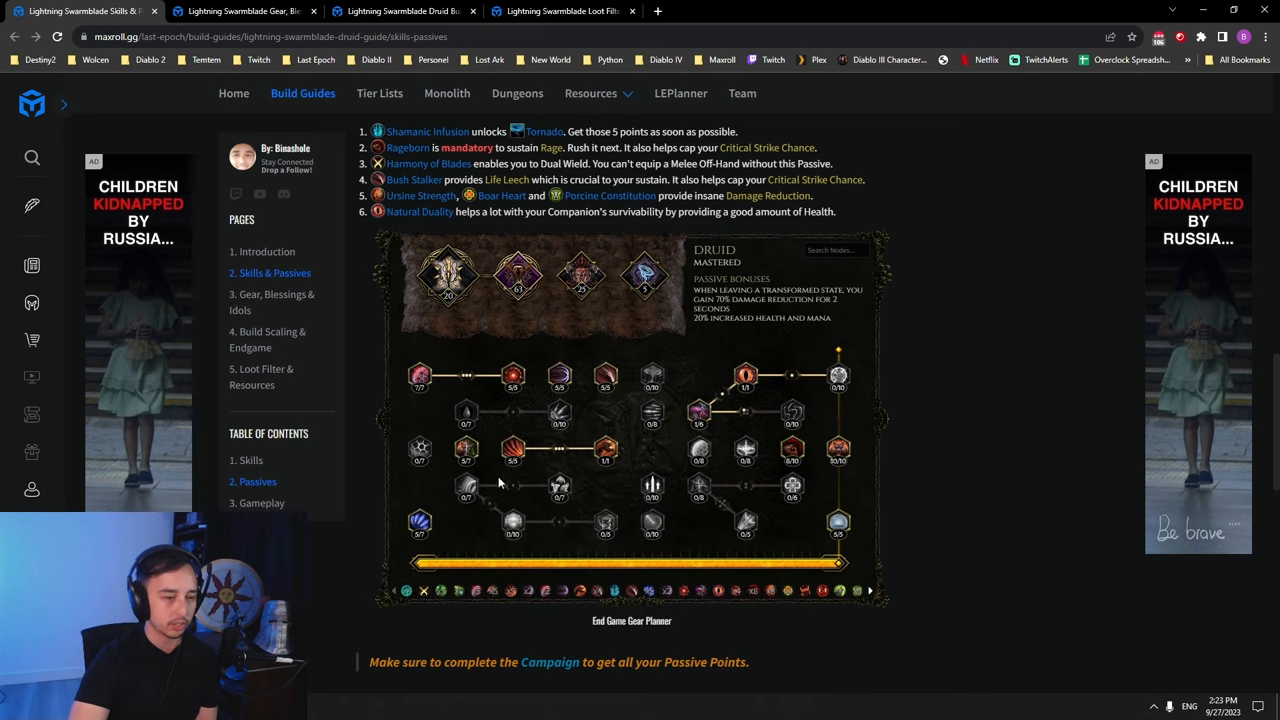
pyautogui.moveTo(628, 472)
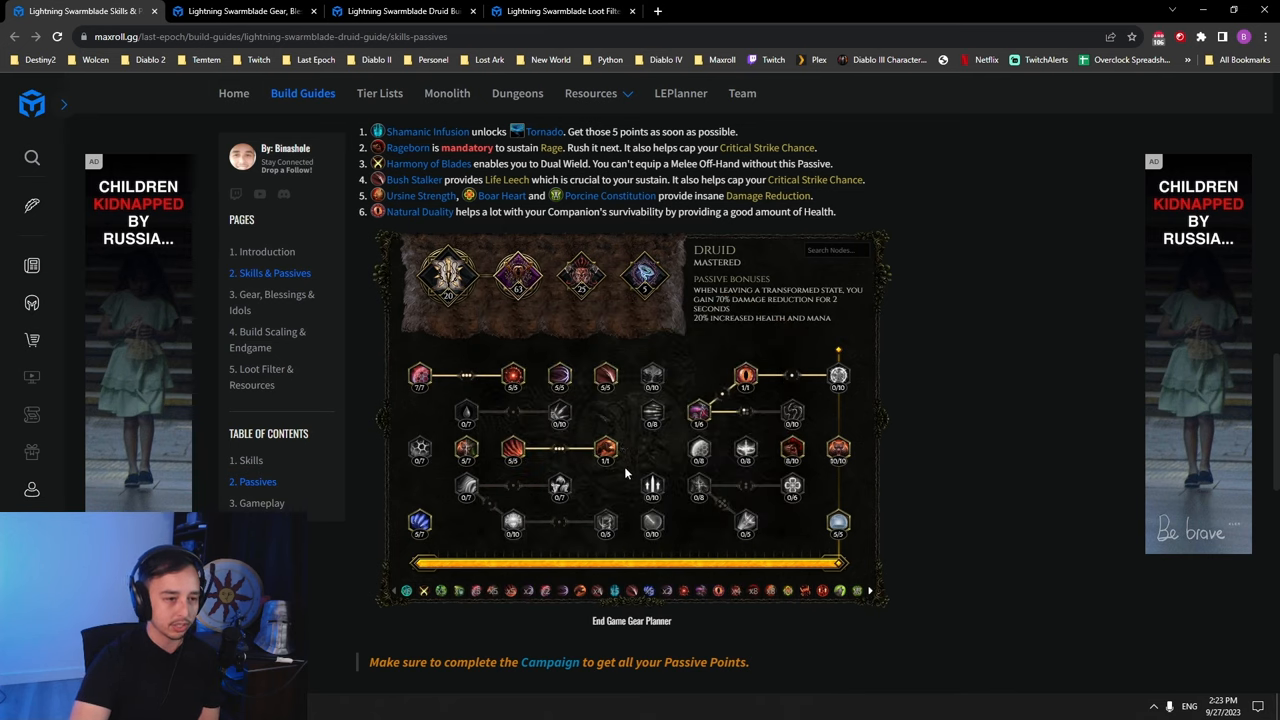
pyautogui.moveTo(604, 460)
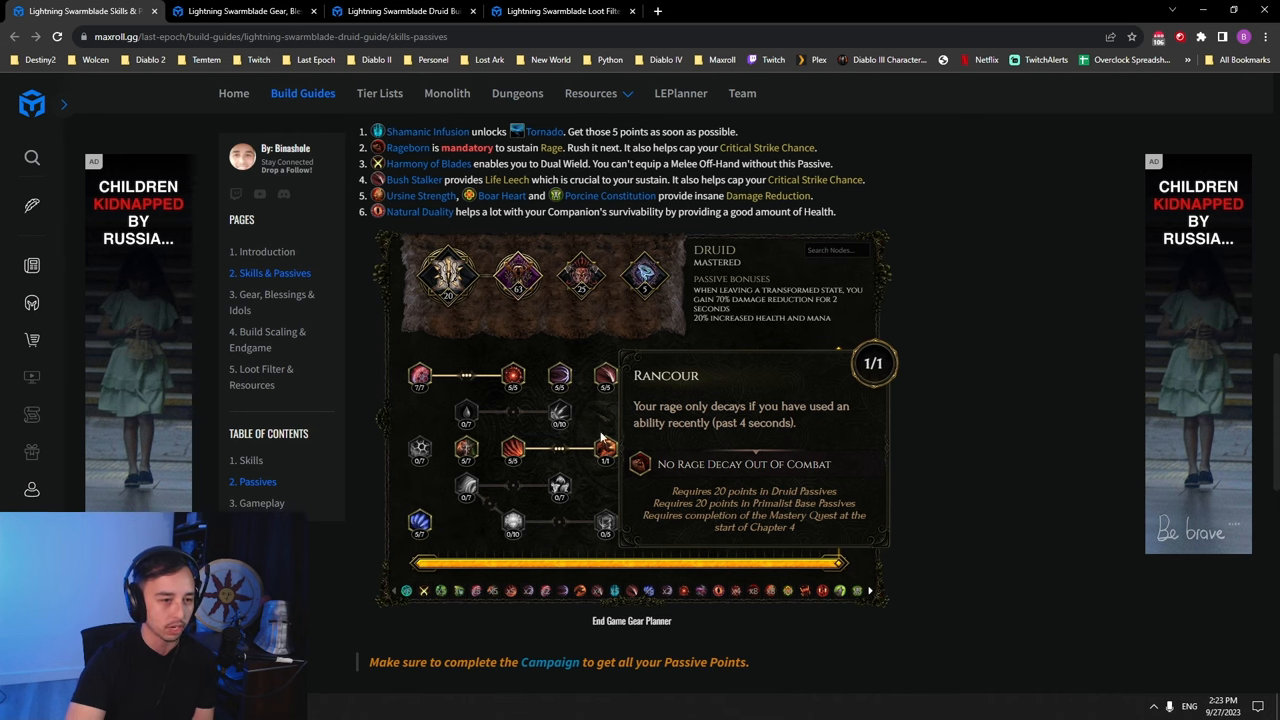
pyautogui.moveTo(612, 348)
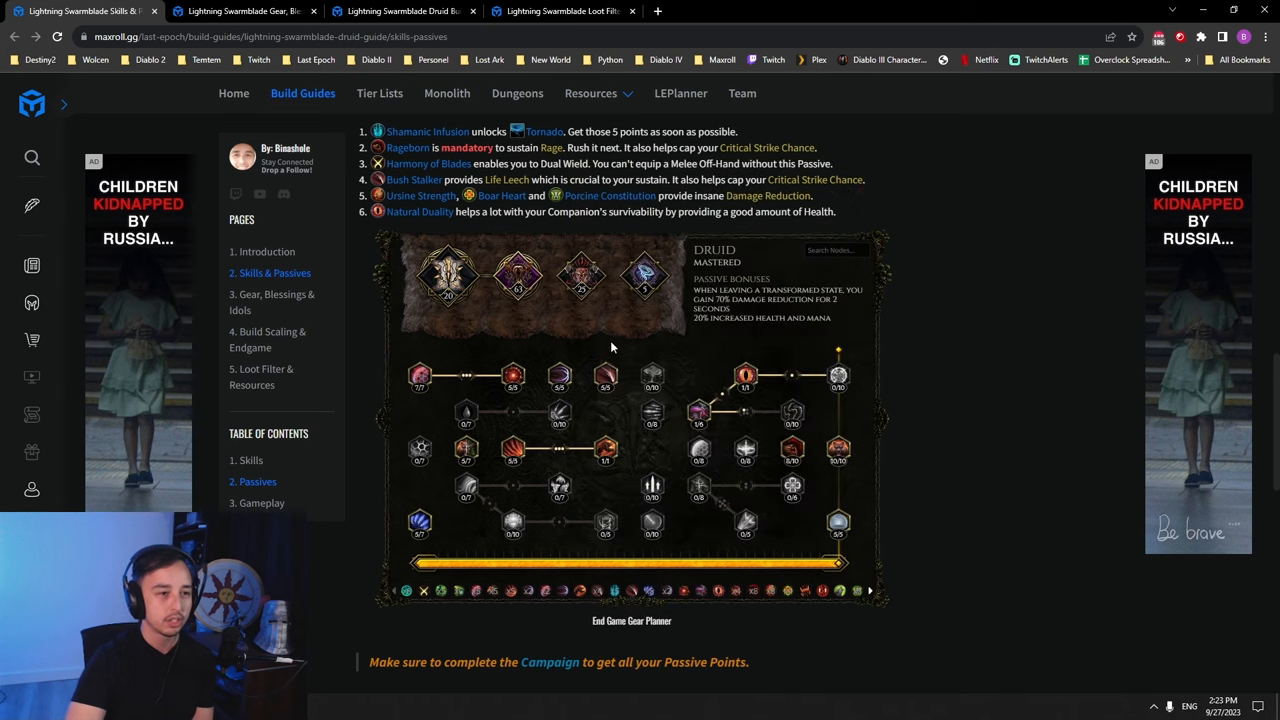
pyautogui.moveTo(604, 376)
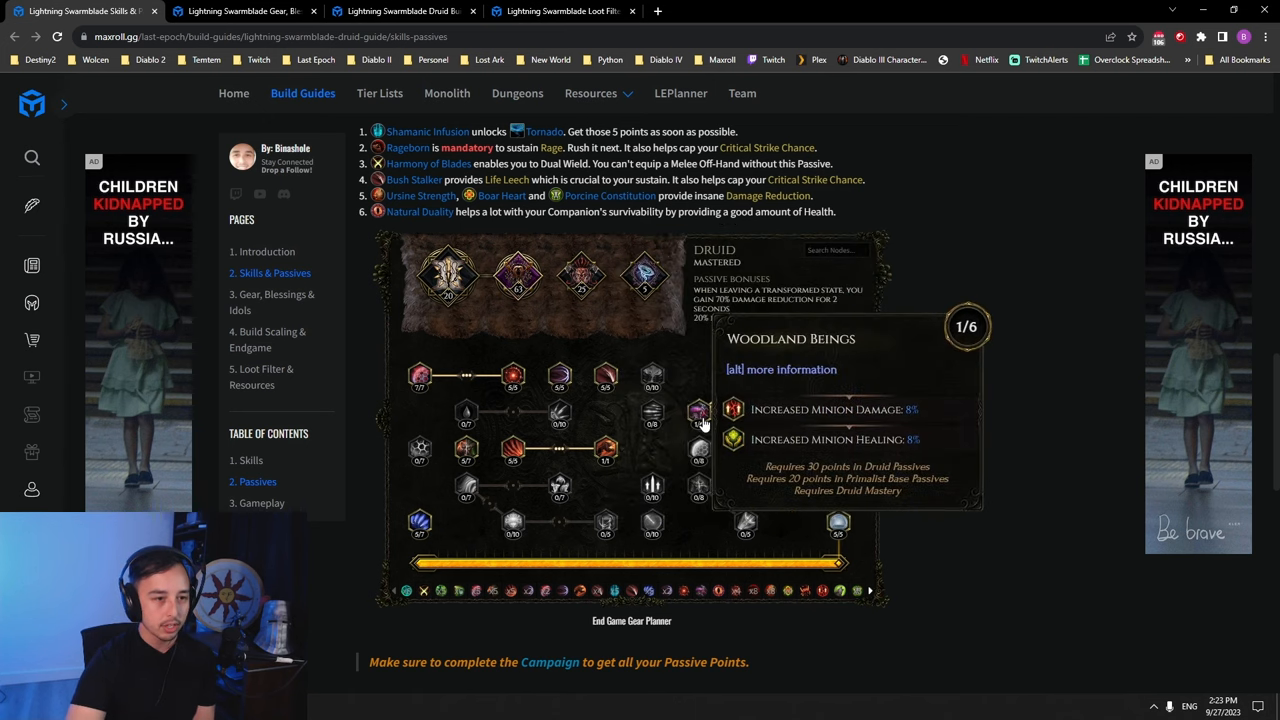
pyautogui.moveTo(736, 396)
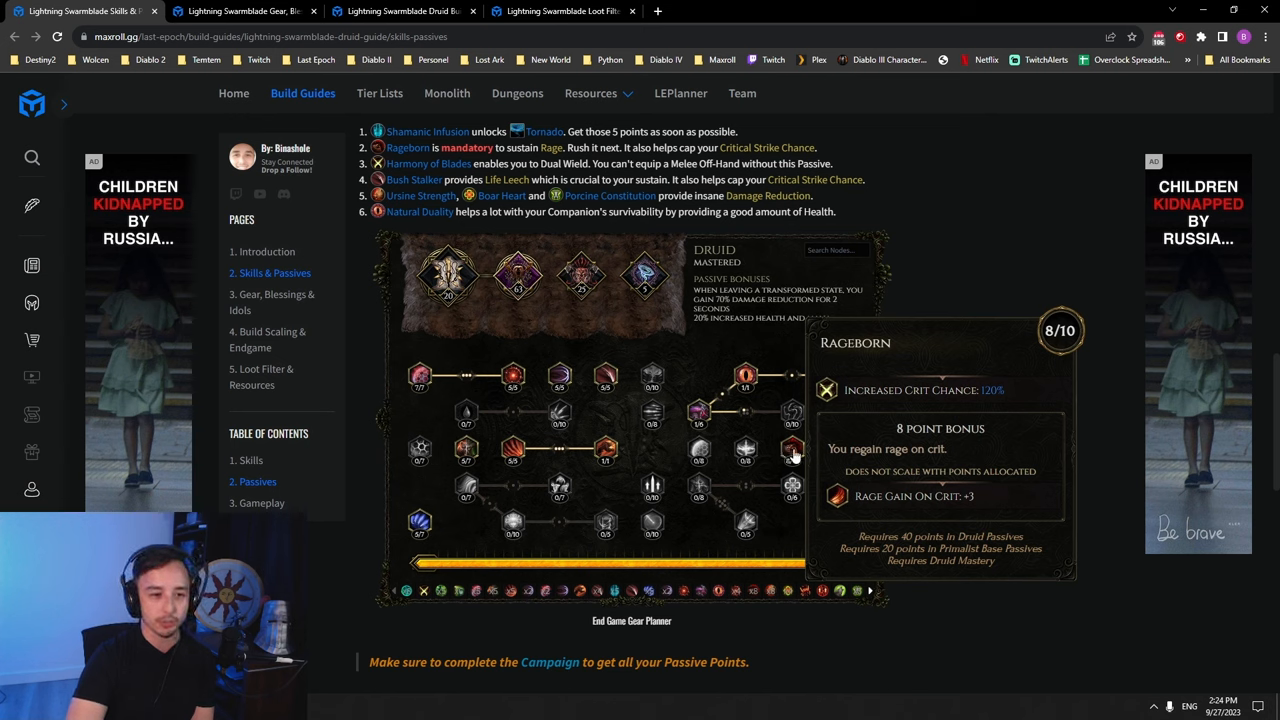
pyautogui.moveTo(832, 524)
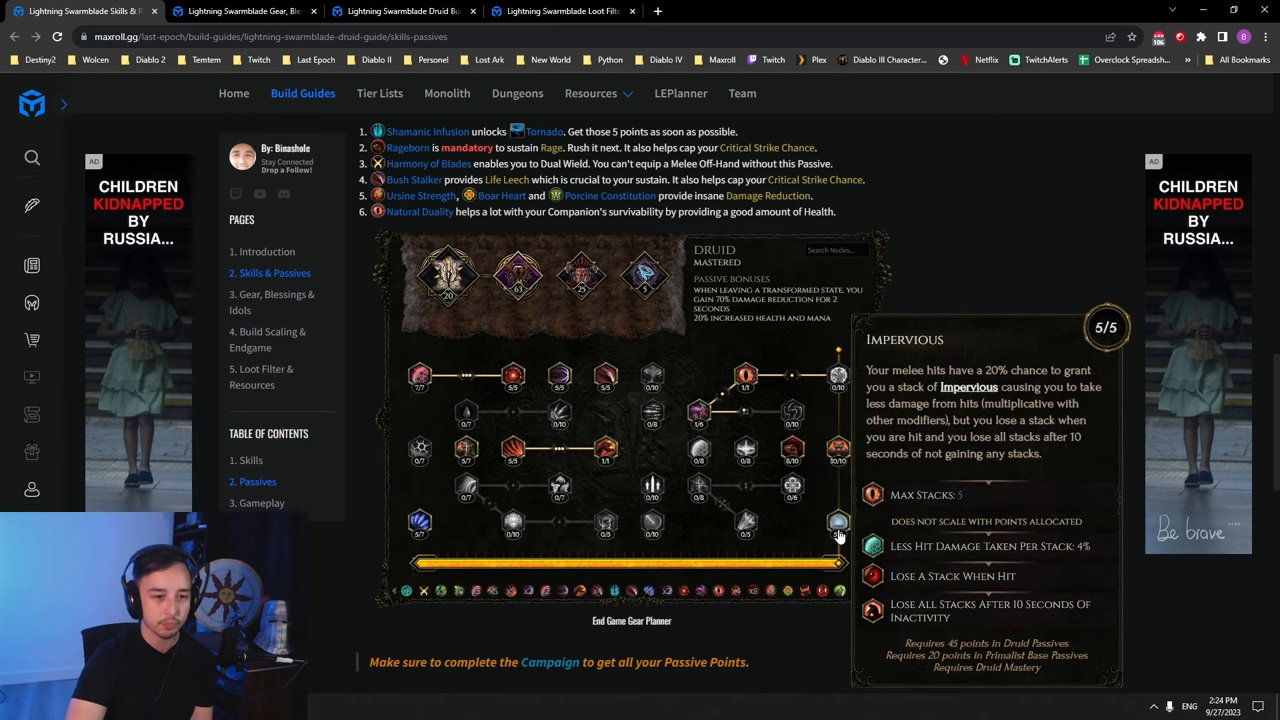
pyautogui.moveTo(838, 456)
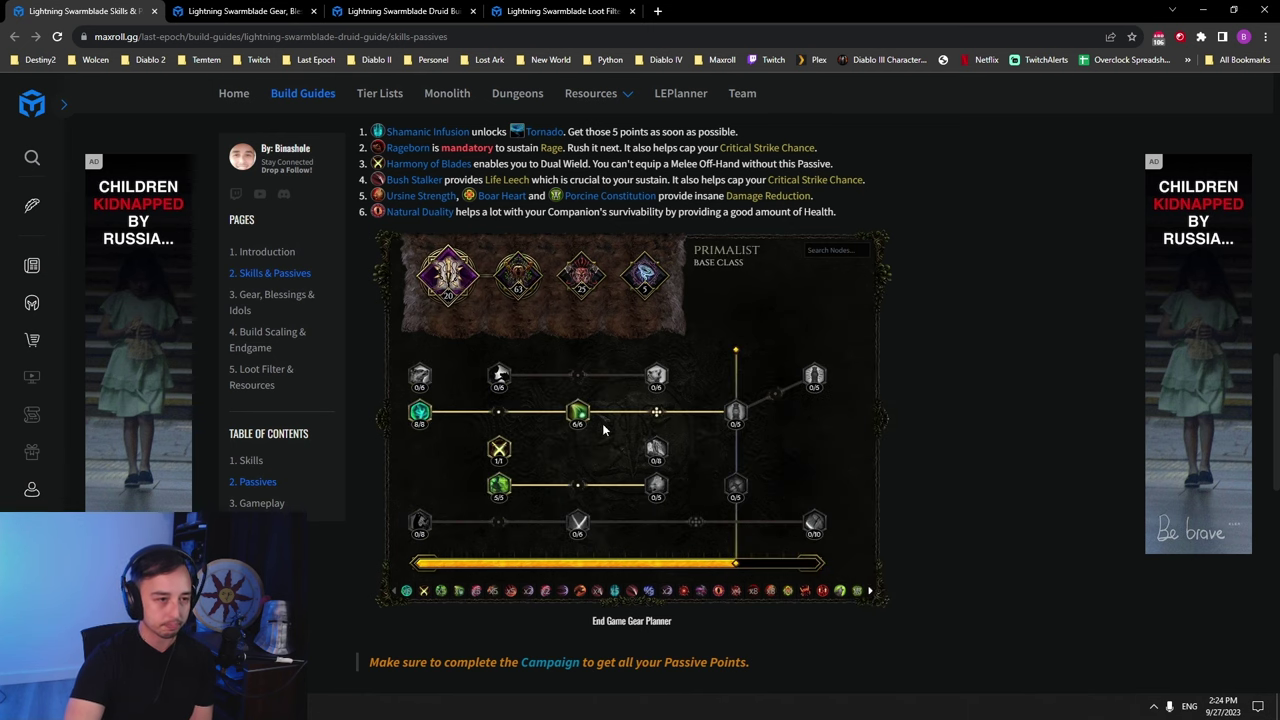
pyautogui.click(644, 276)
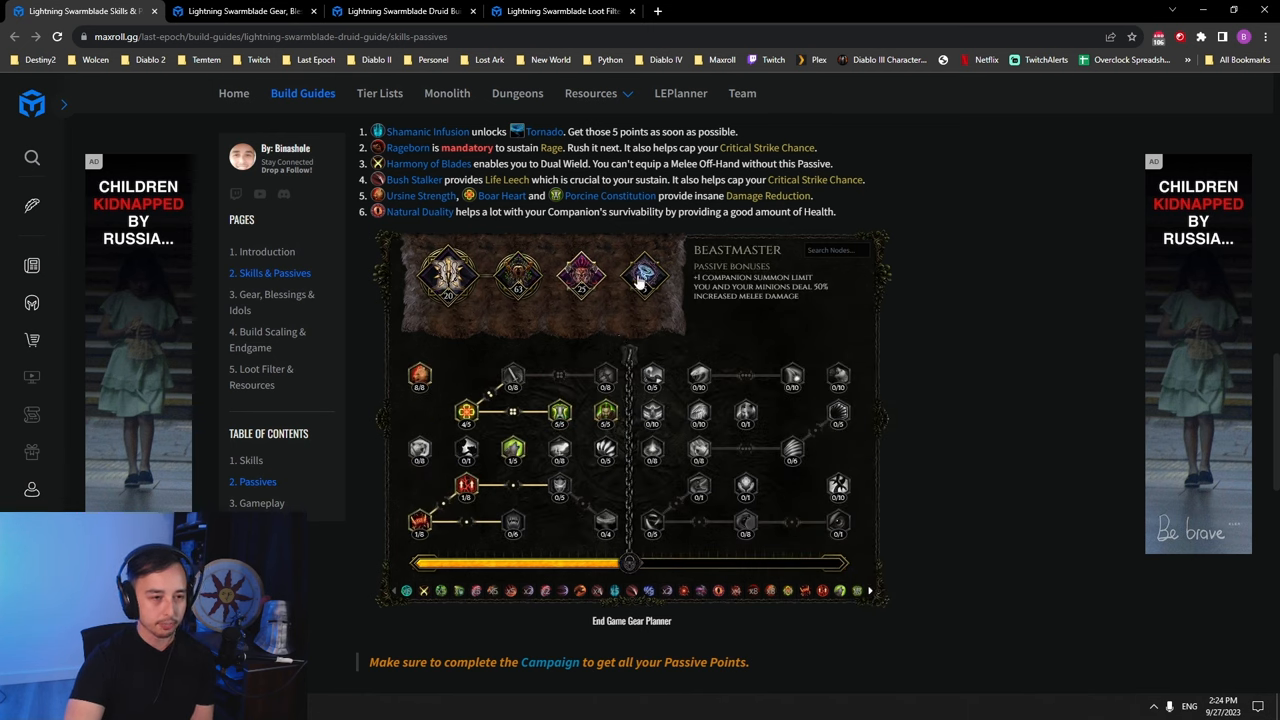
pyautogui.moveTo(420, 380)
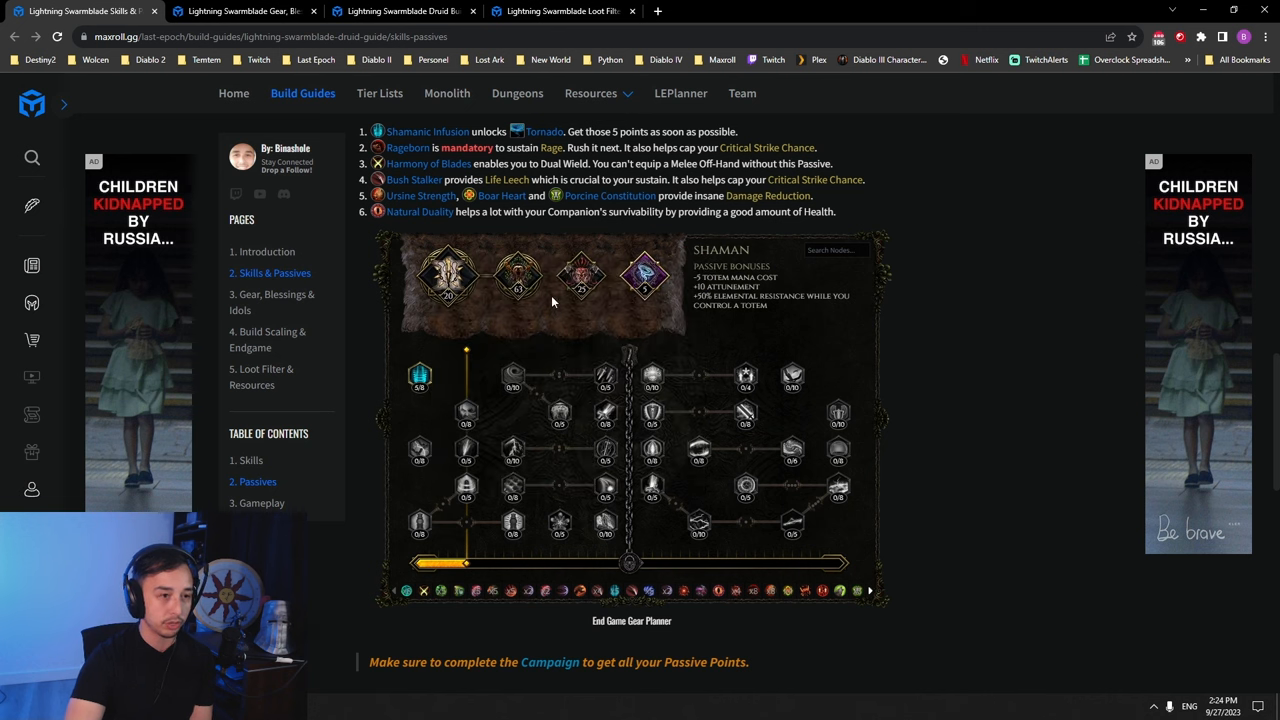
pyautogui.moveTo(416, 380)
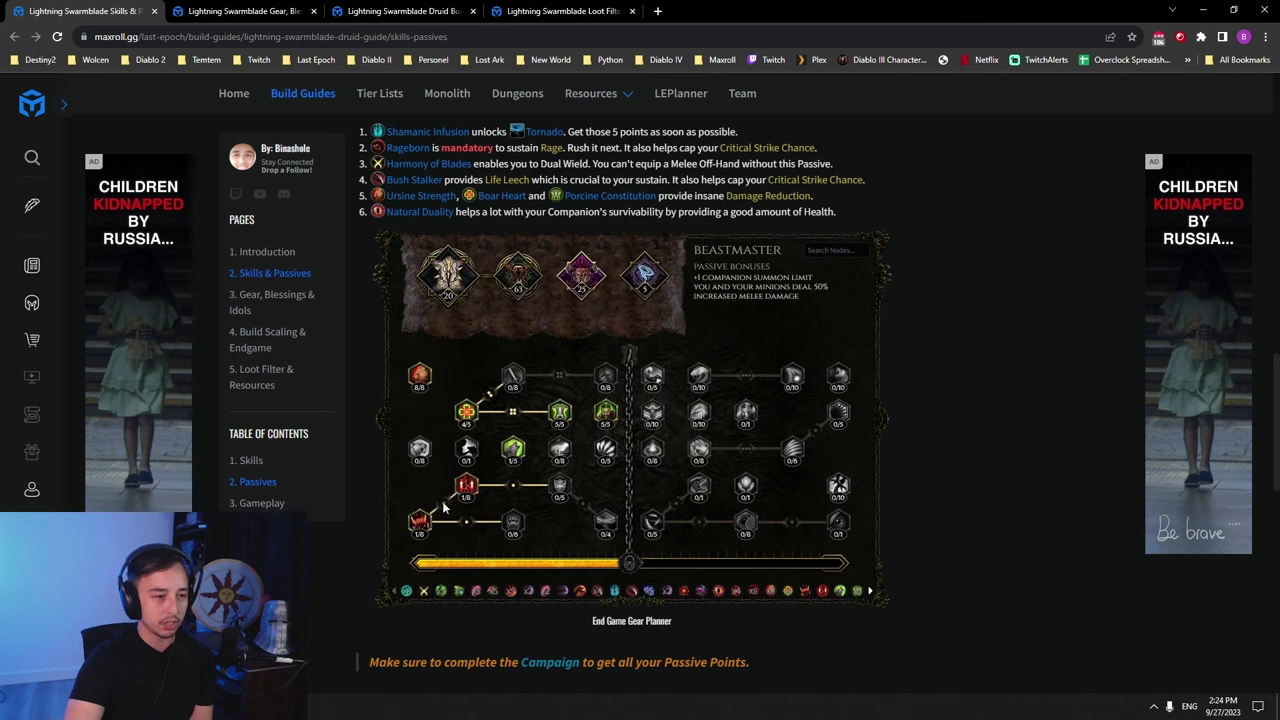
pyautogui.moveTo(464, 486)
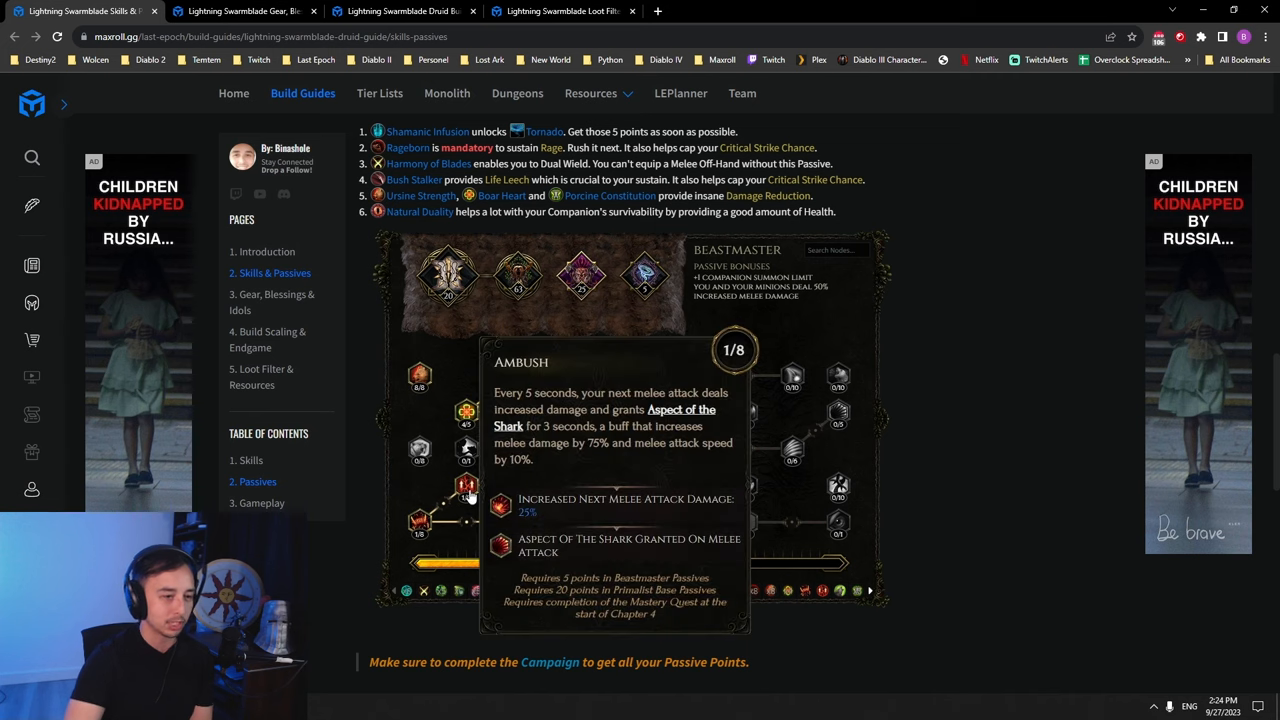
pyautogui.moveTo(508, 450)
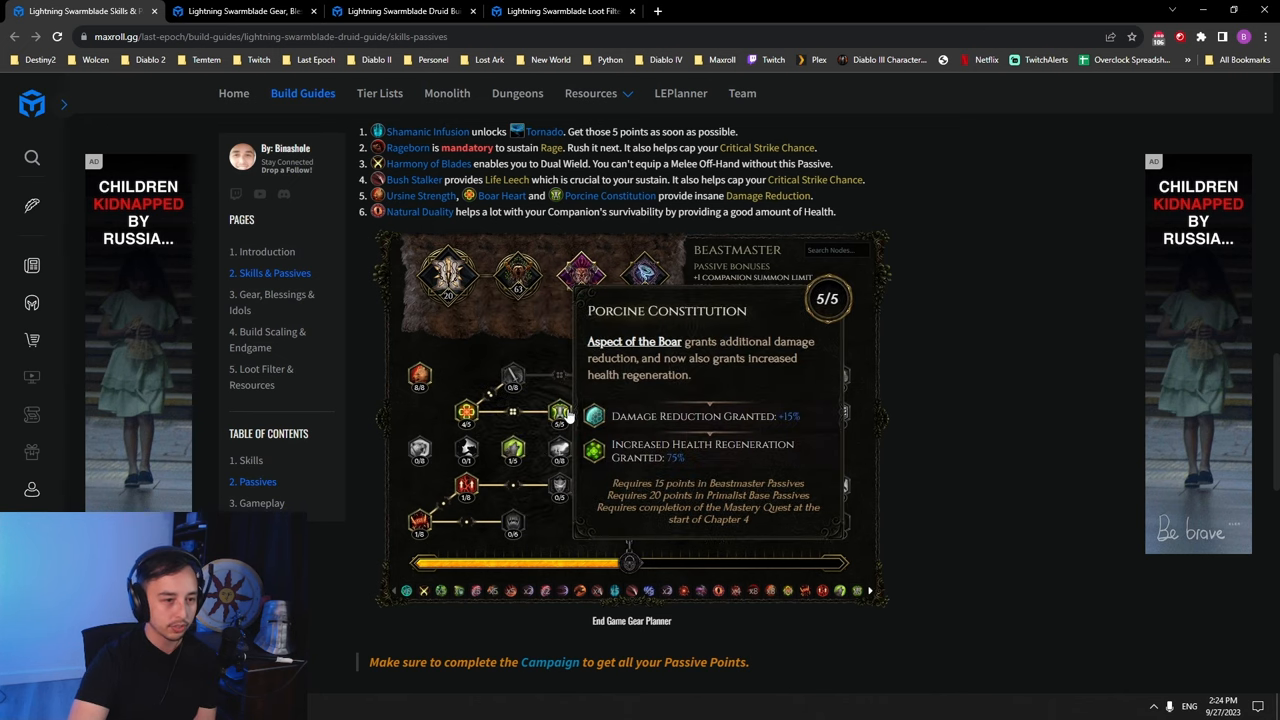
pyautogui.moveTo(604, 412)
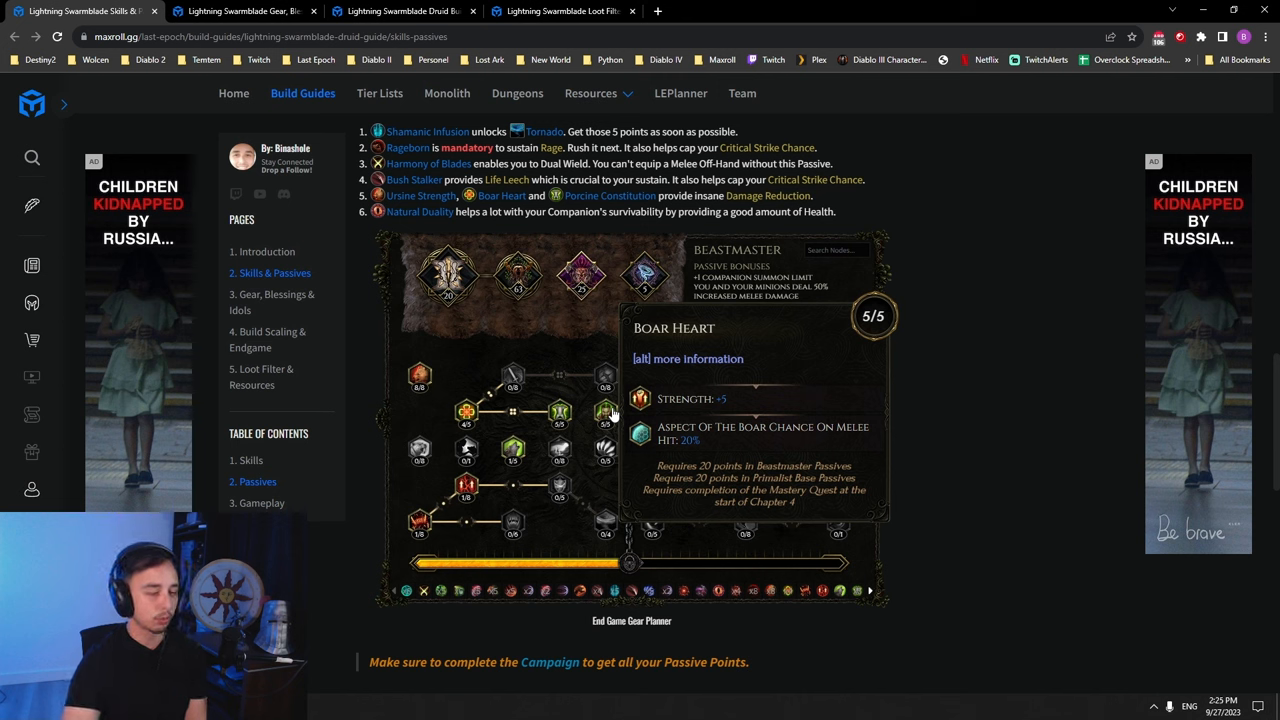
pyautogui.moveTo(616, 414)
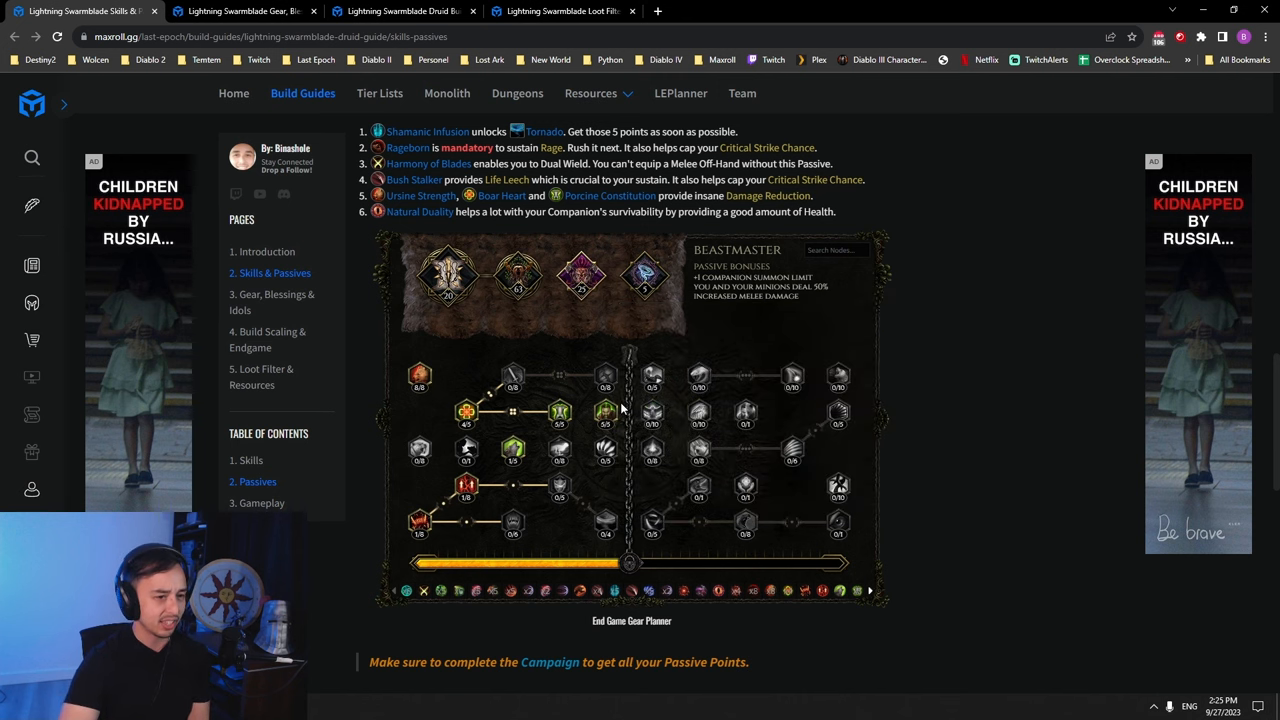
pyautogui.moveTo(640, 412)
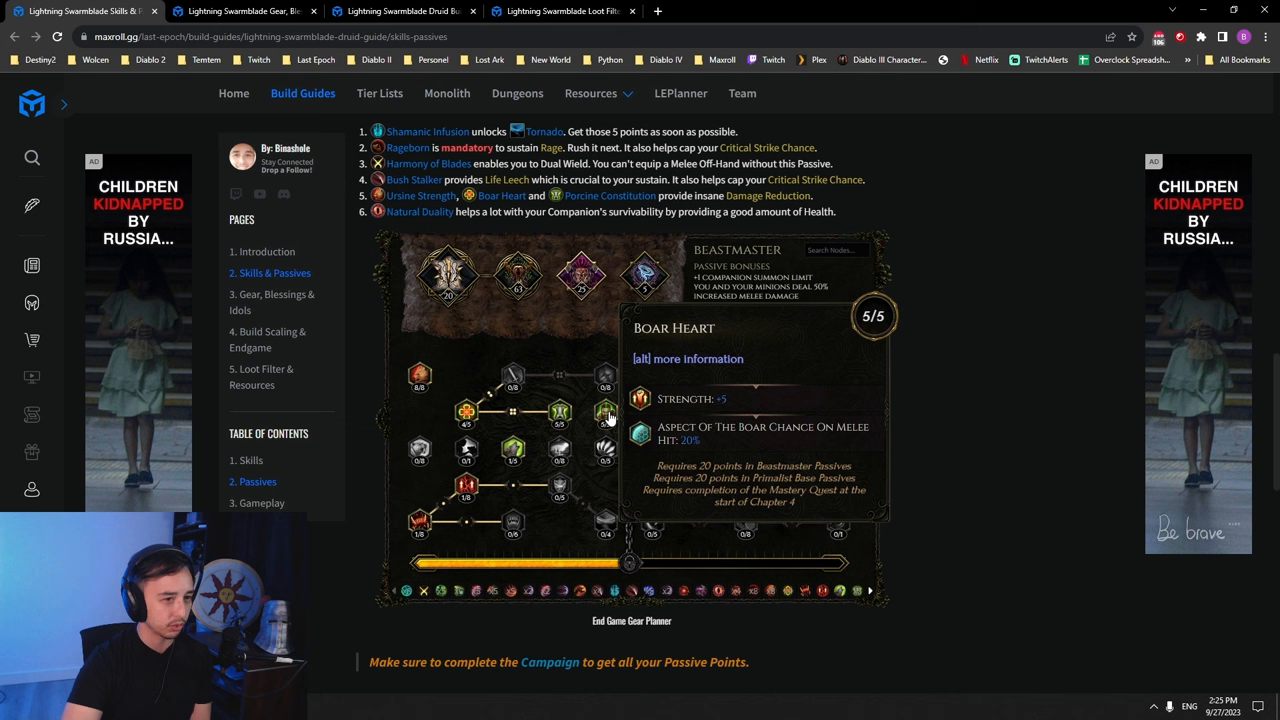
# - Scroll past the Beastmaster passives to reach the Gameplay section
pyautogui.scroll(-3)
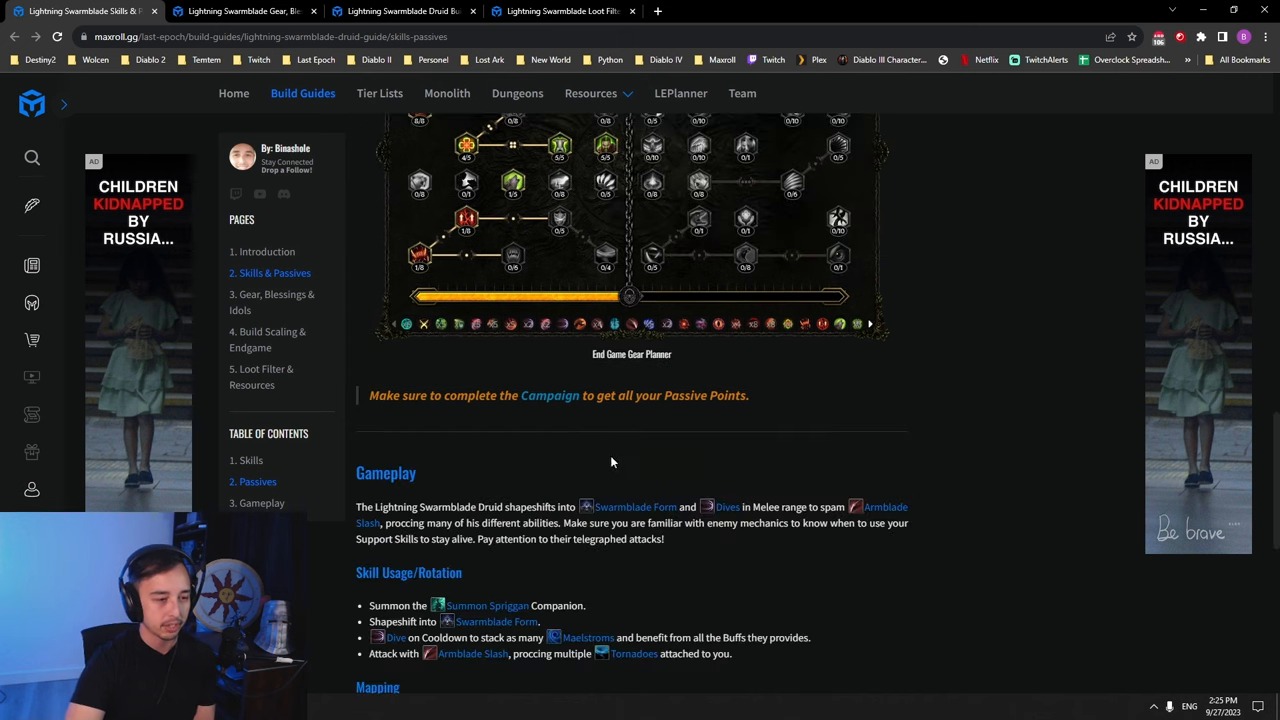
# - Read through the Gameplay section's skill rotation, mapping and bossing advice
pyautogui.scroll(-3)
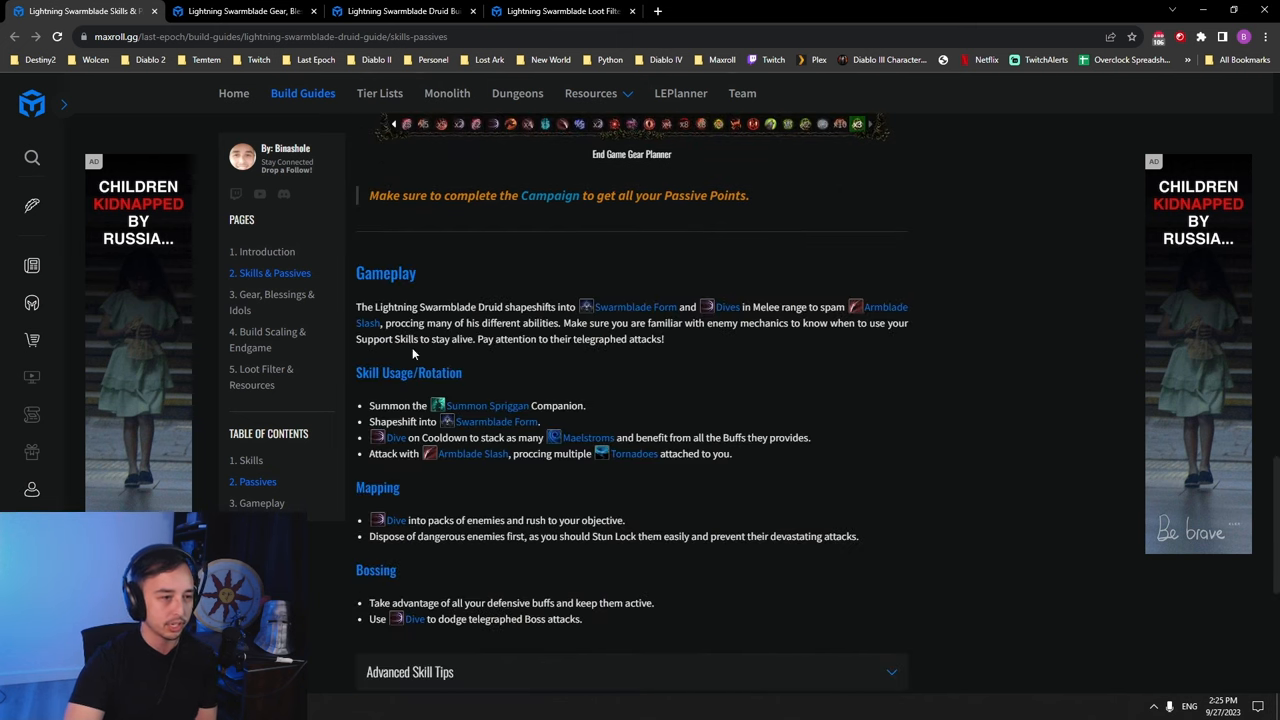
pyautogui.scroll(-3)
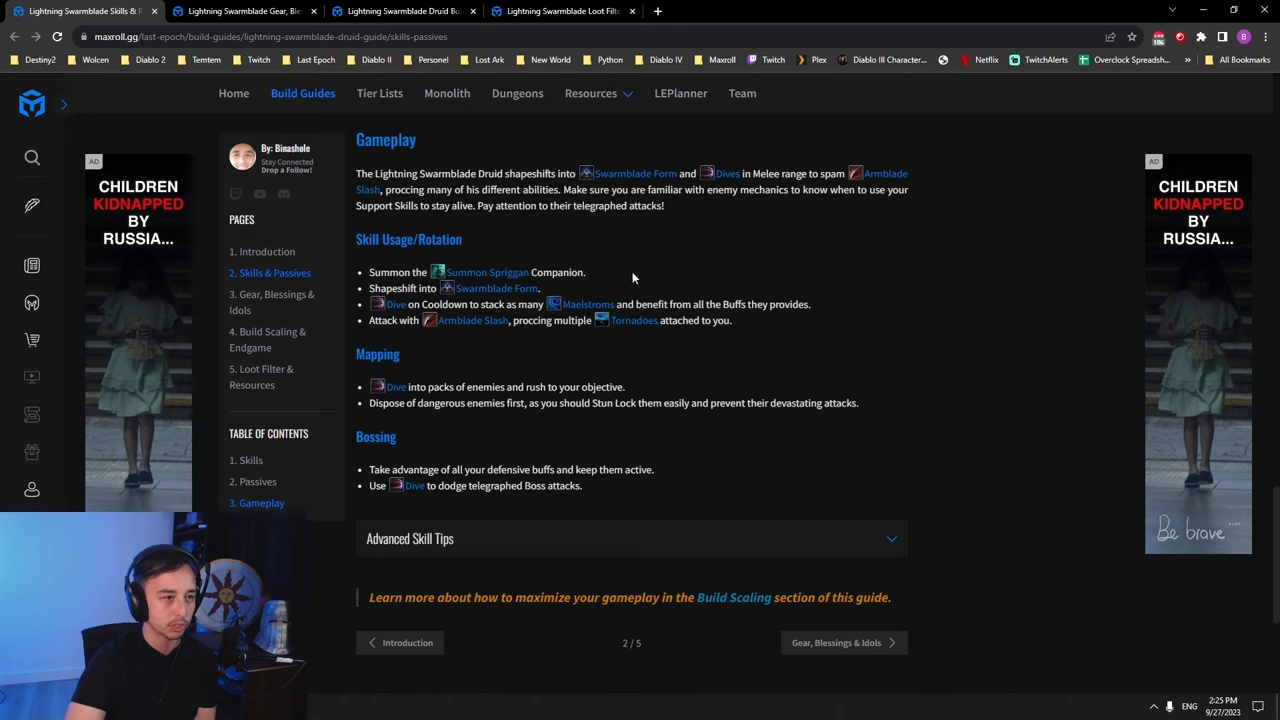
pyautogui.moveTo(468, 352)
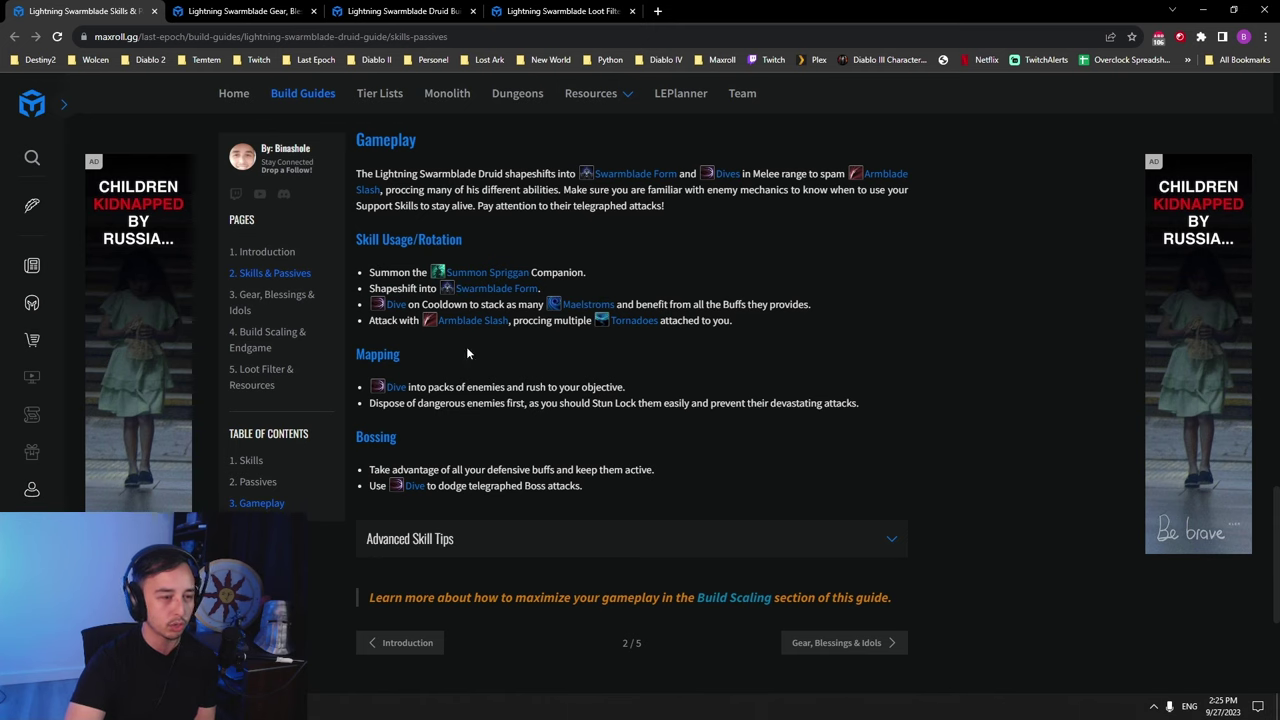
pyautogui.moveTo(402, 304); pyautogui.dragTo(636, 304)
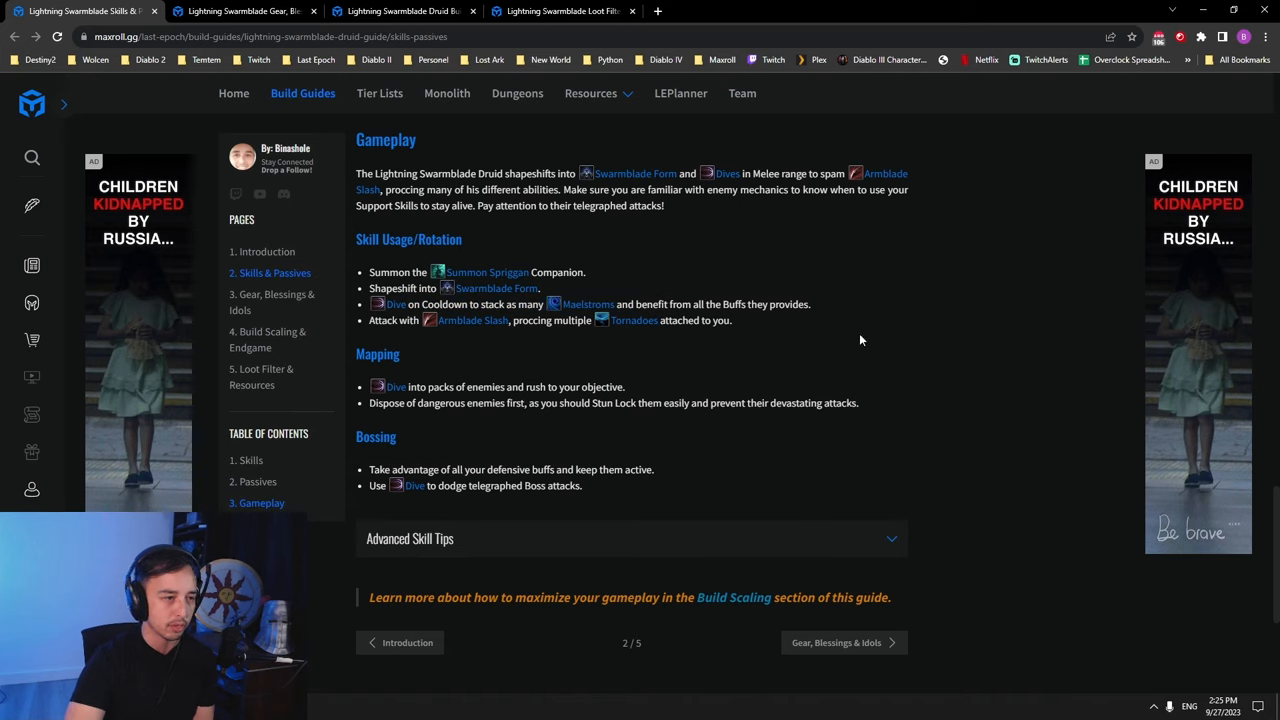
pyautogui.moveTo(752, 334)
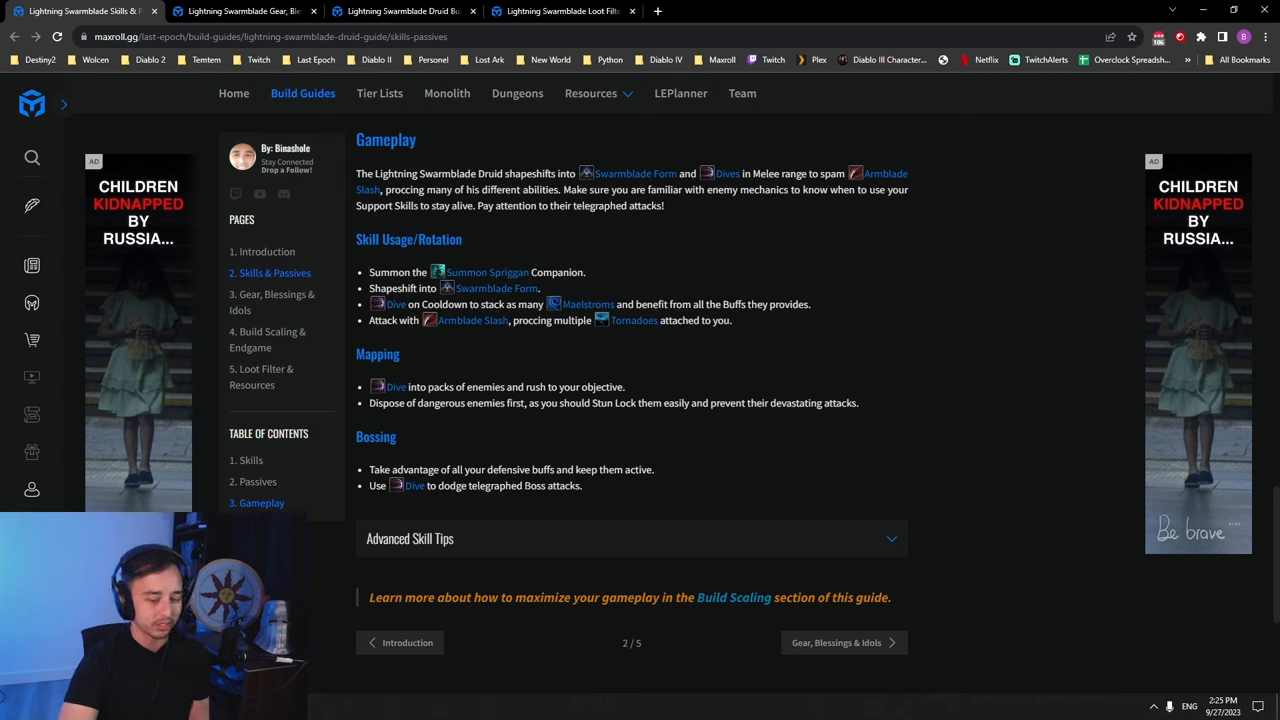
pyautogui.moveTo(816, 364)
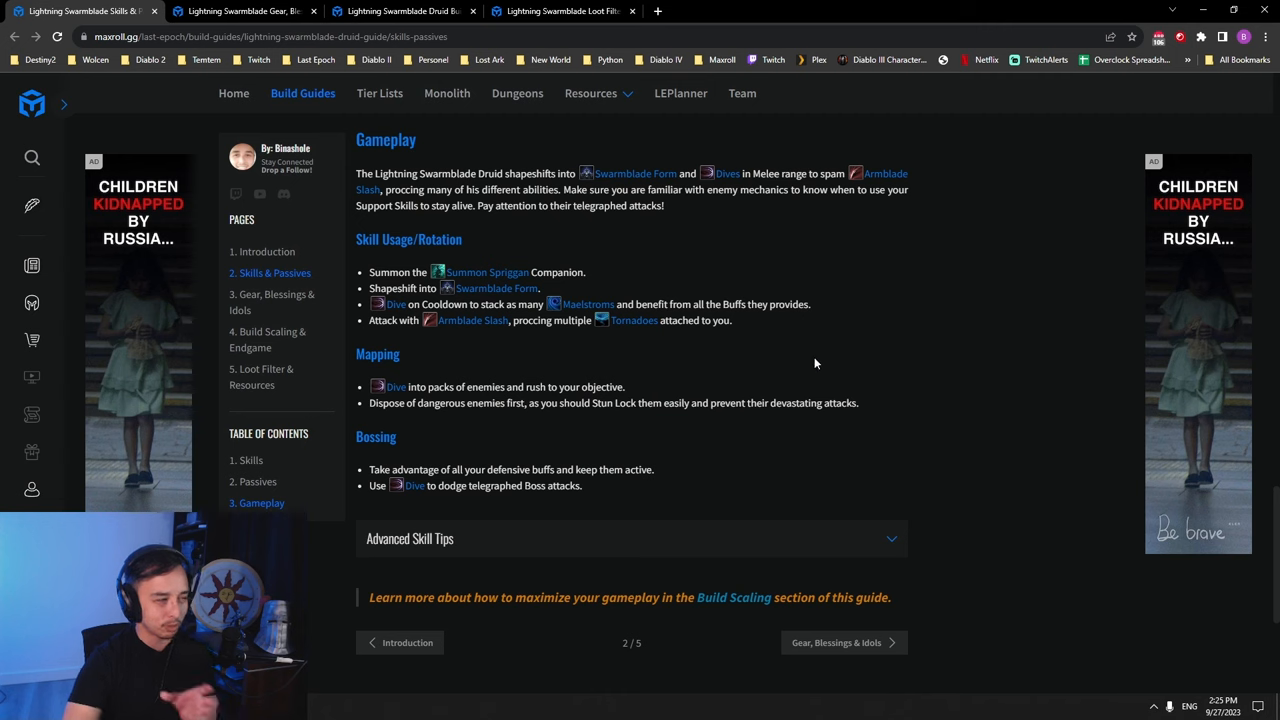
pyautogui.moveTo(788, 400)
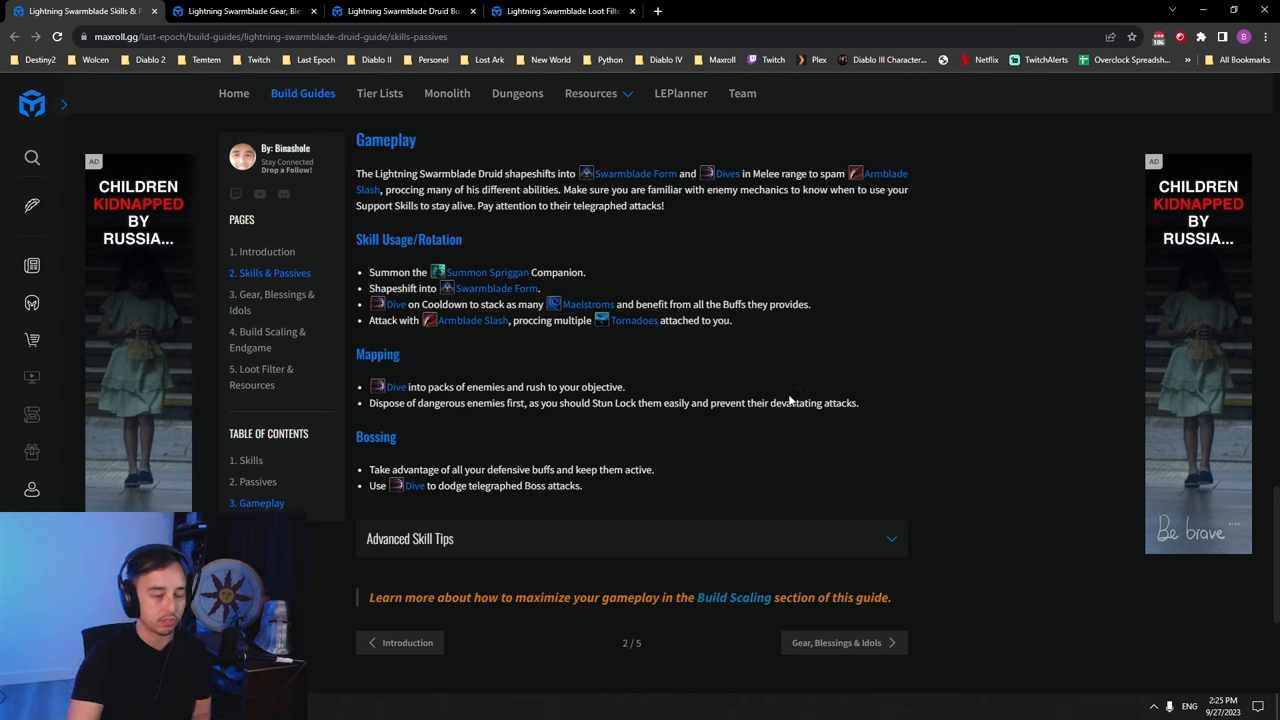
pyautogui.moveTo(756, 364)
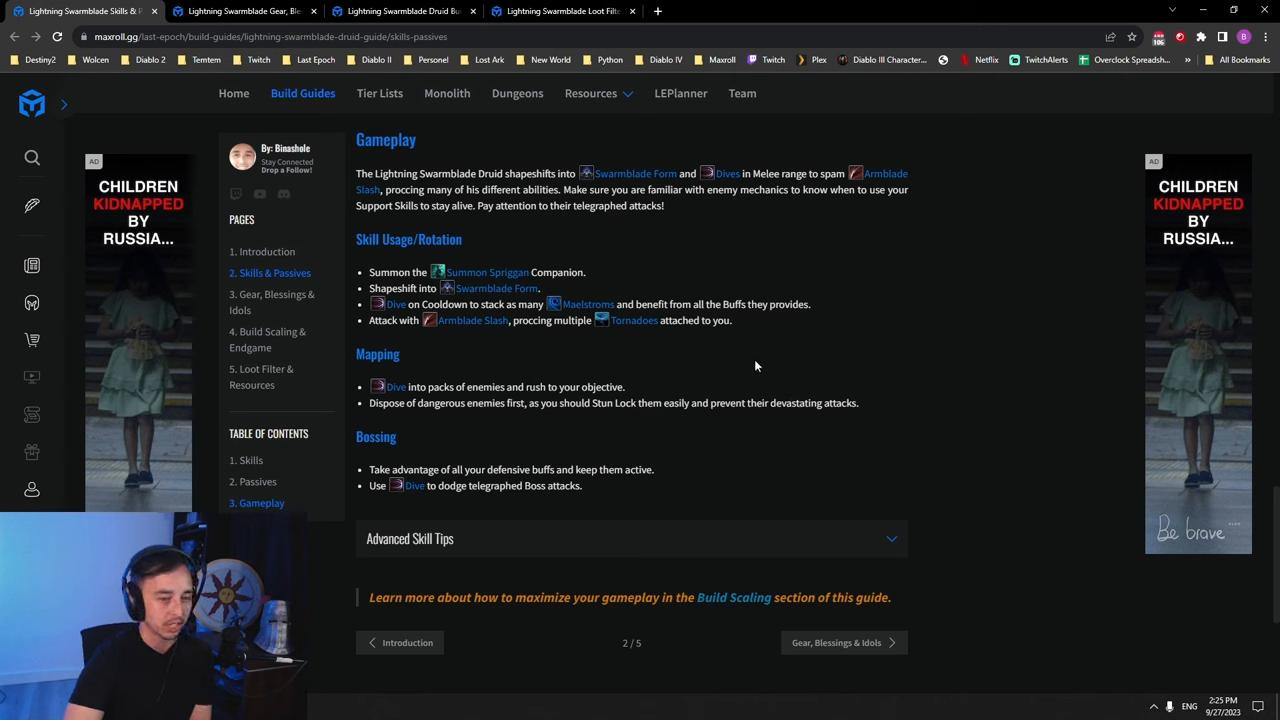
pyautogui.moveTo(752, 376)
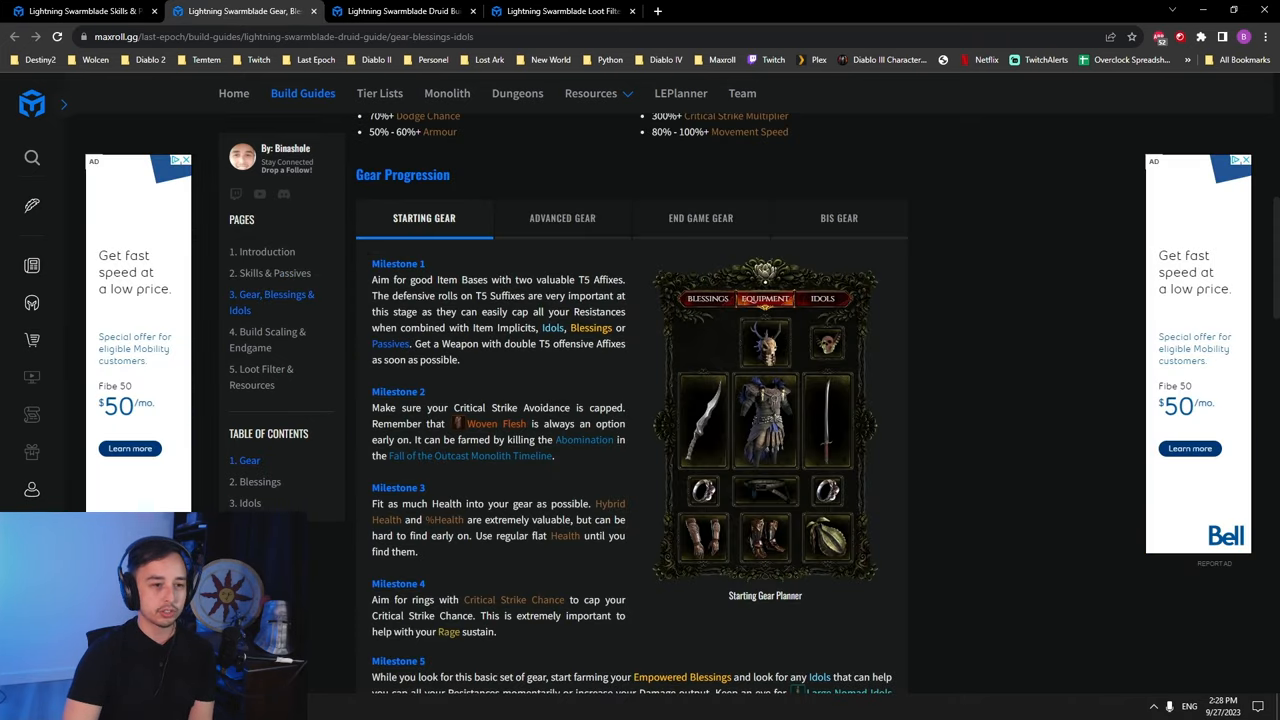
pyautogui.moveTo(828, 434)
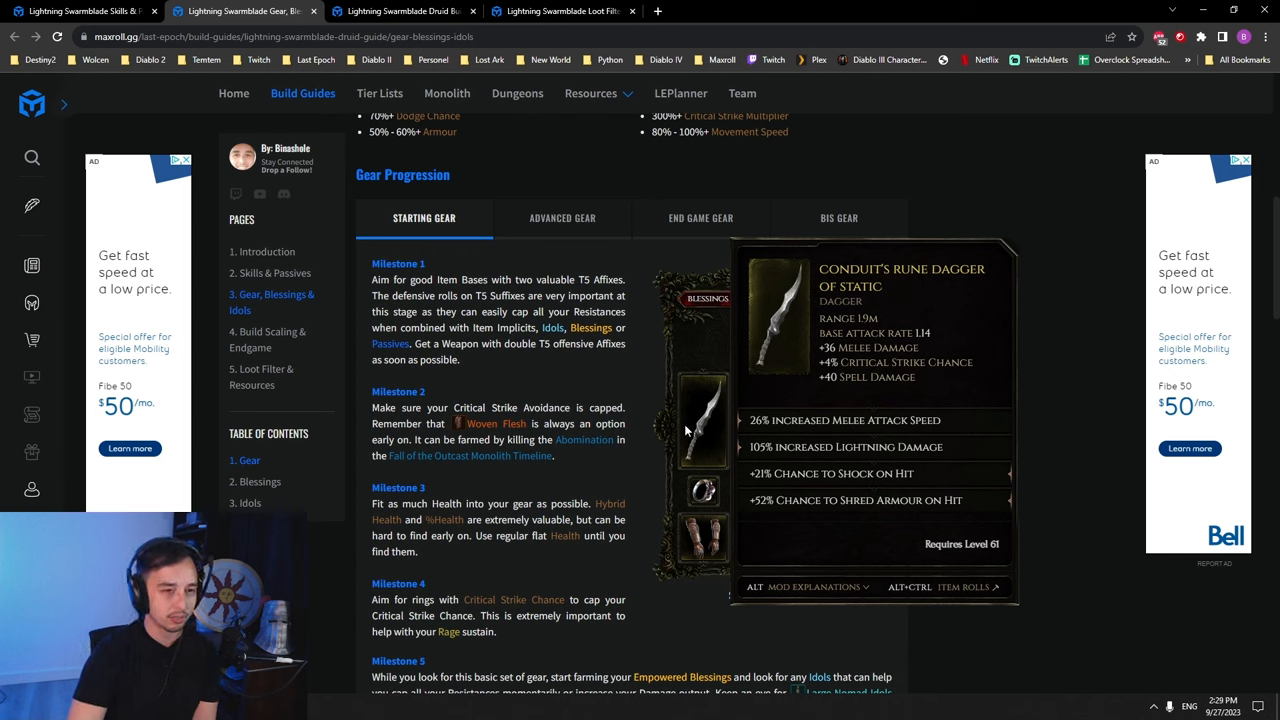
pyautogui.moveTo(642, 380)
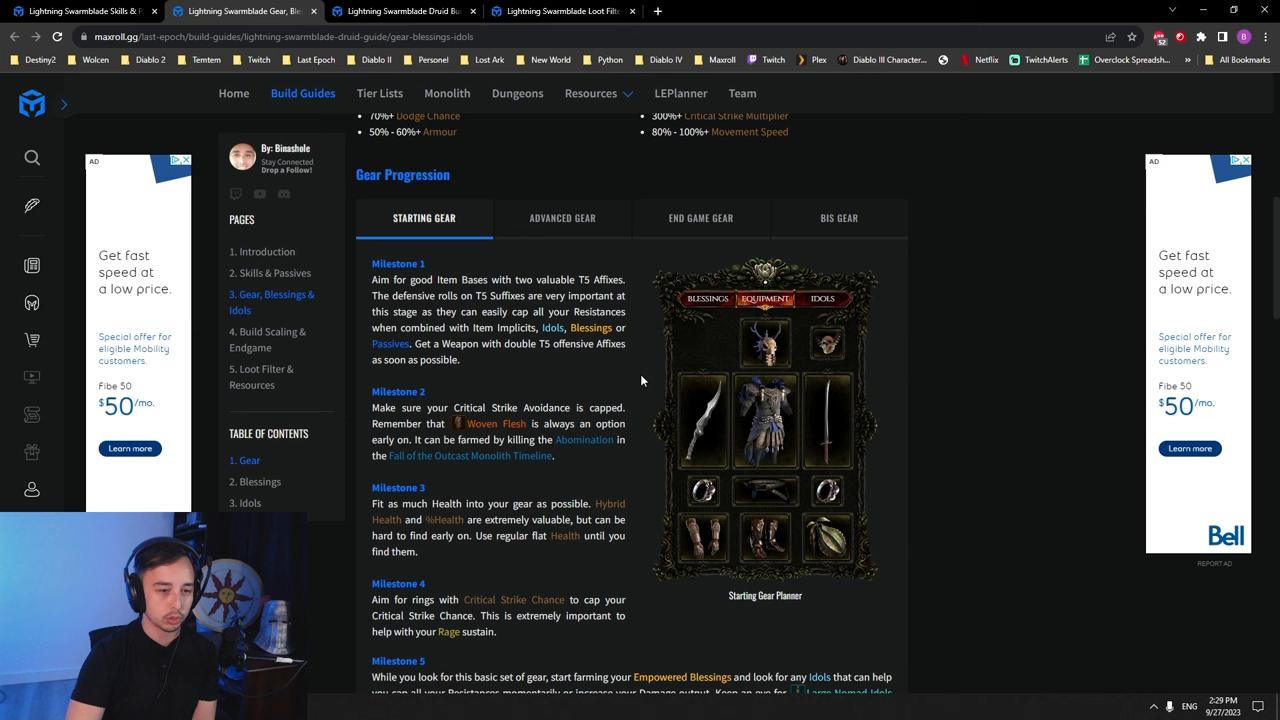
# - Finish reviewing the Starting Gear planner and switch to the Advanced Gear recommendations
pyautogui.scroll(-3)
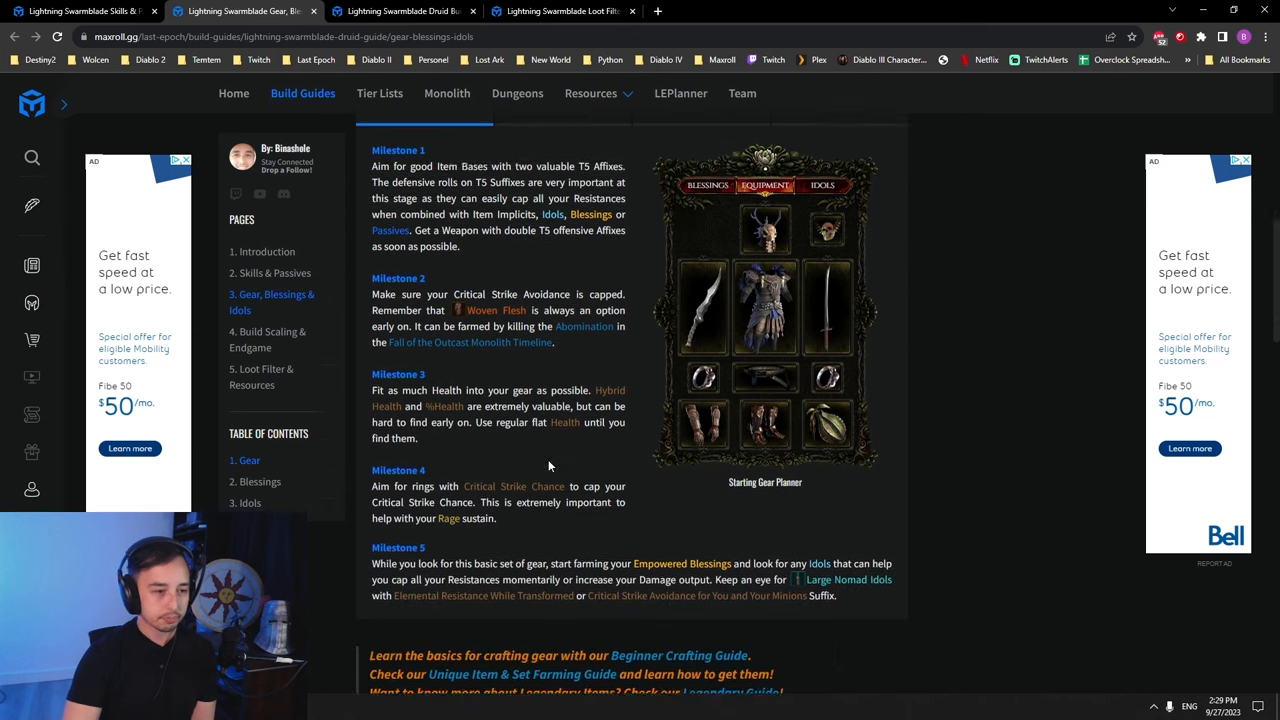
pyautogui.click(562, 152)
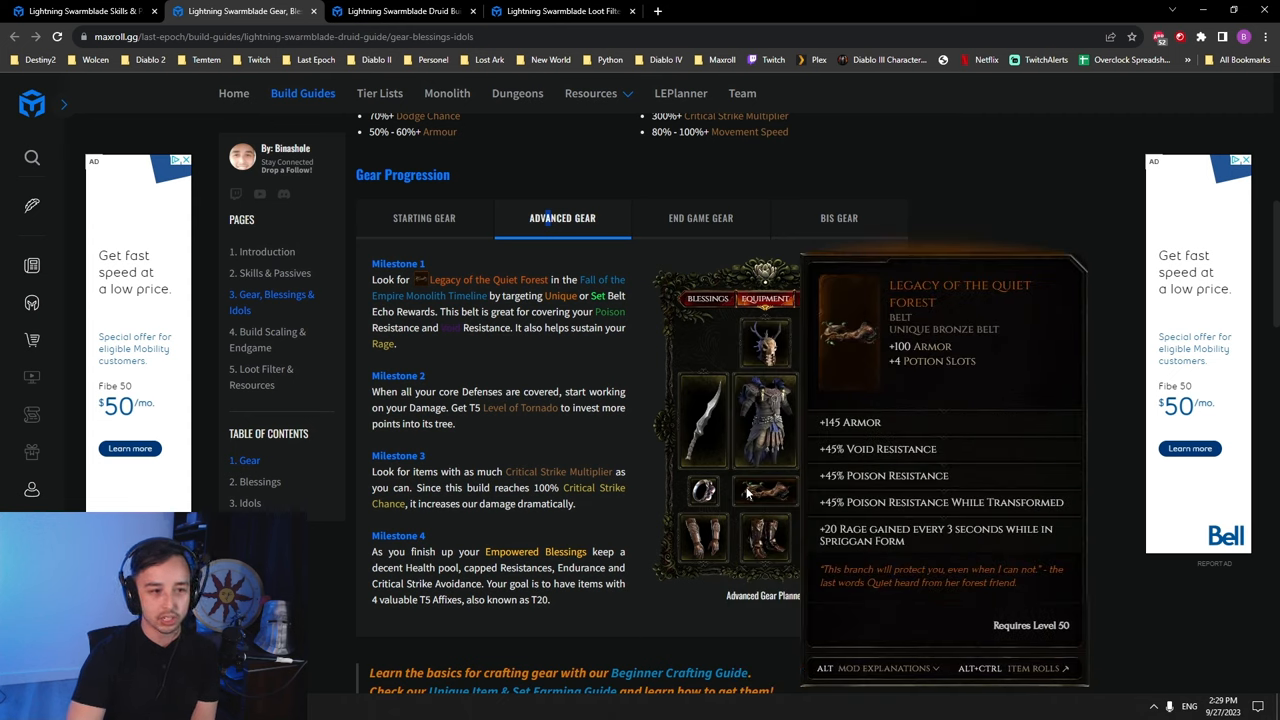
pyautogui.moveTo(776, 498)
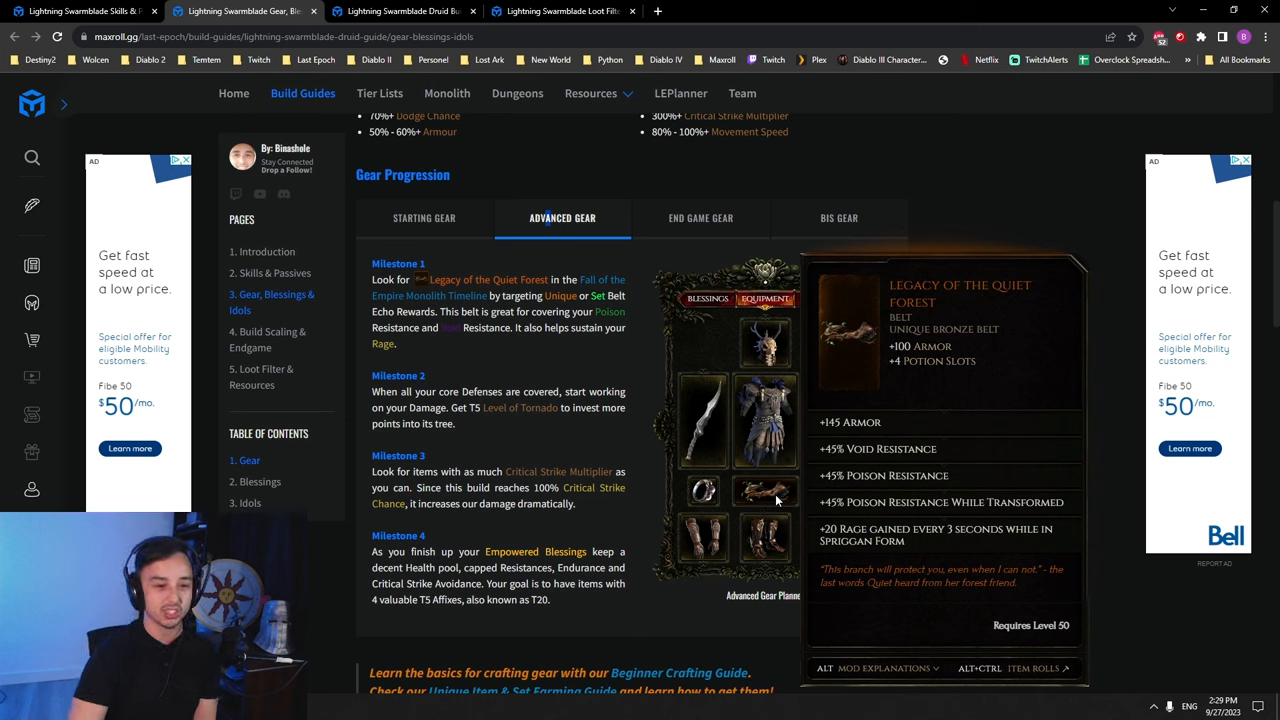
# - Switch from the Advanced Gear recommendations to the End Game Gear tab
pyautogui.click(700, 216)
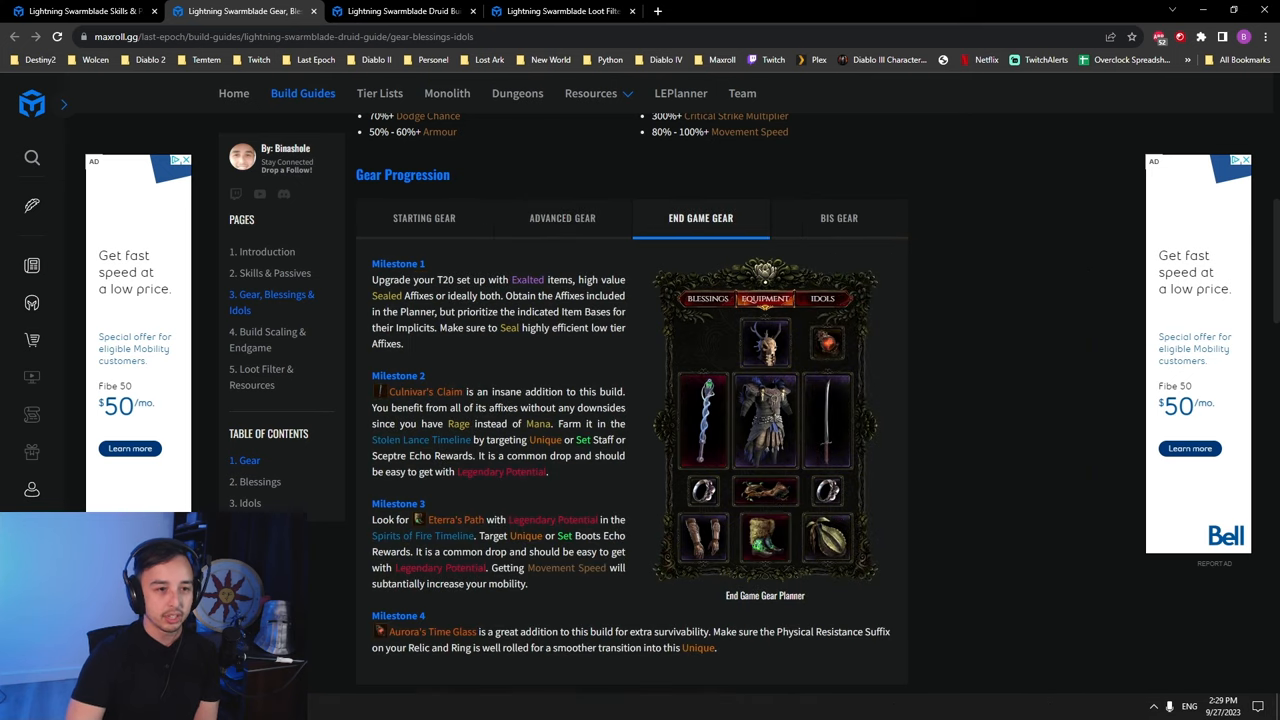
pyautogui.moveTo(704, 420)
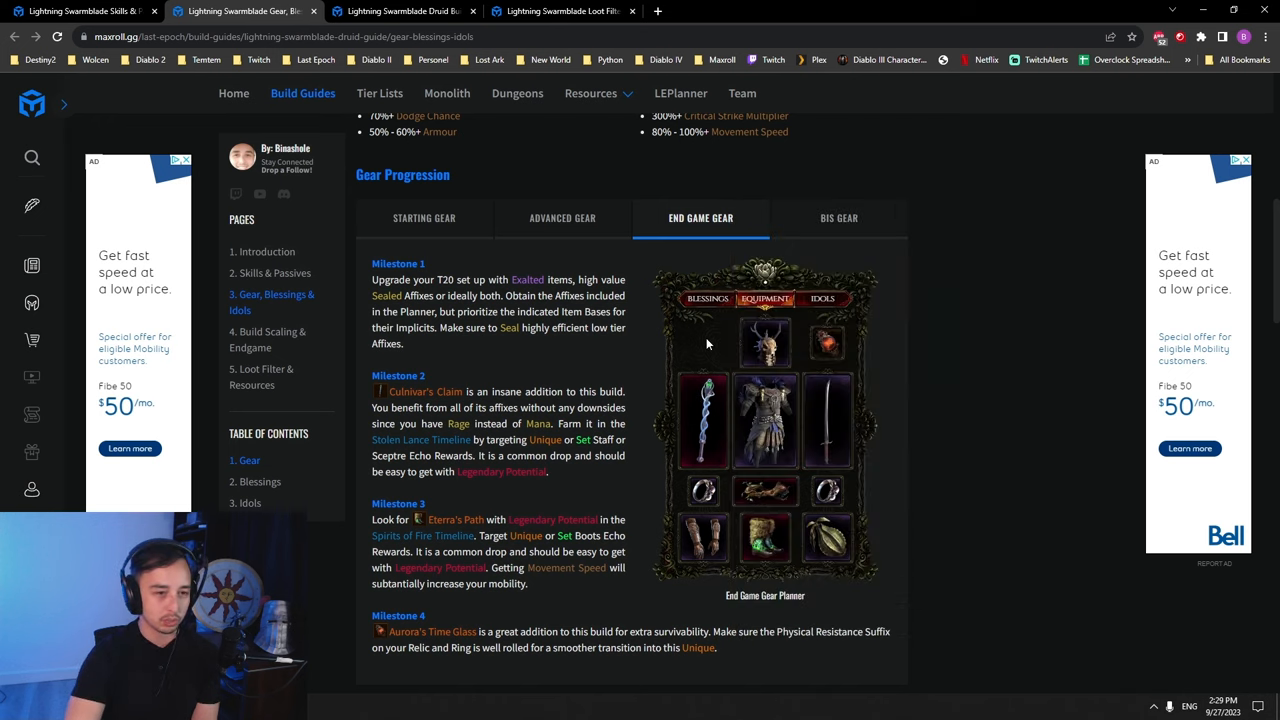
pyautogui.moveTo(704, 420)
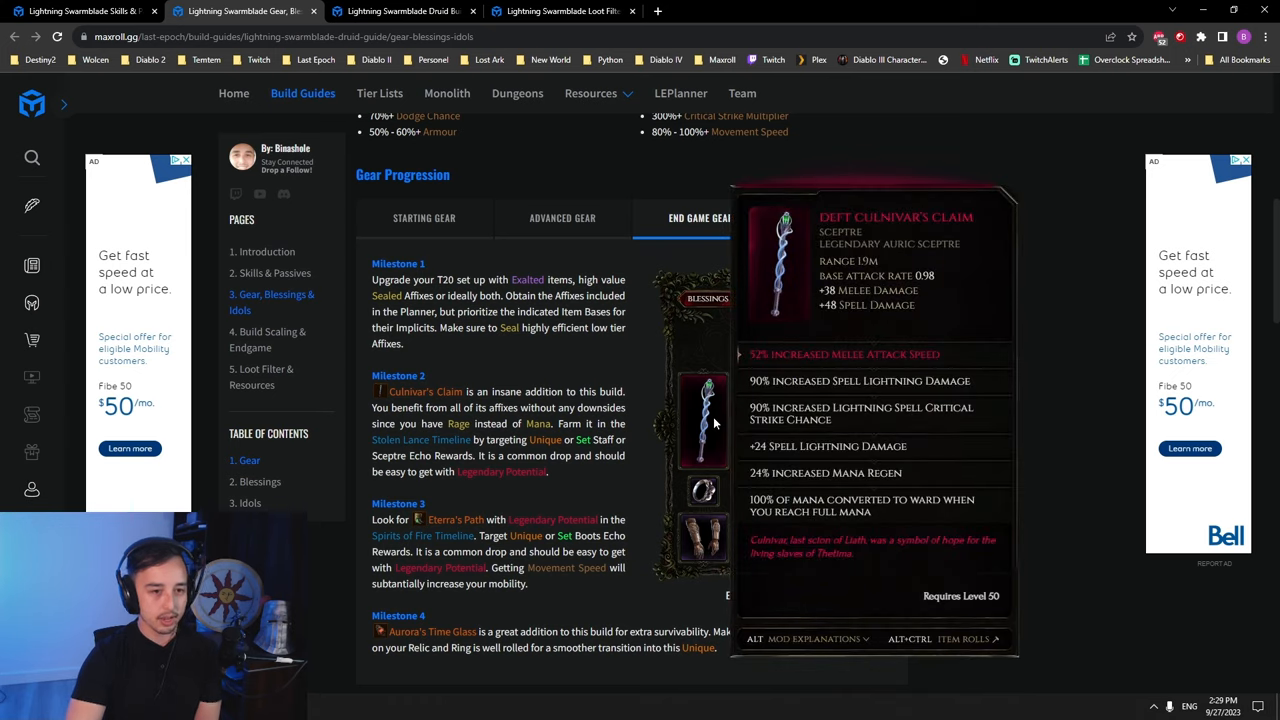
pyautogui.moveTo(718, 442)
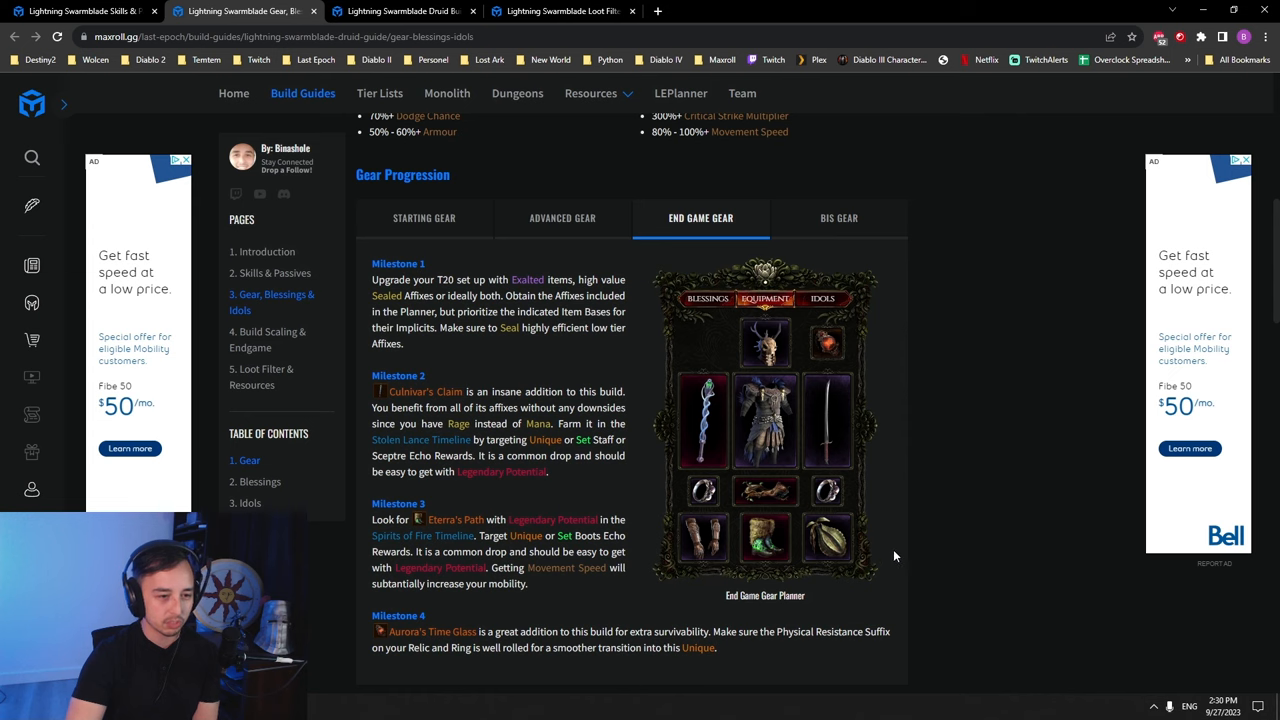
pyautogui.moveTo(890, 552)
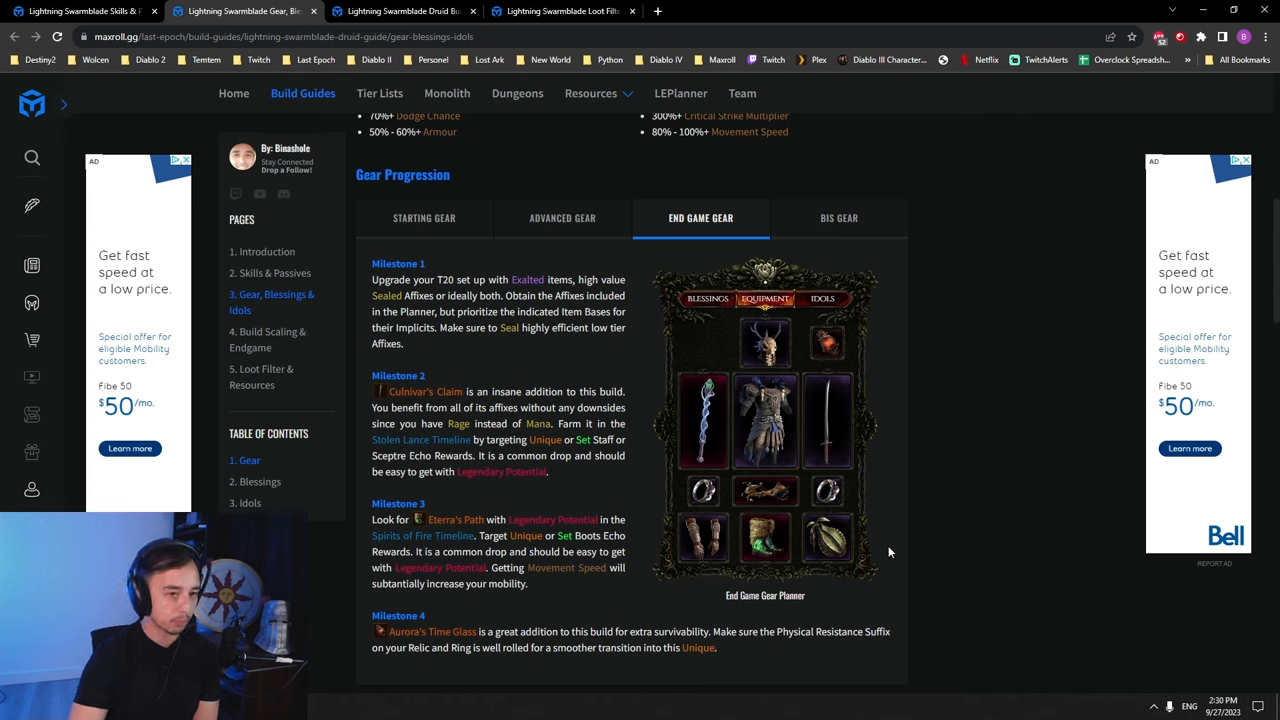
pyautogui.moveTo(796, 600)
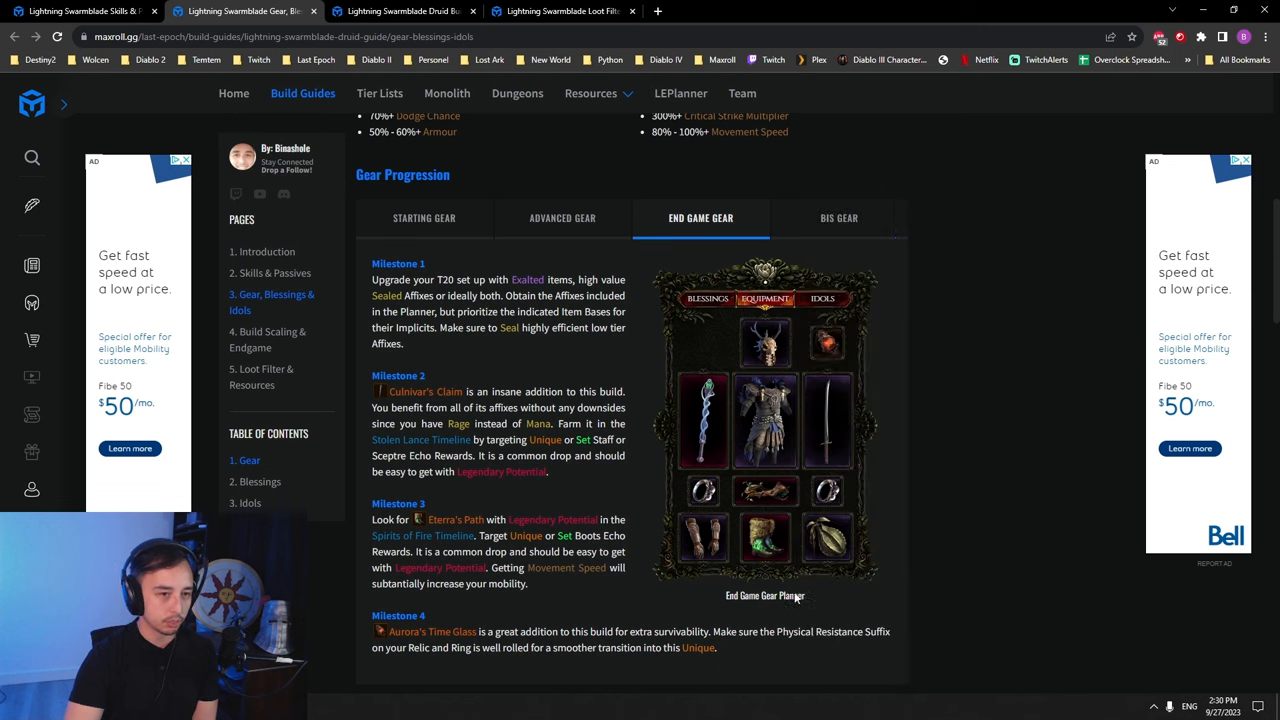
pyautogui.moveTo(826, 344)
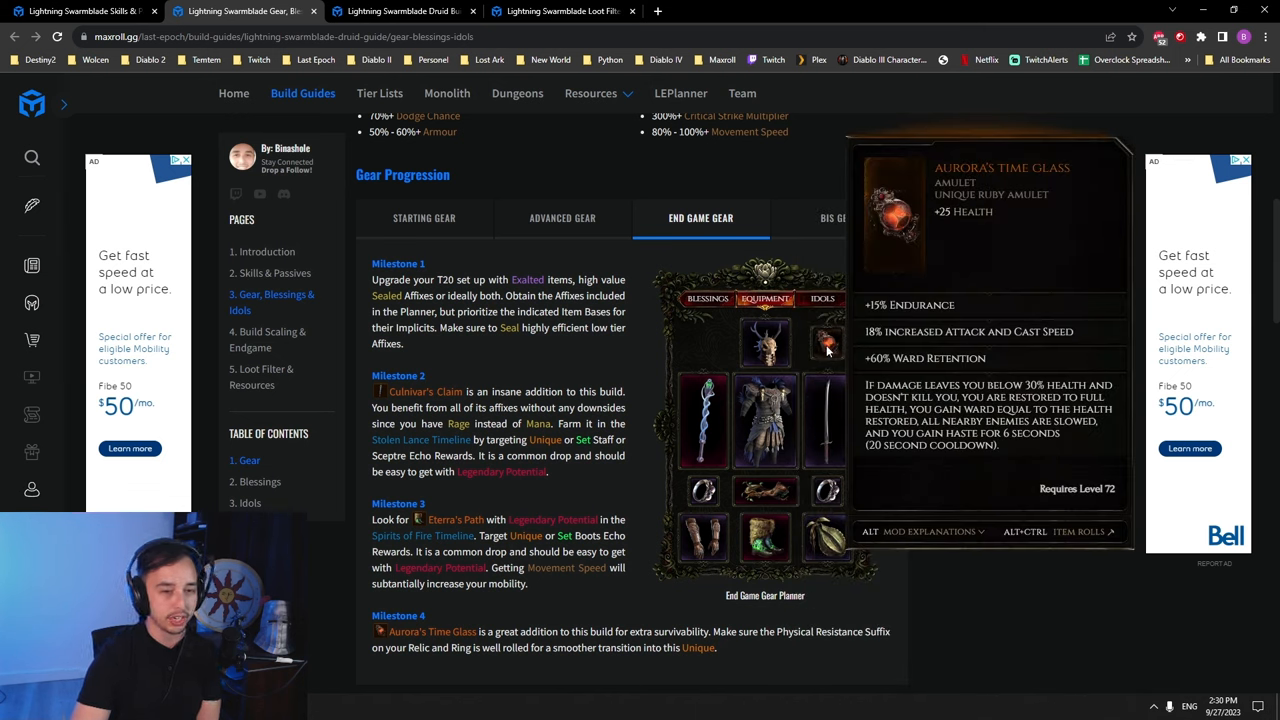
pyautogui.moveTo(836, 344)
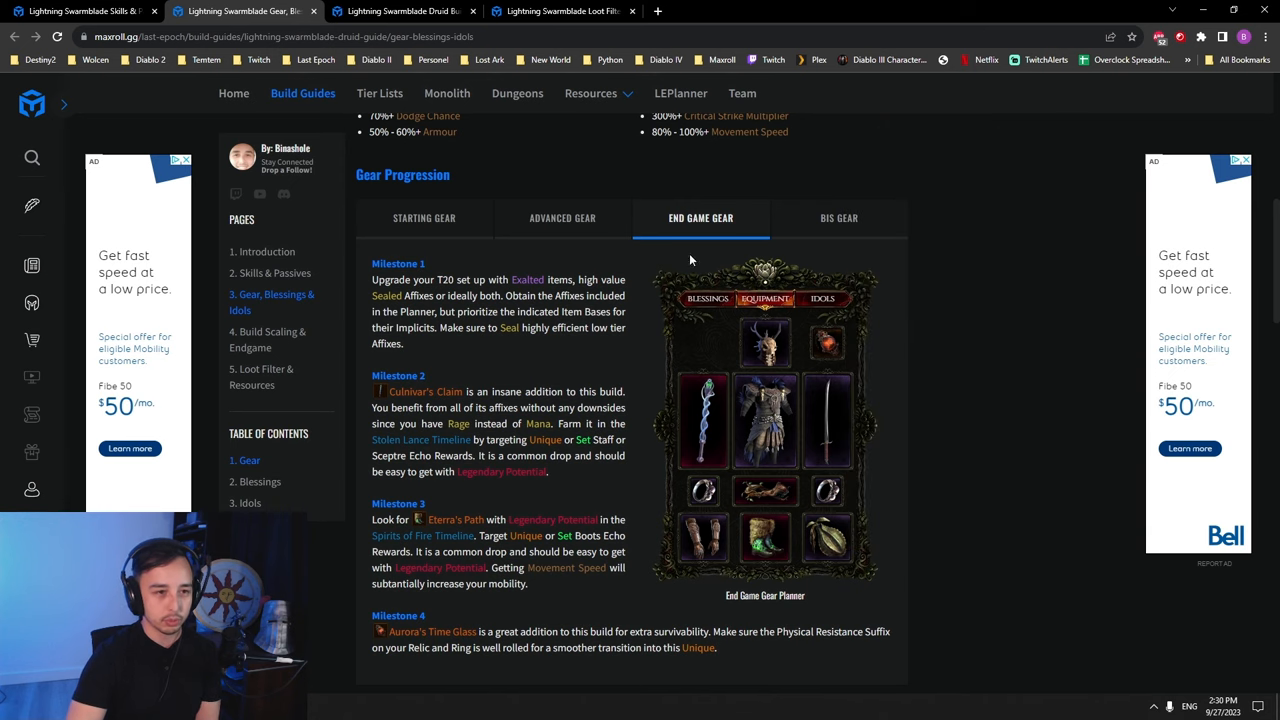
# - Show the BIS Gear recommendations and inspect the sceptre, helmet, boots and gloves
pyautogui.click(838, 218)
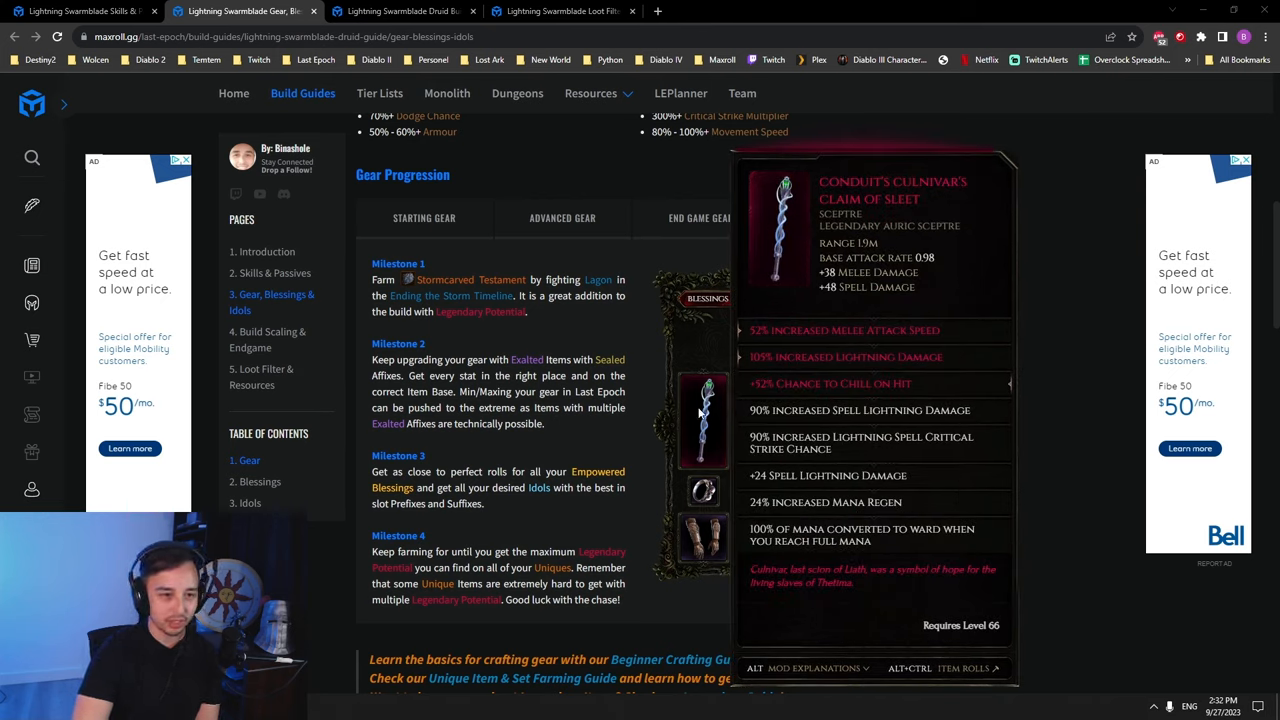
pyautogui.click(840, 216)
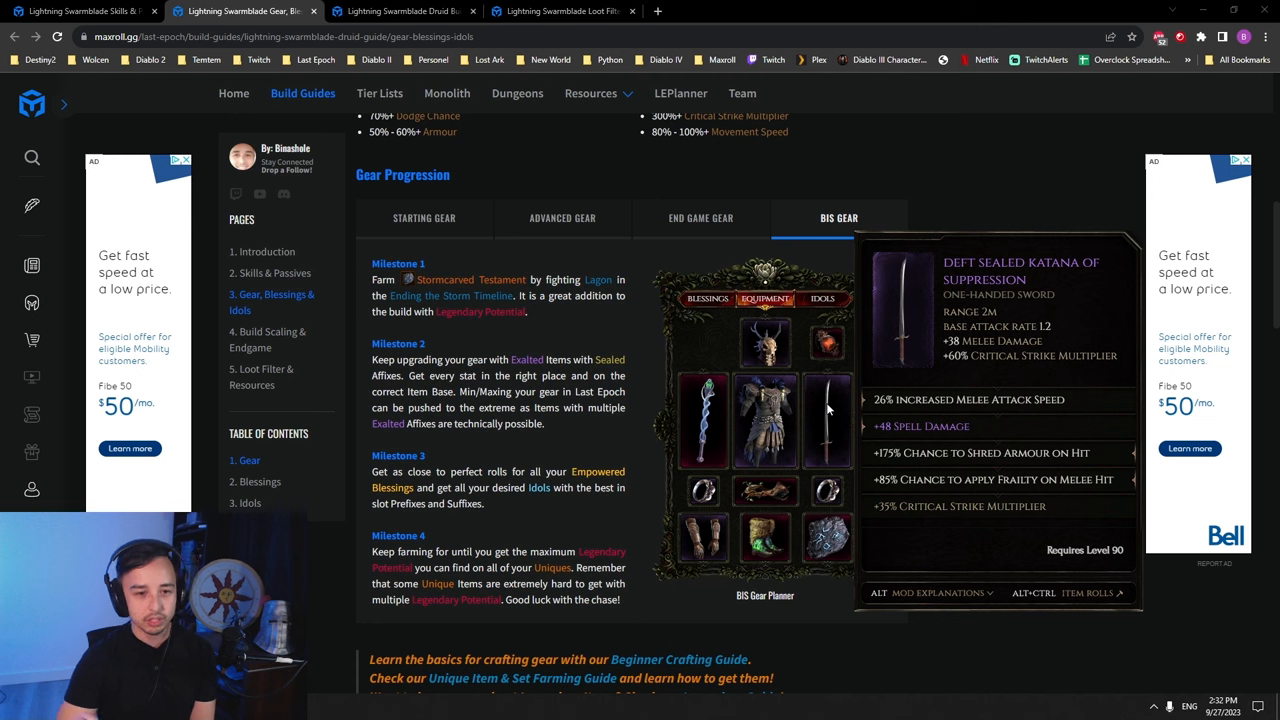
pyautogui.moveTo(808, 352)
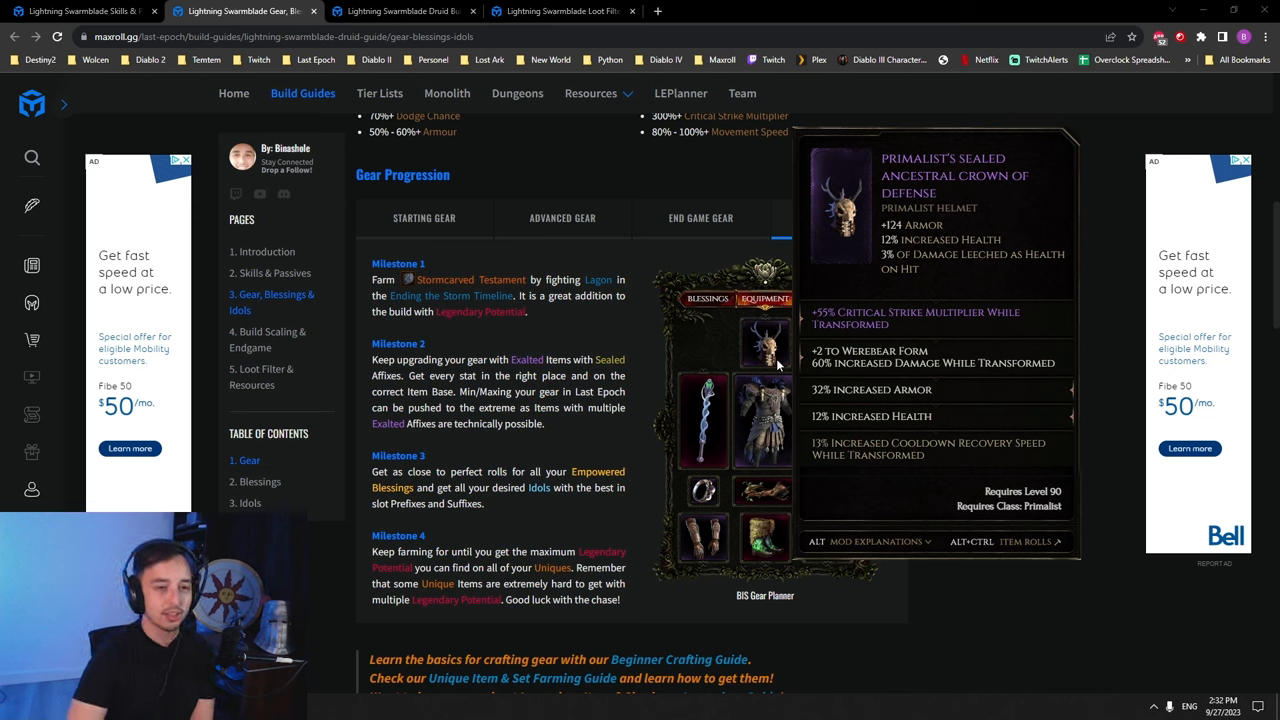
pyautogui.moveTo(764, 420)
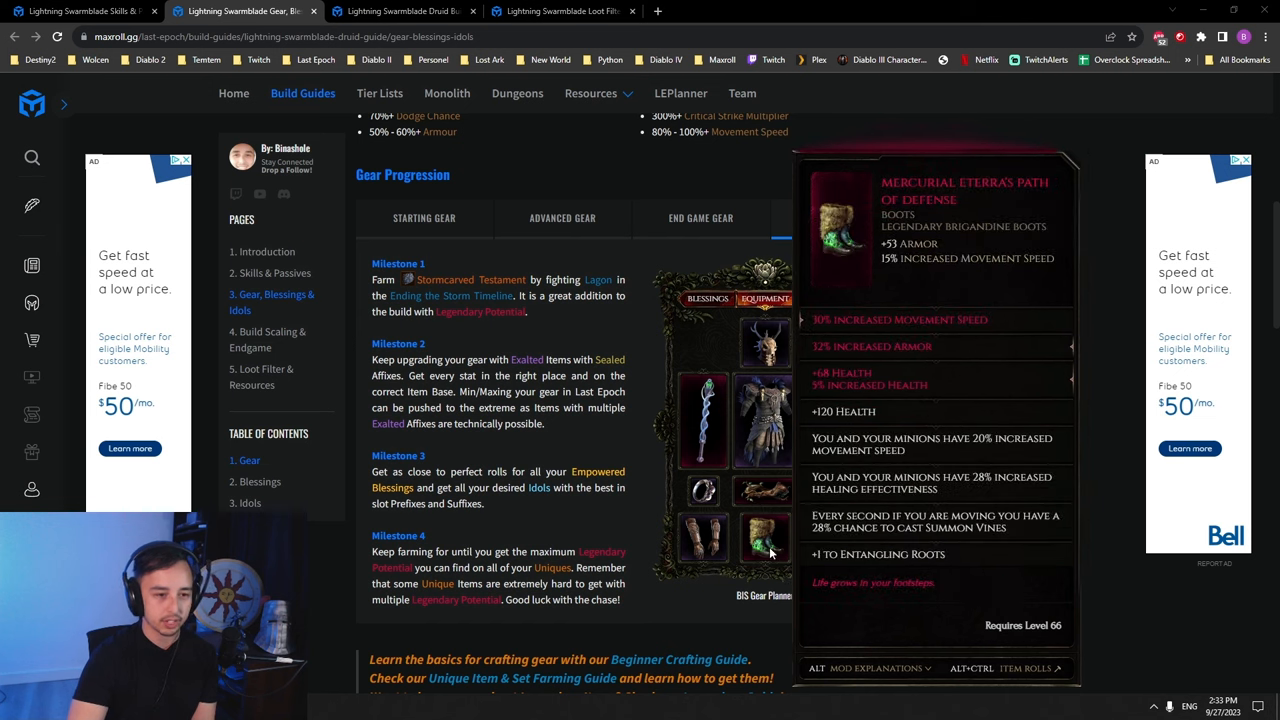
pyautogui.moveTo(762, 536)
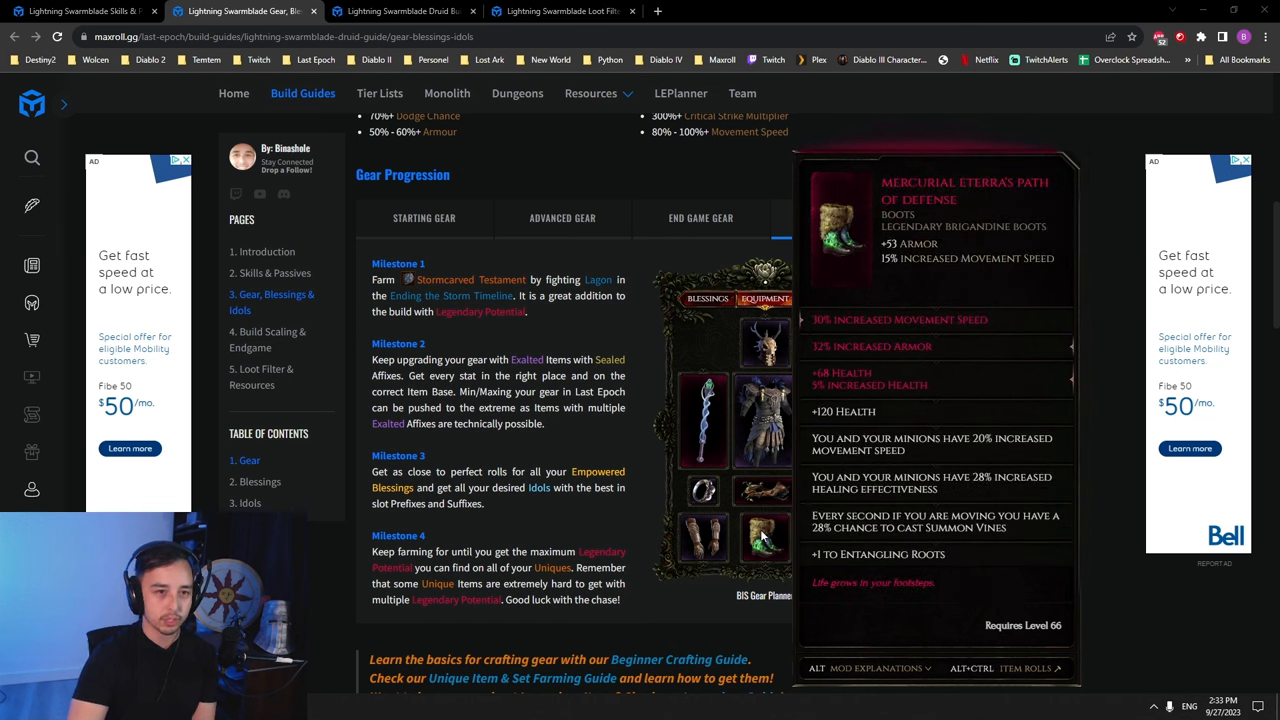
pyautogui.click(840, 218)
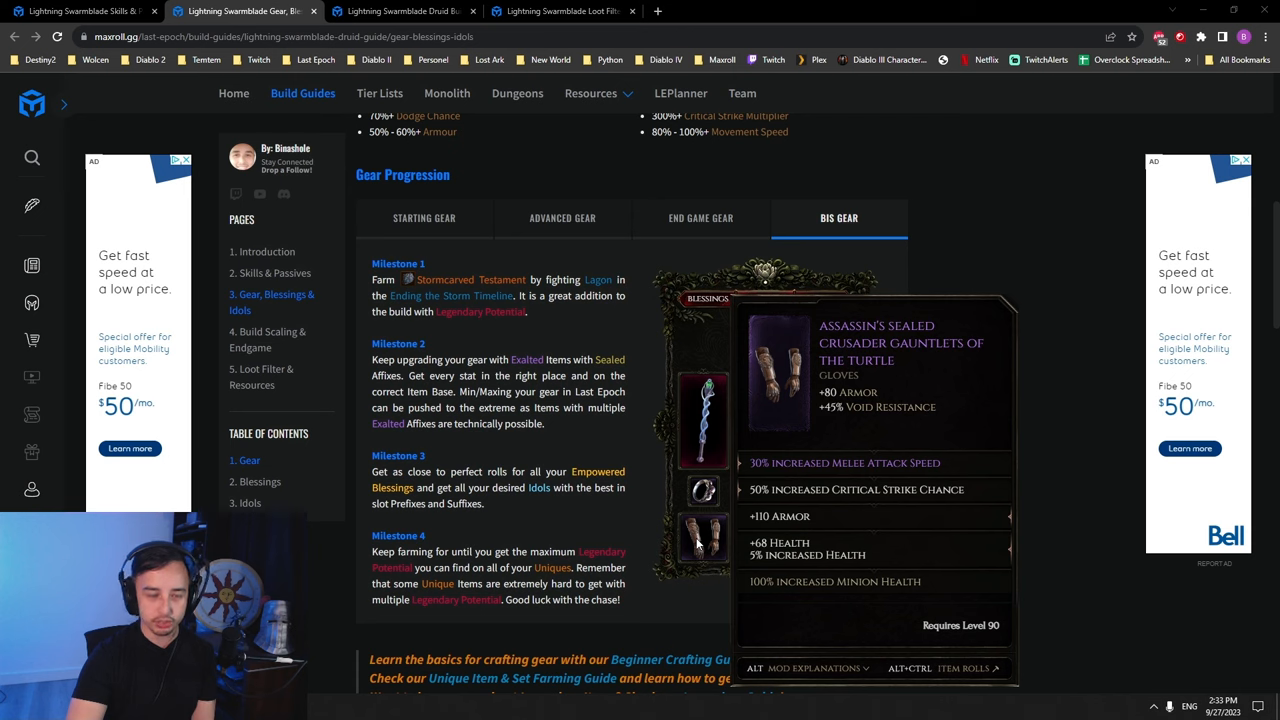
pyautogui.moveTo(712, 556)
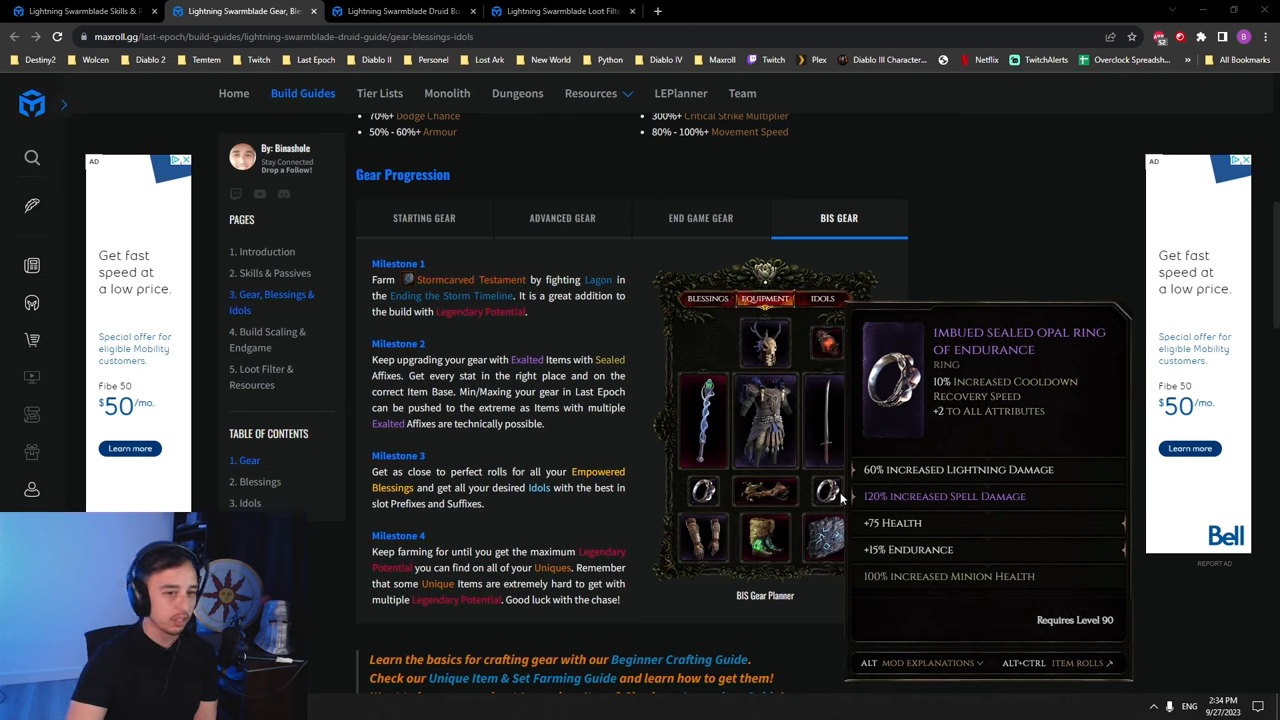
pyautogui.moveTo(730, 488)
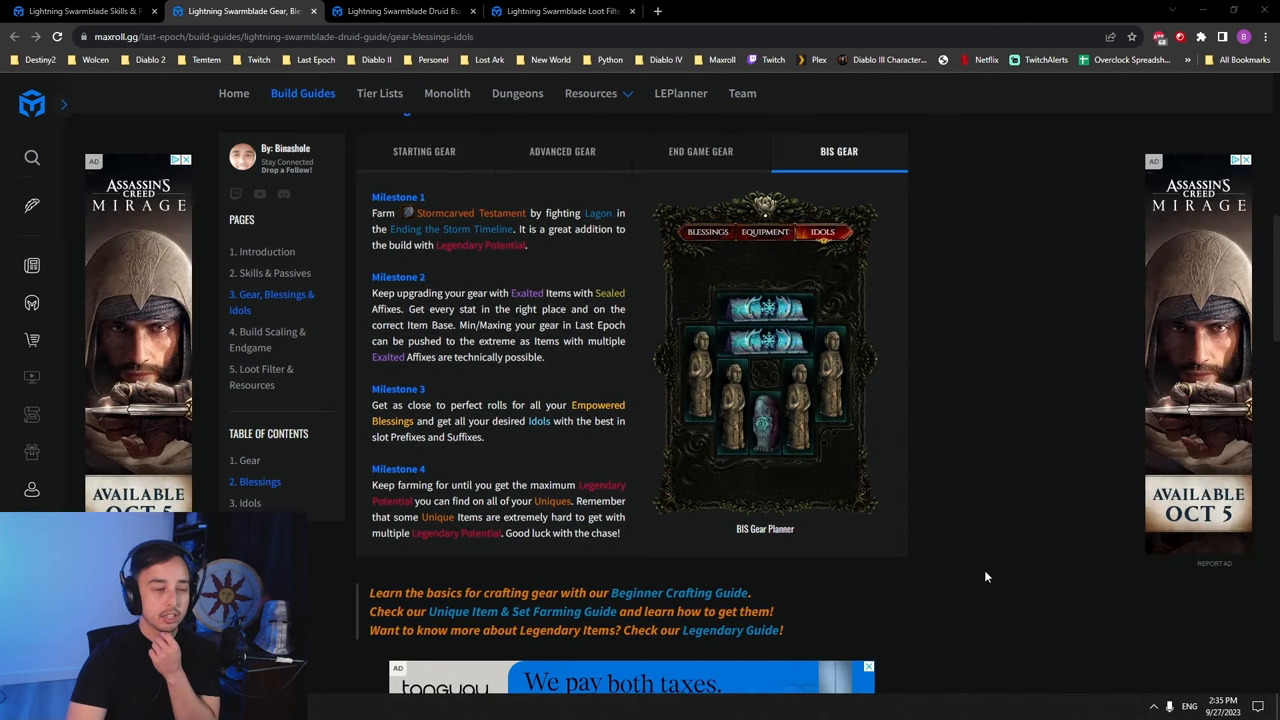
pyautogui.moveTo(692, 364)
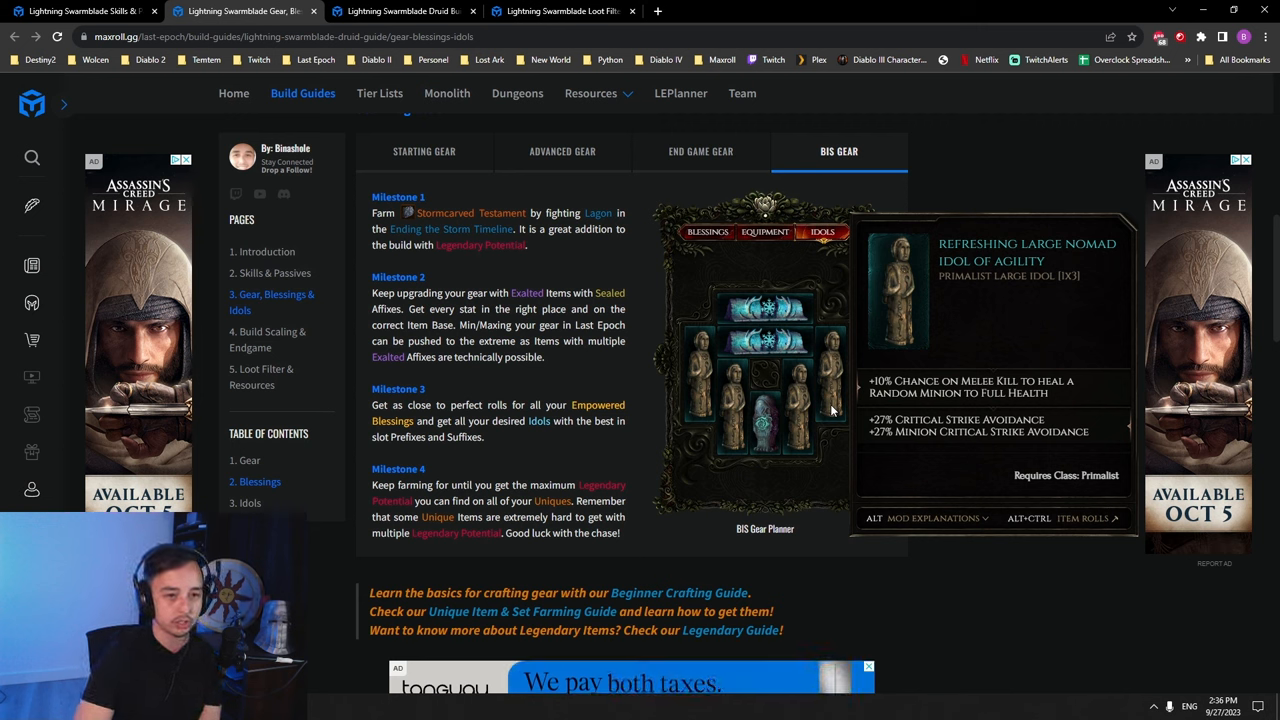
pyautogui.moveTo(846, 384)
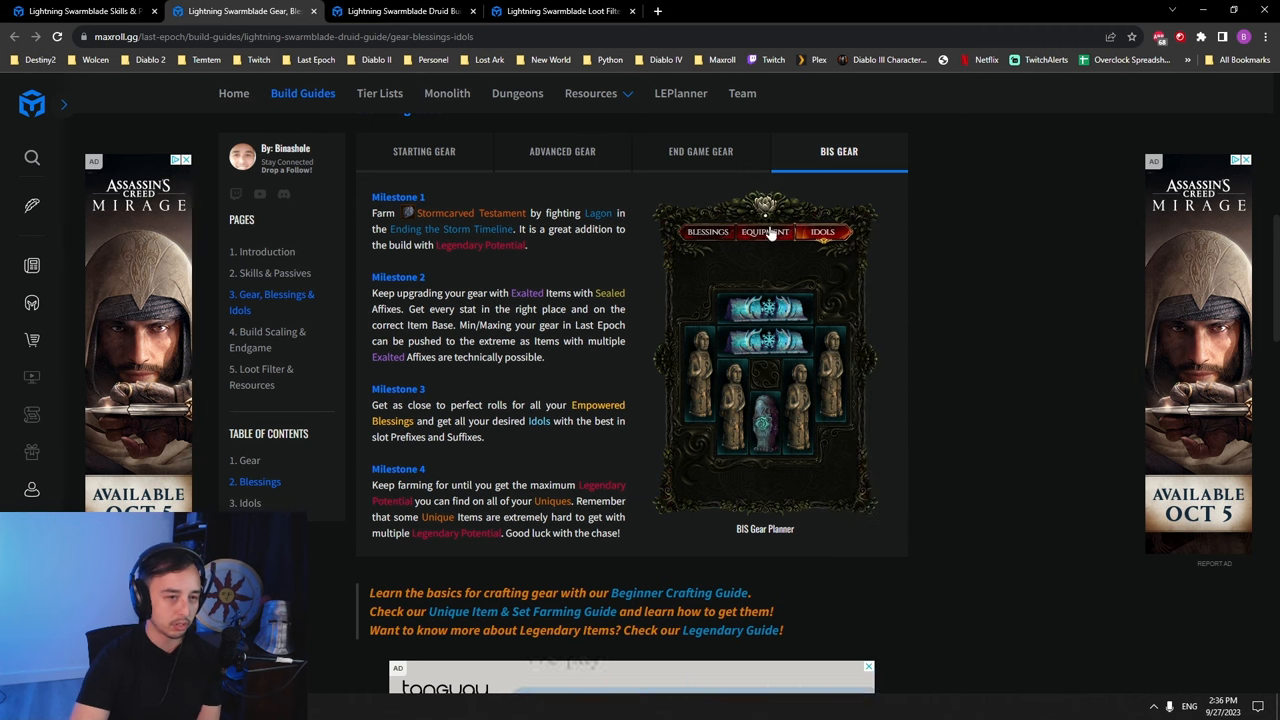
# - Toggle the BIS gear planner between equipment and the recommended idols layout
pyautogui.click(764, 232)
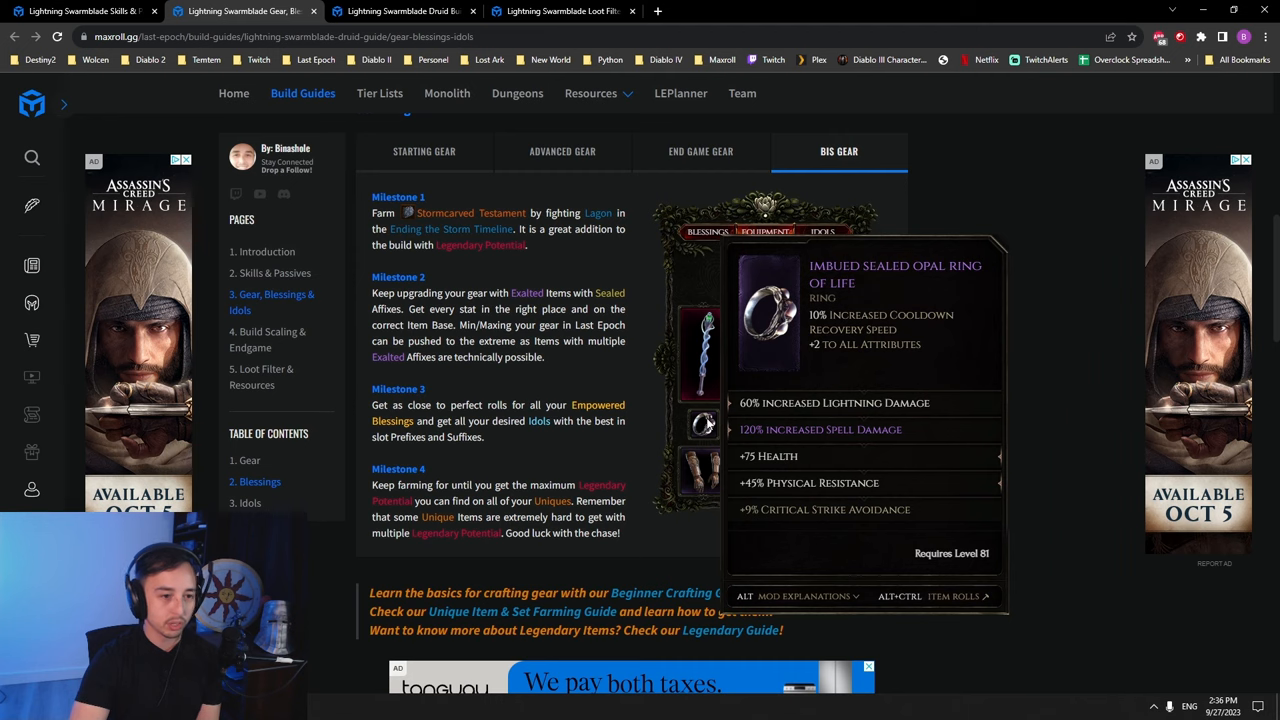
pyautogui.moveTo(728, 424)
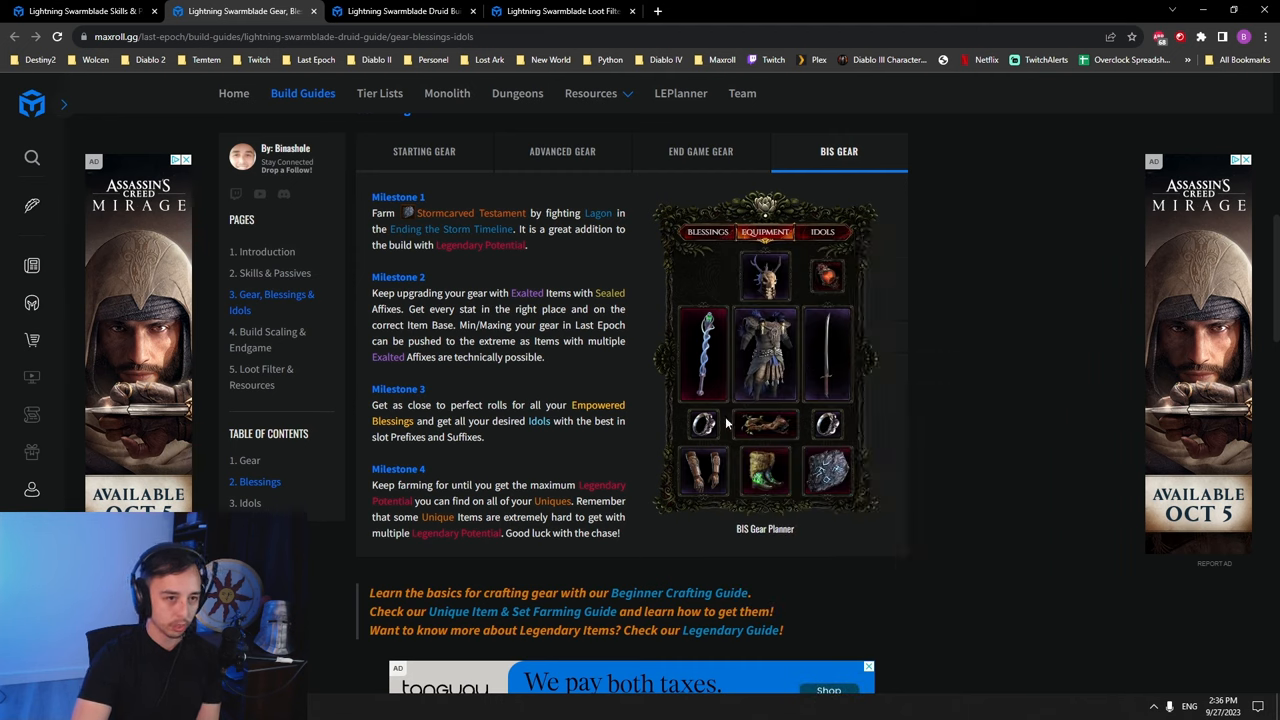
pyautogui.click(820, 232)
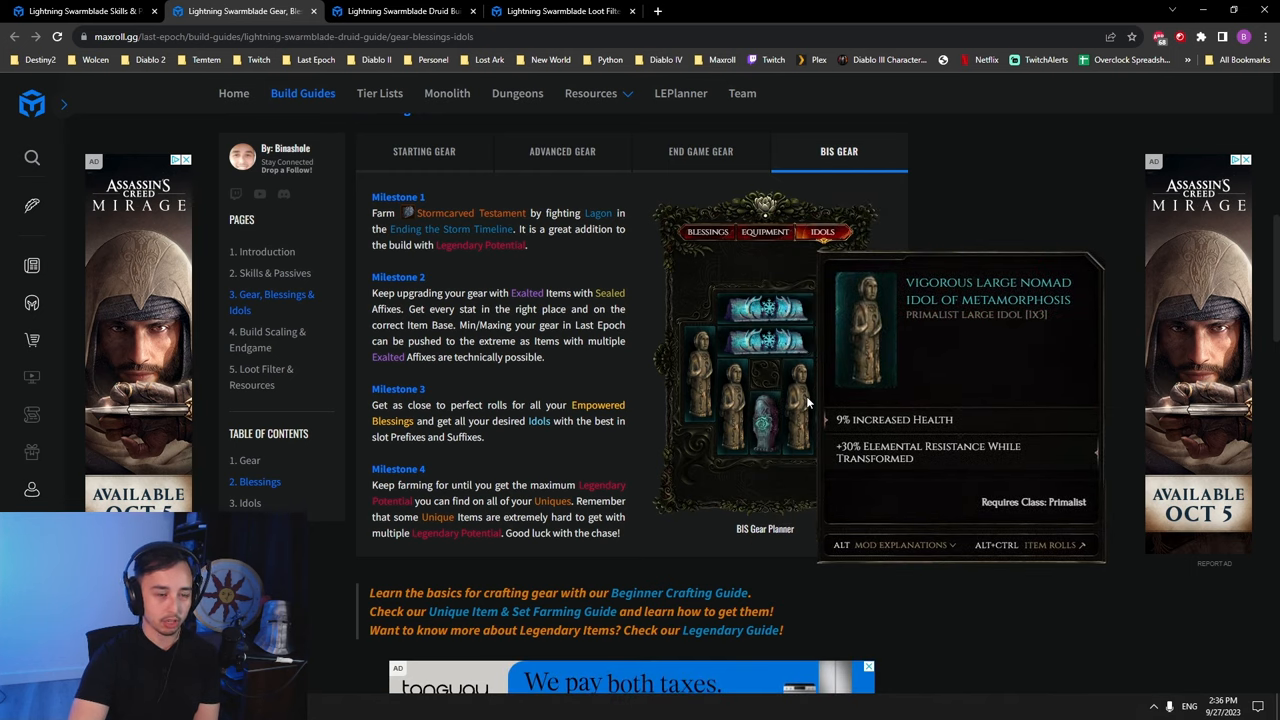
pyautogui.moveTo(766, 428)
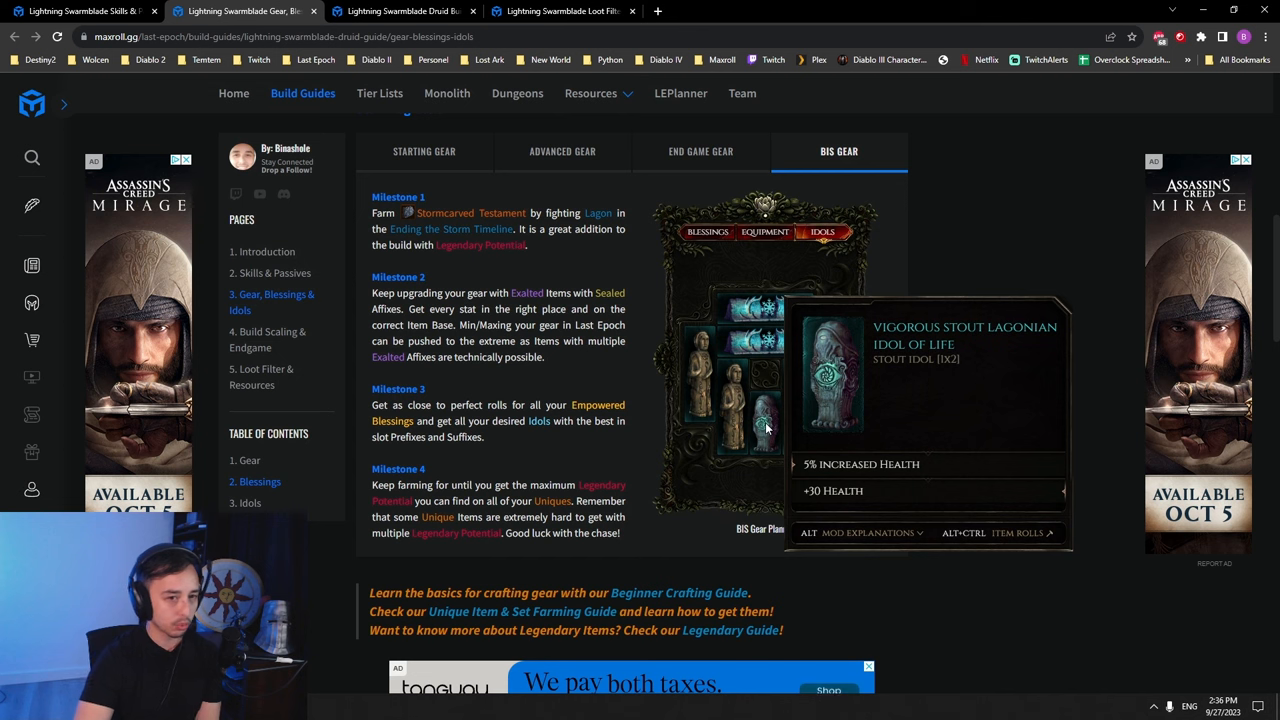
pyautogui.moveTo(768, 344)
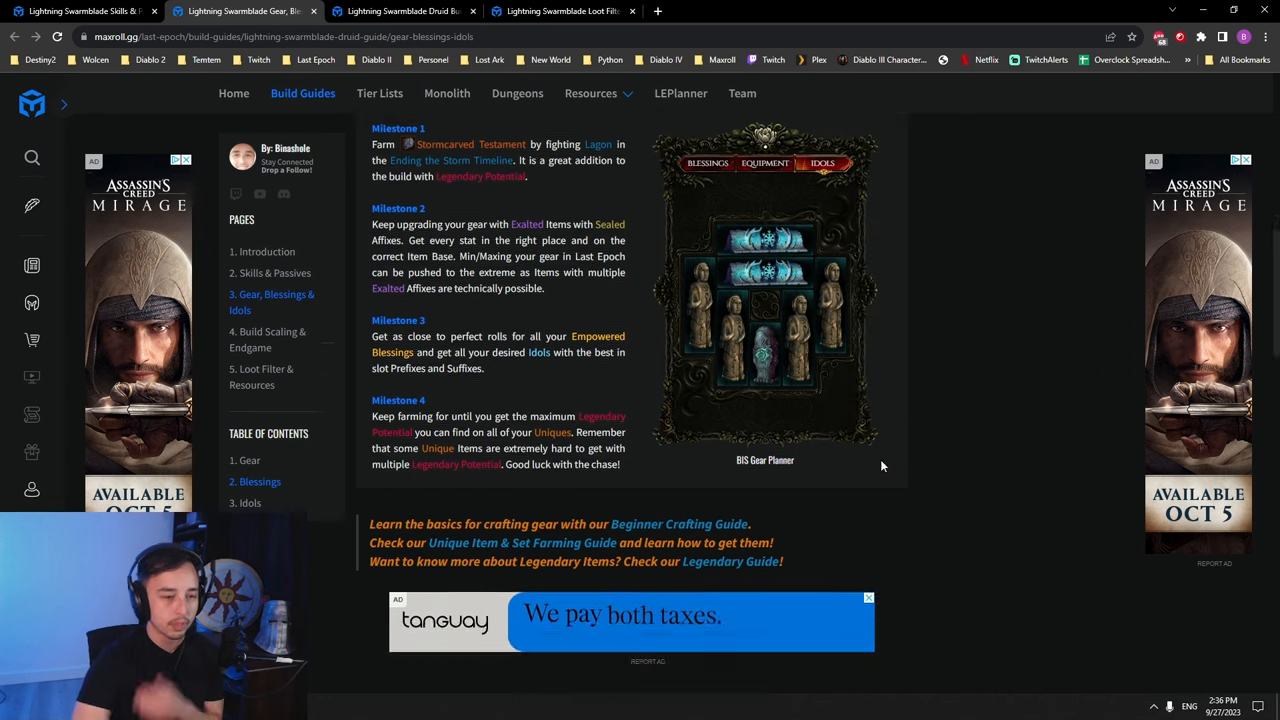
# - Review the Damage and Defense scaling notes on the Build Scaling & Endgame page
pyautogui.scroll(-3)
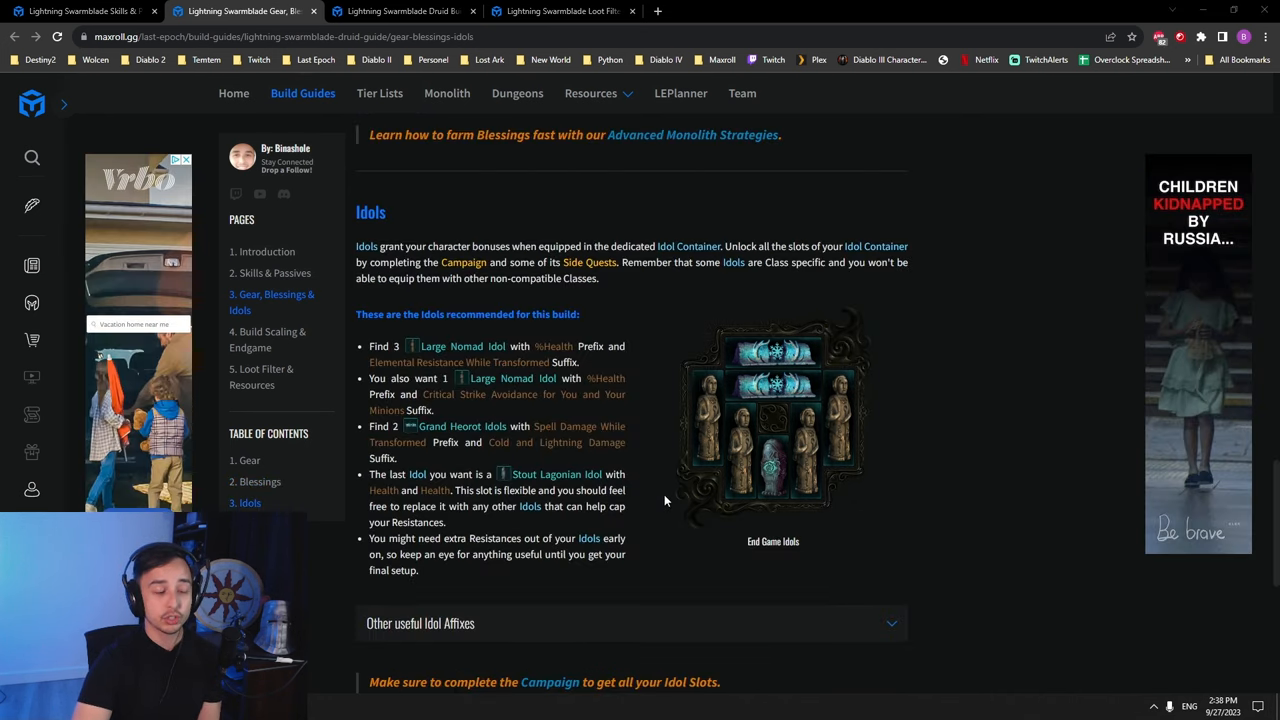
pyautogui.scroll(3)
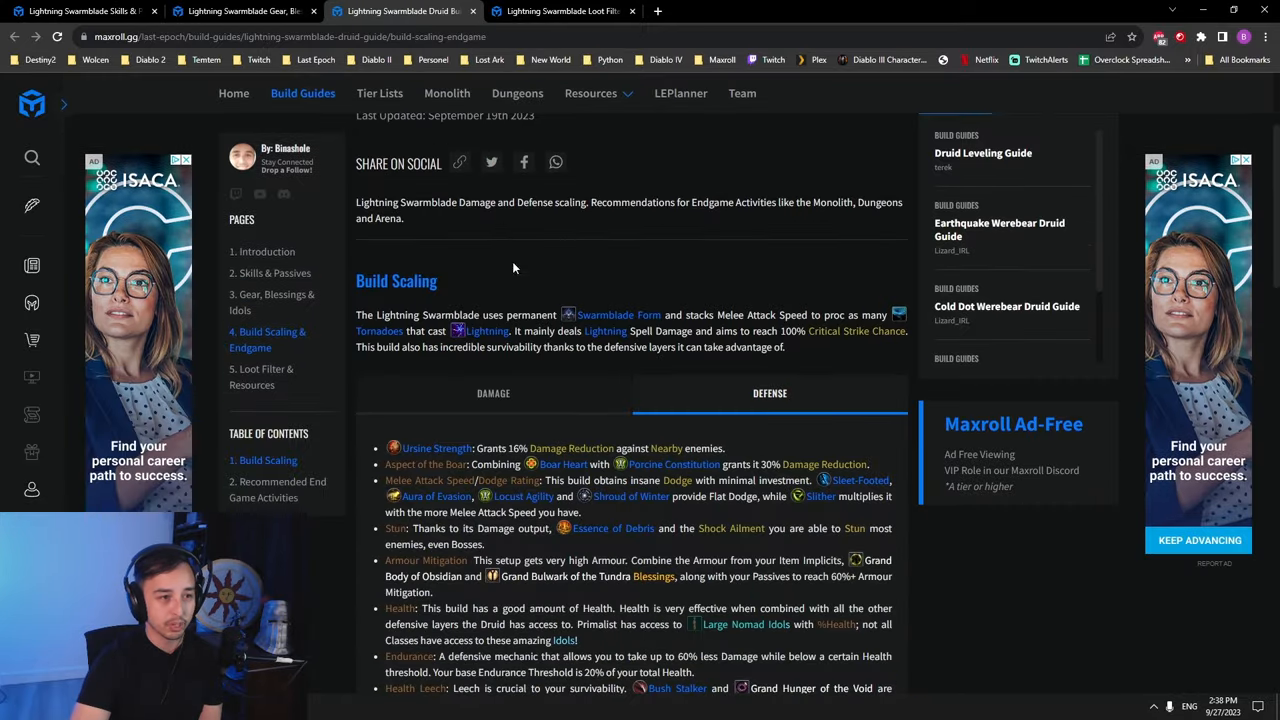
pyautogui.click(492, 392)
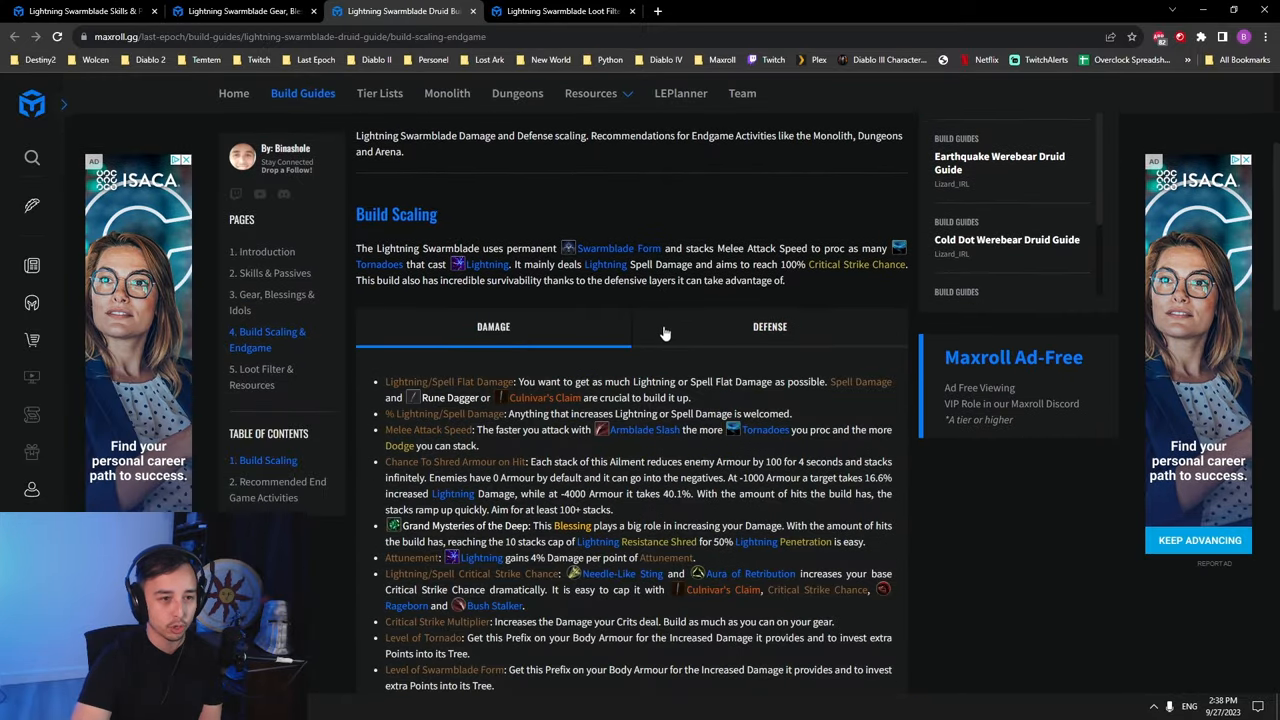
pyautogui.click(768, 326)
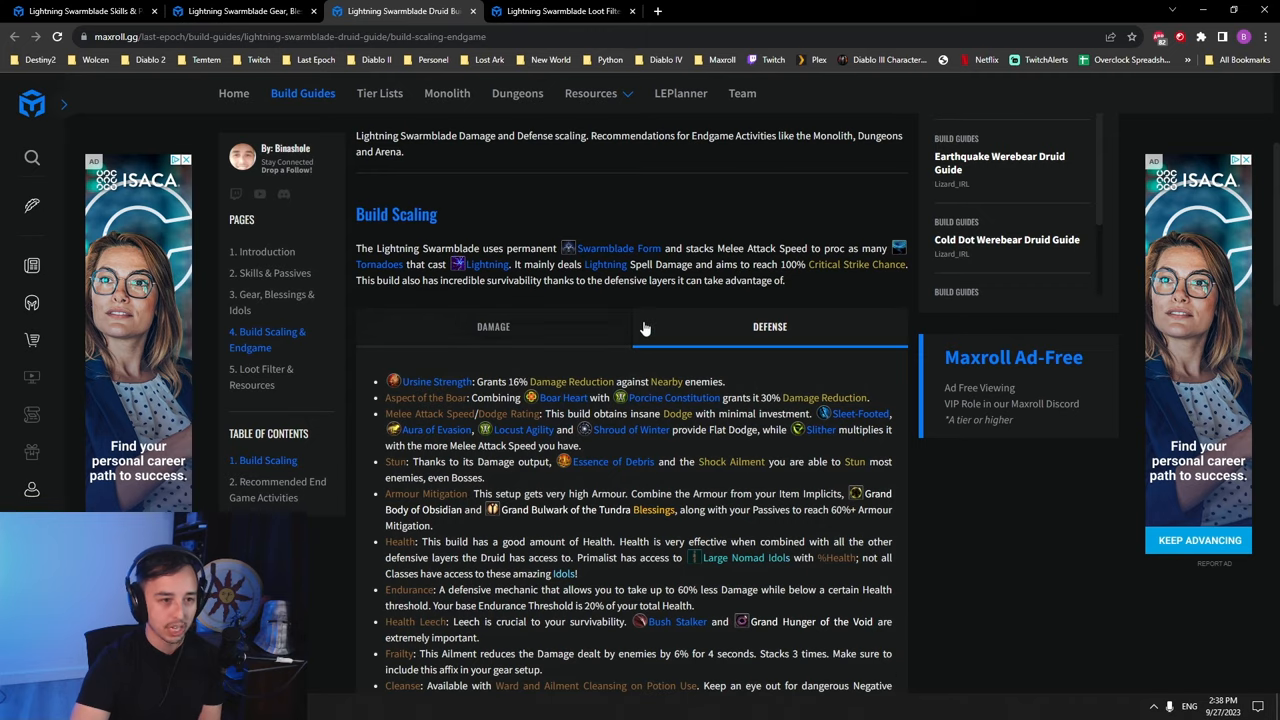
# - Bring the Recommended End Game Activities with Endless Arena tips into view
pyautogui.scroll(-3)
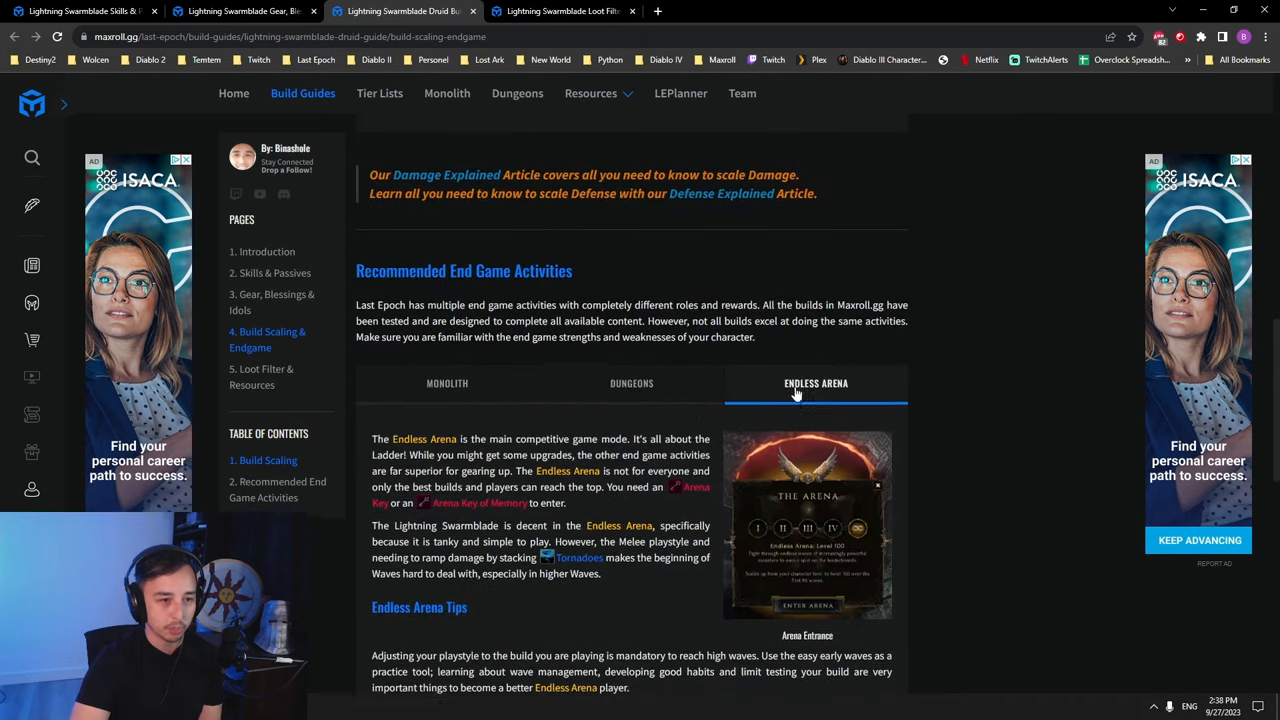
pyautogui.scroll(-3)
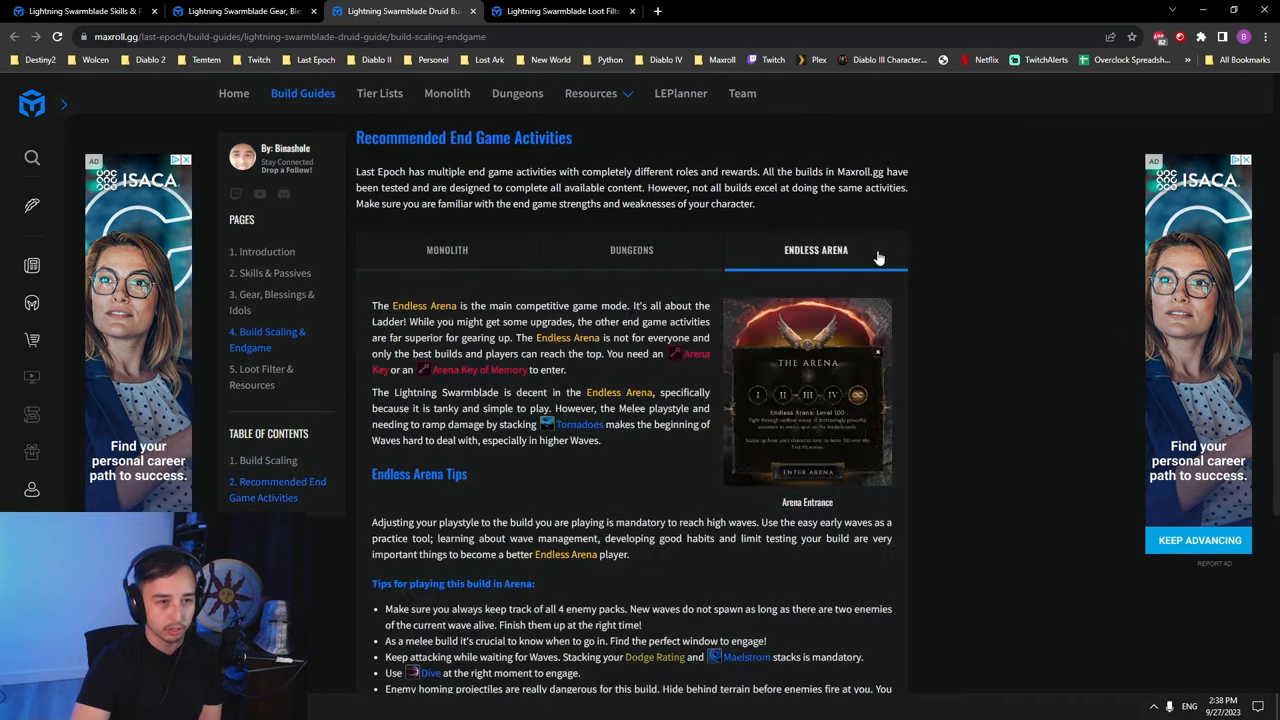
# - Show the Endgame Loot Filter 'Download HERE' link and its right-click options
pyautogui.click(560, 12)
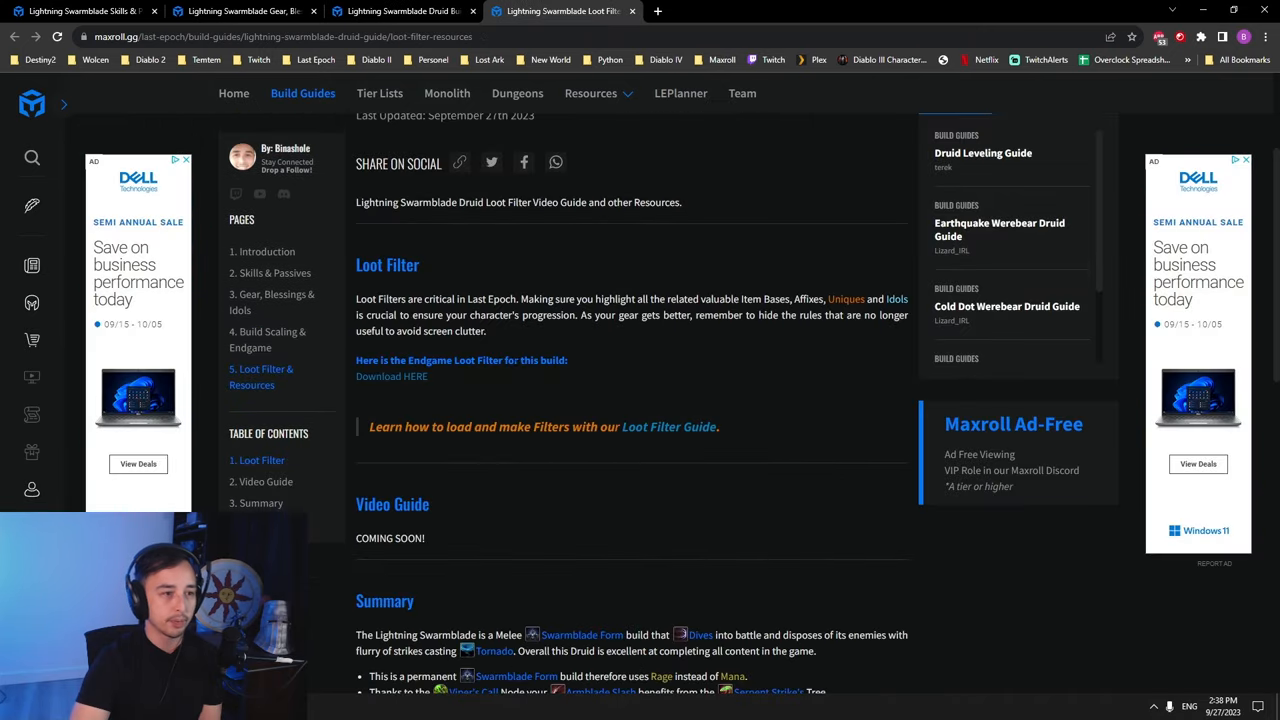
pyautogui.rightClick(392, 376)
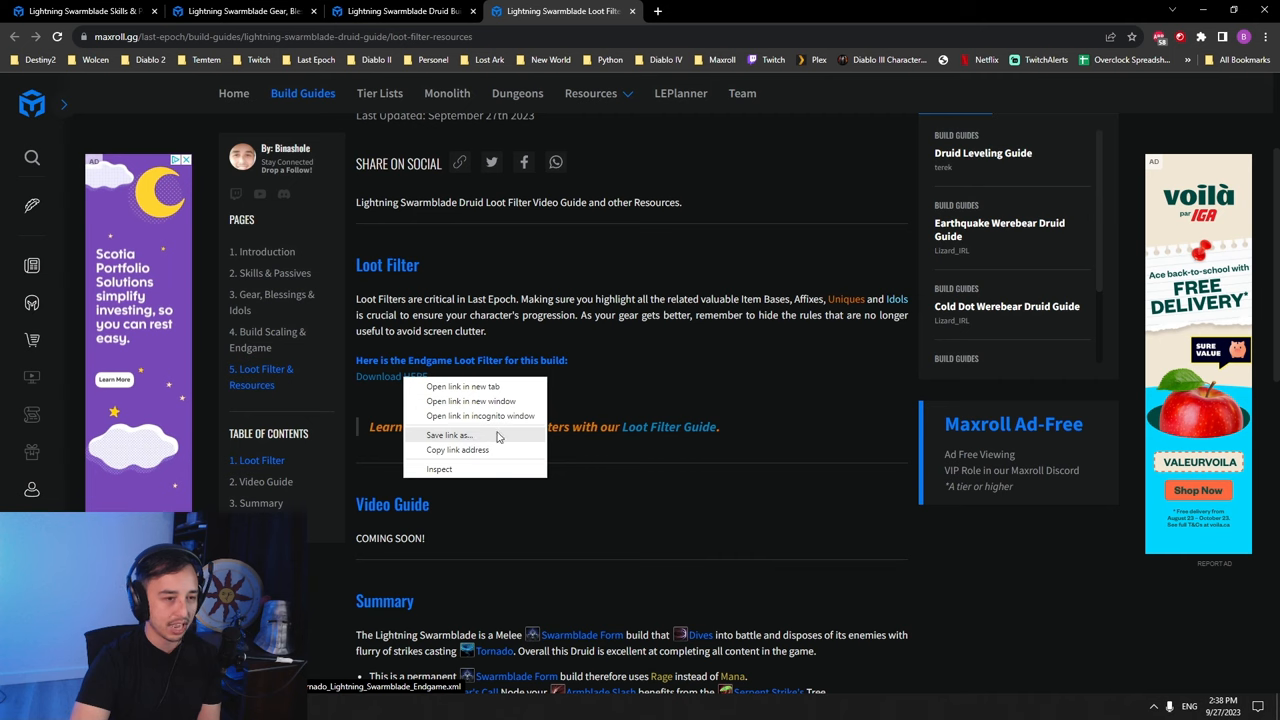
pyautogui.click(716, 374)
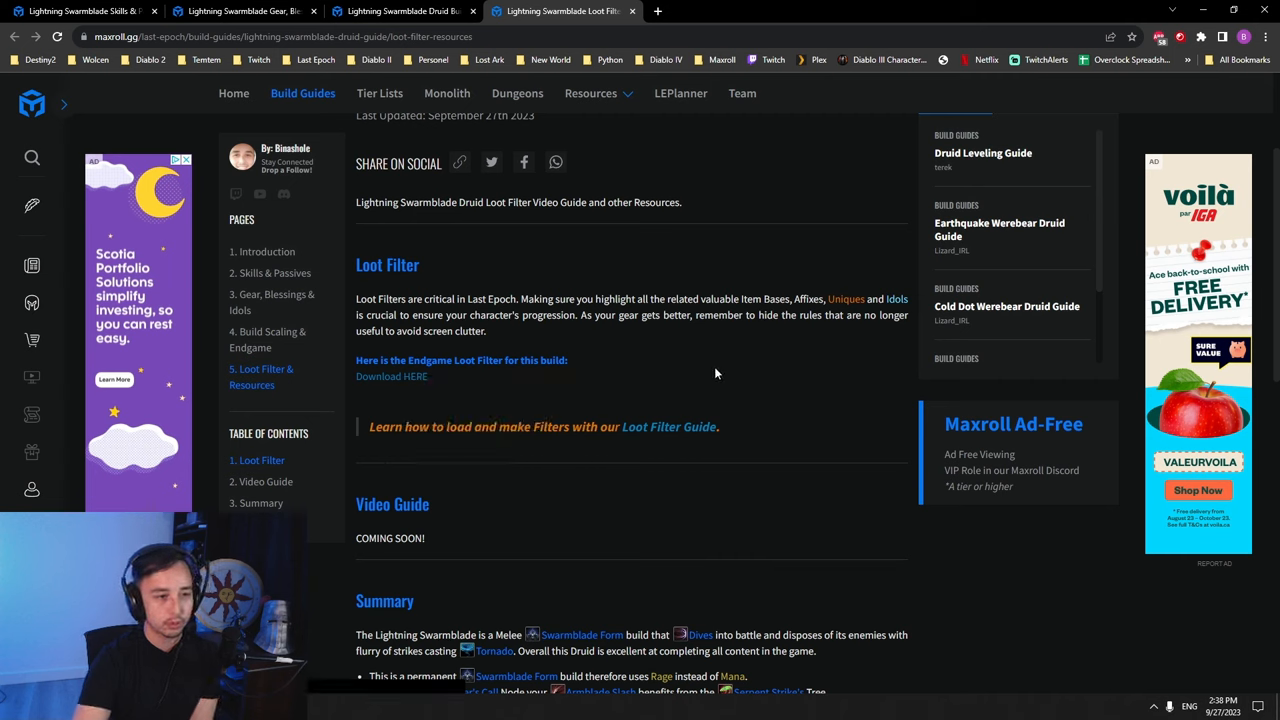
# - Bring the Summary section into view and highlight the Armblade Slash skill entry
pyautogui.scroll(-3)
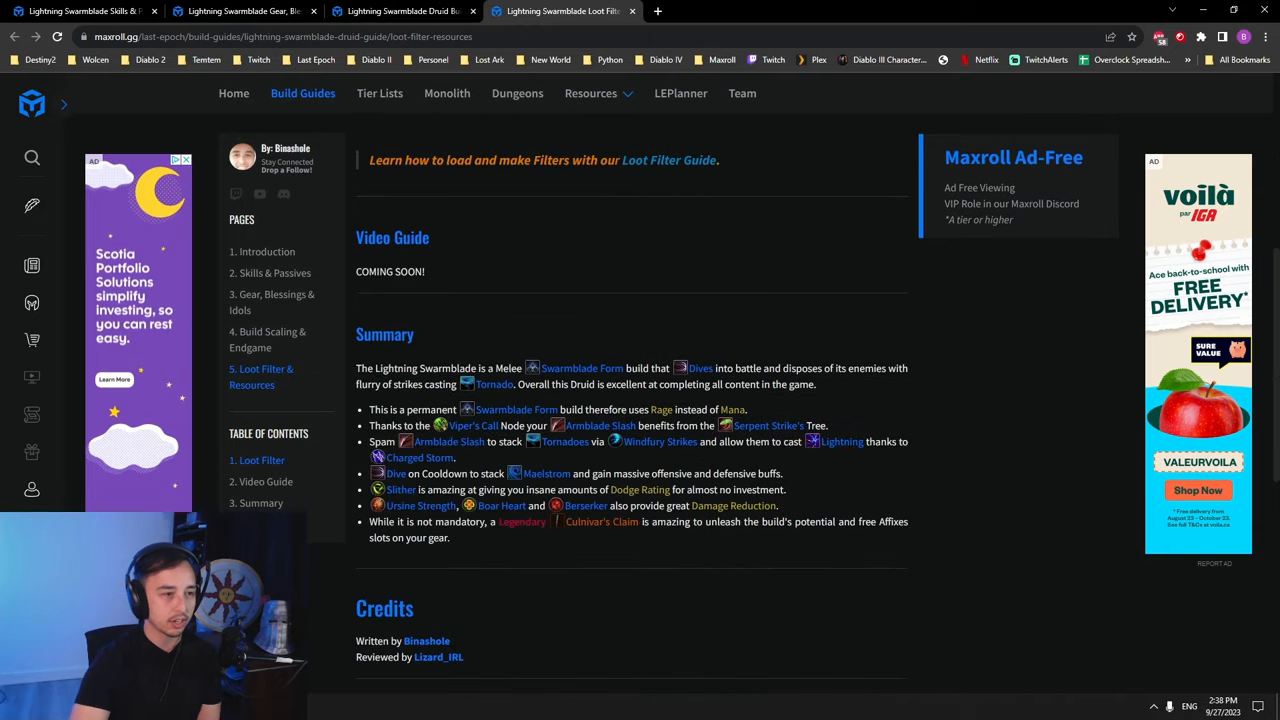
pyautogui.scroll(-3)
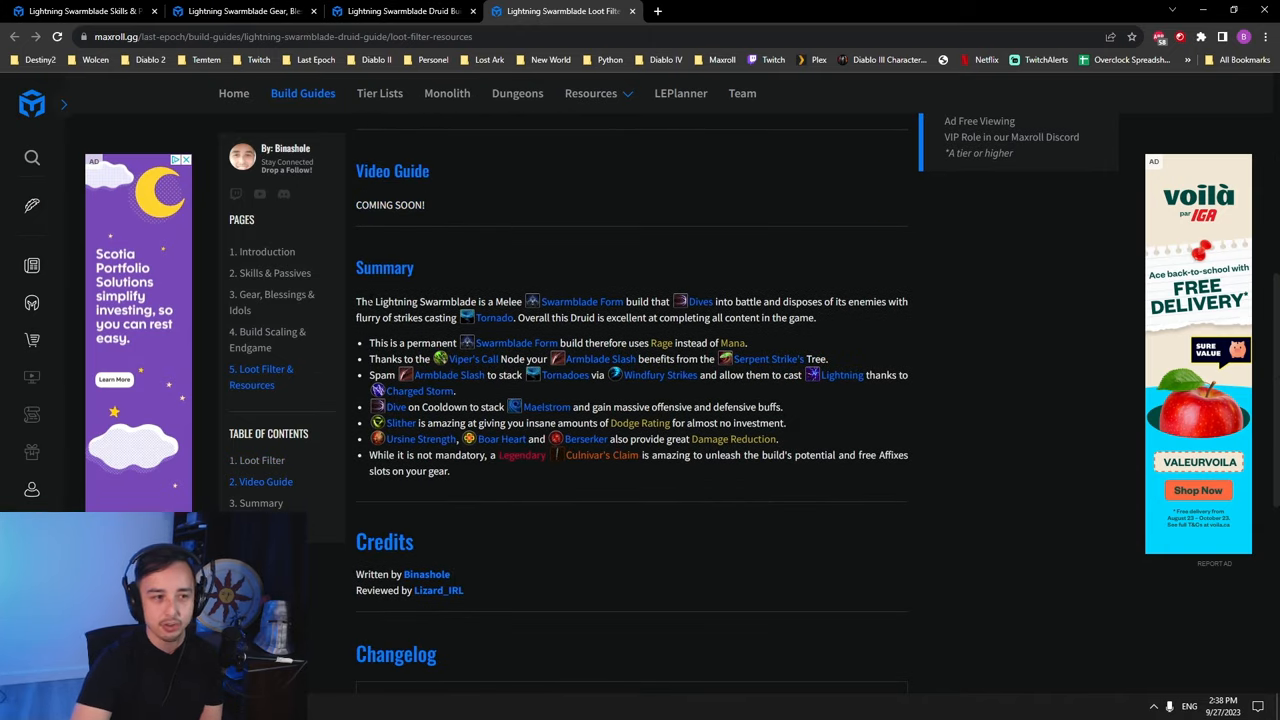
pyautogui.moveTo(368, 344); pyautogui.dragTo(700, 344)
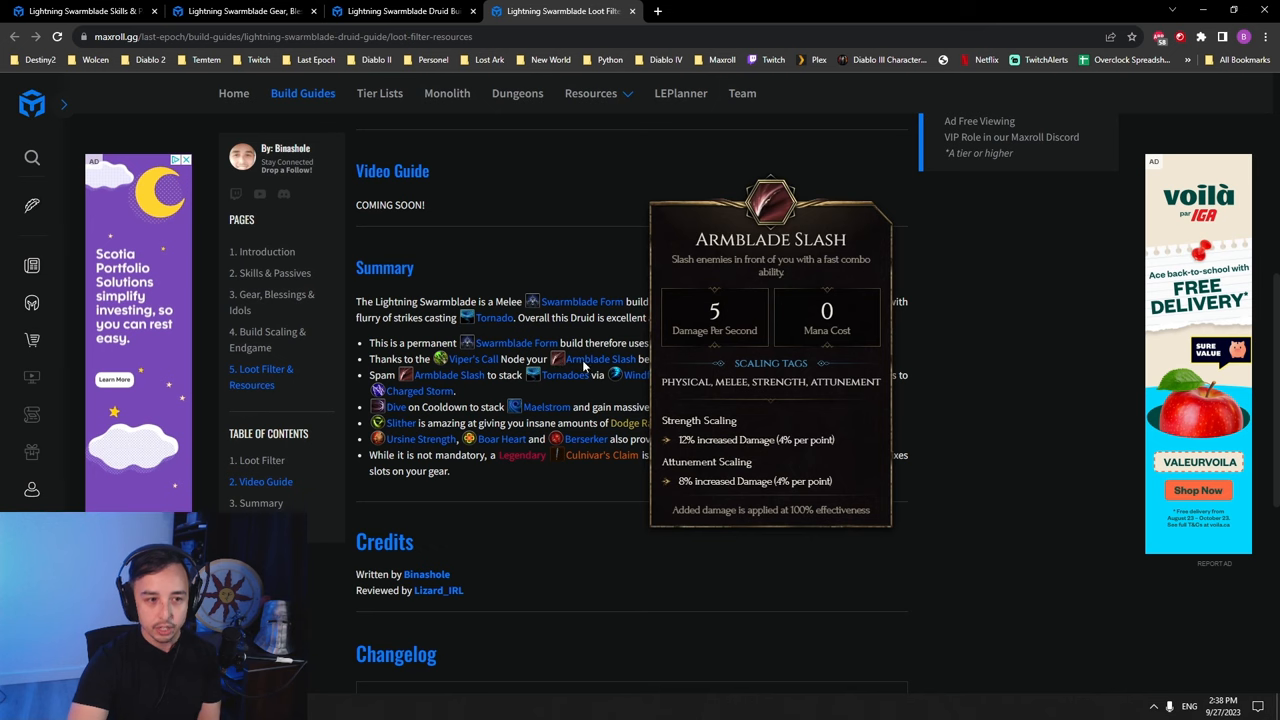
pyautogui.moveTo(888, 506)
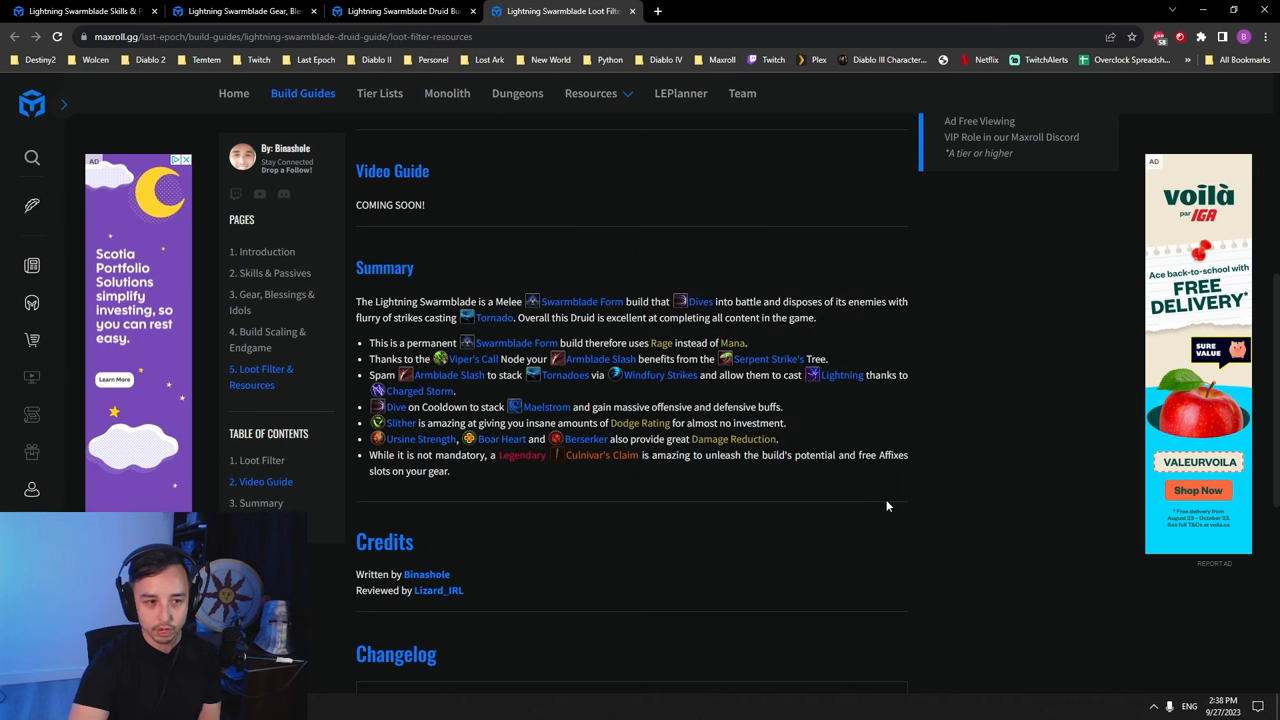
pyautogui.moveTo(874, 364)
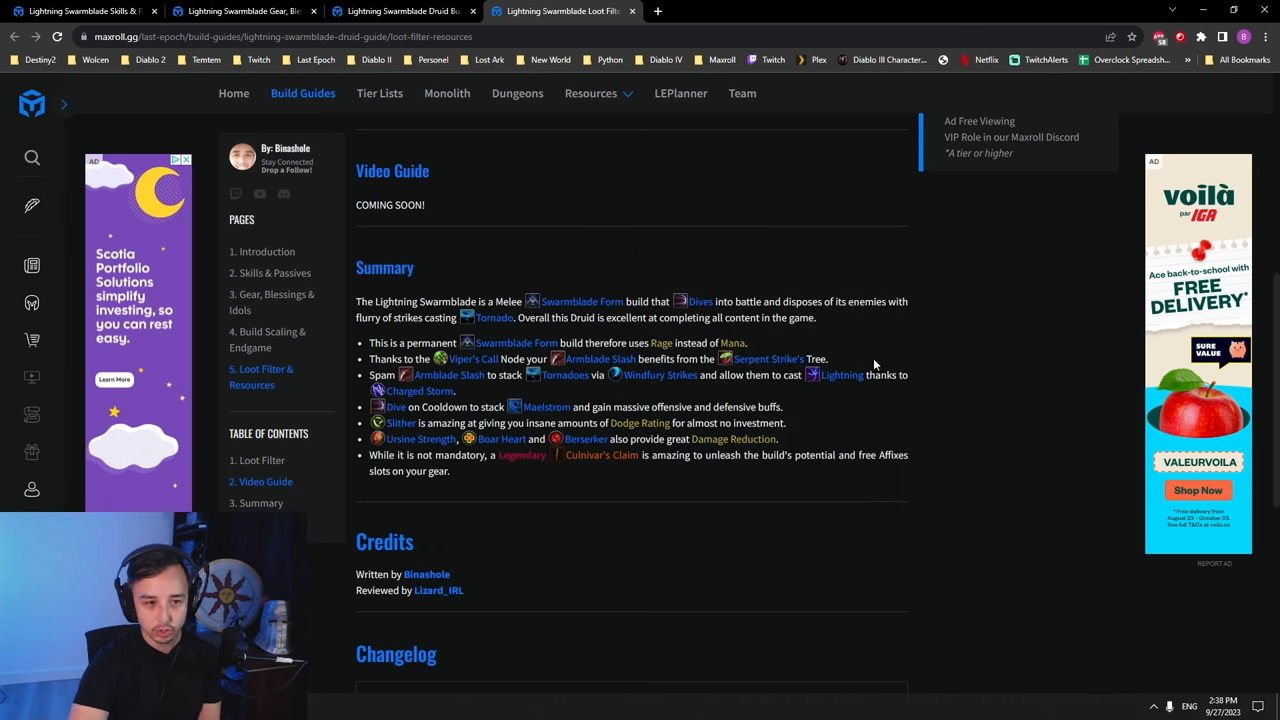
pyautogui.moveTo(444, 376)
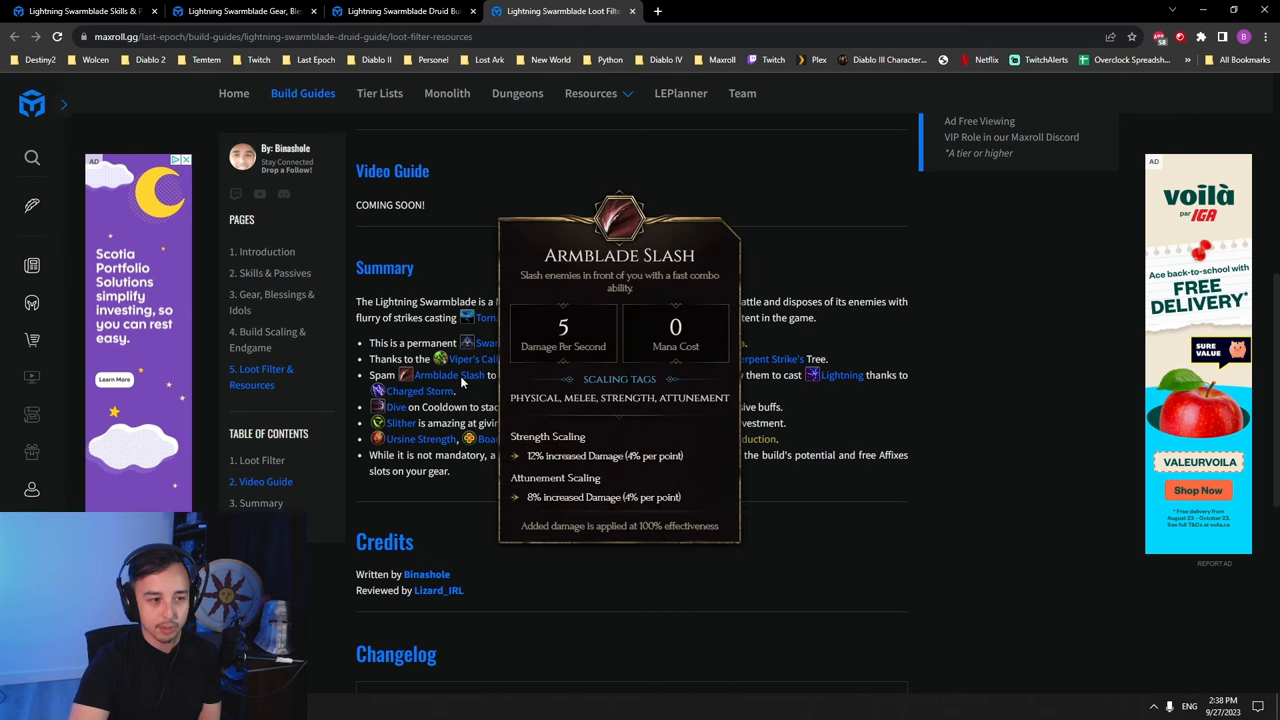
pyautogui.moveTo(636, 384)
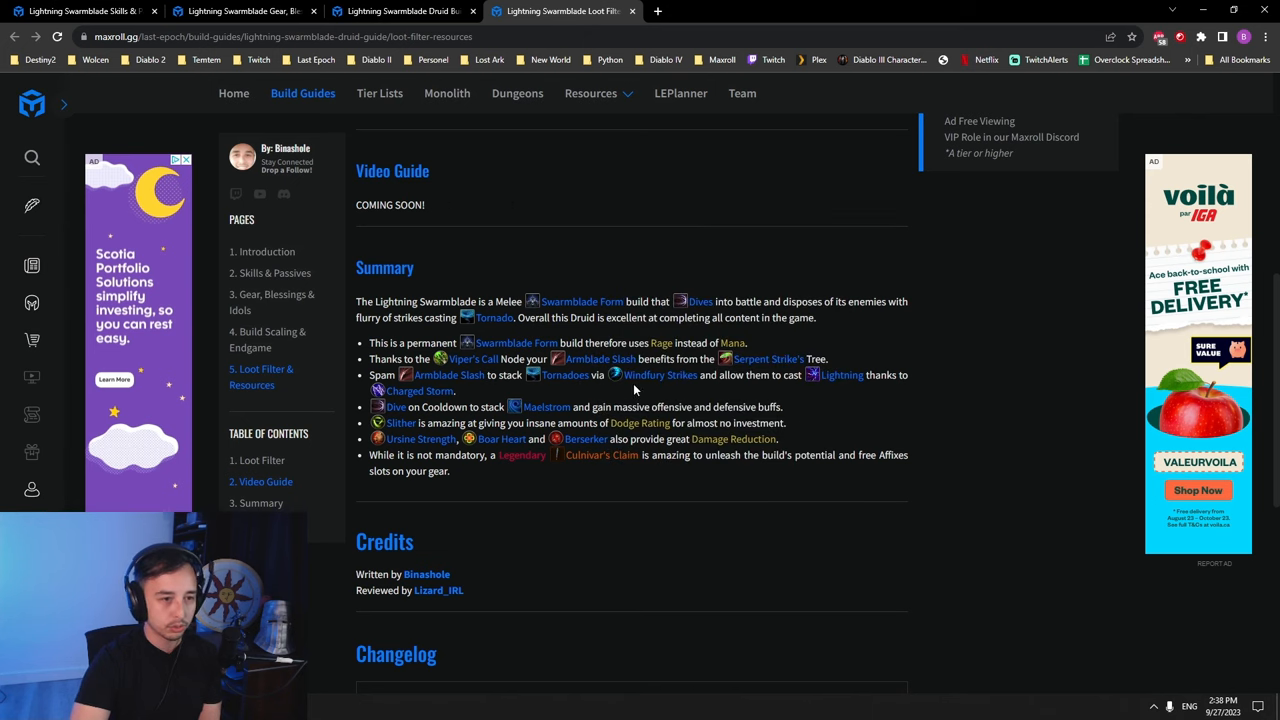
pyautogui.moveTo(840, 376)
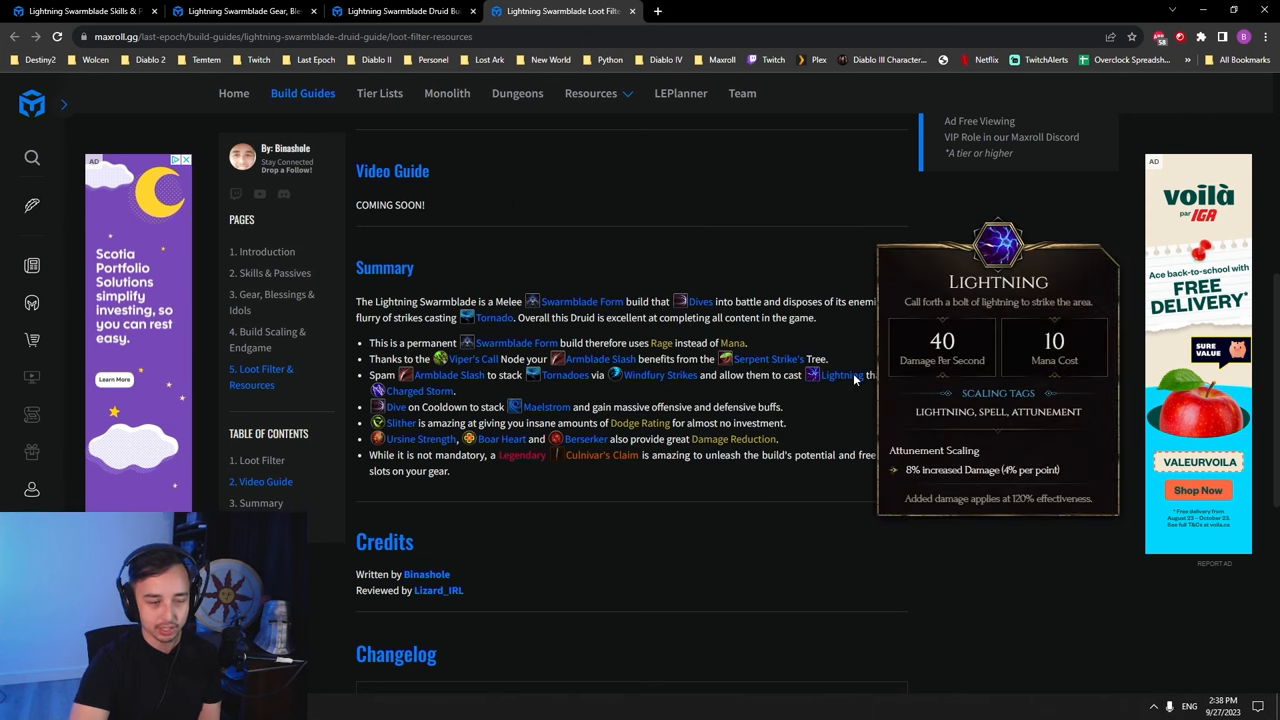
pyautogui.moveTo(856, 380)
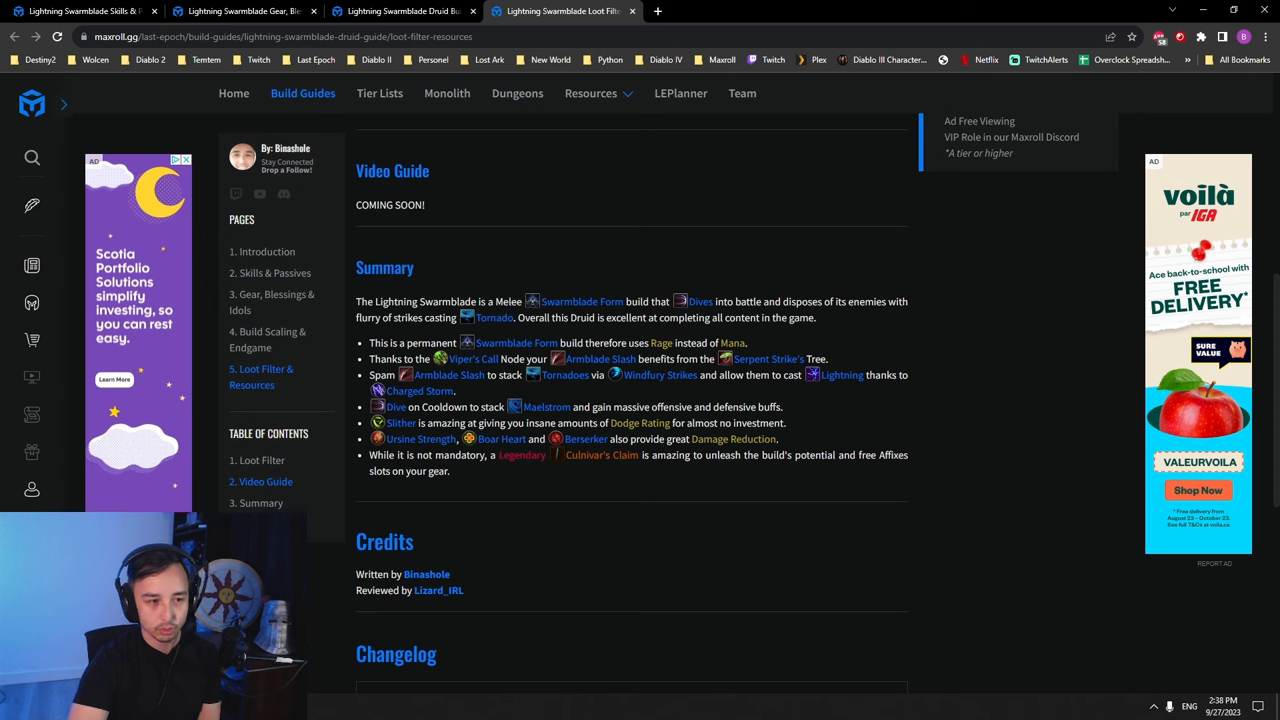
pyautogui.moveTo(854, 410)
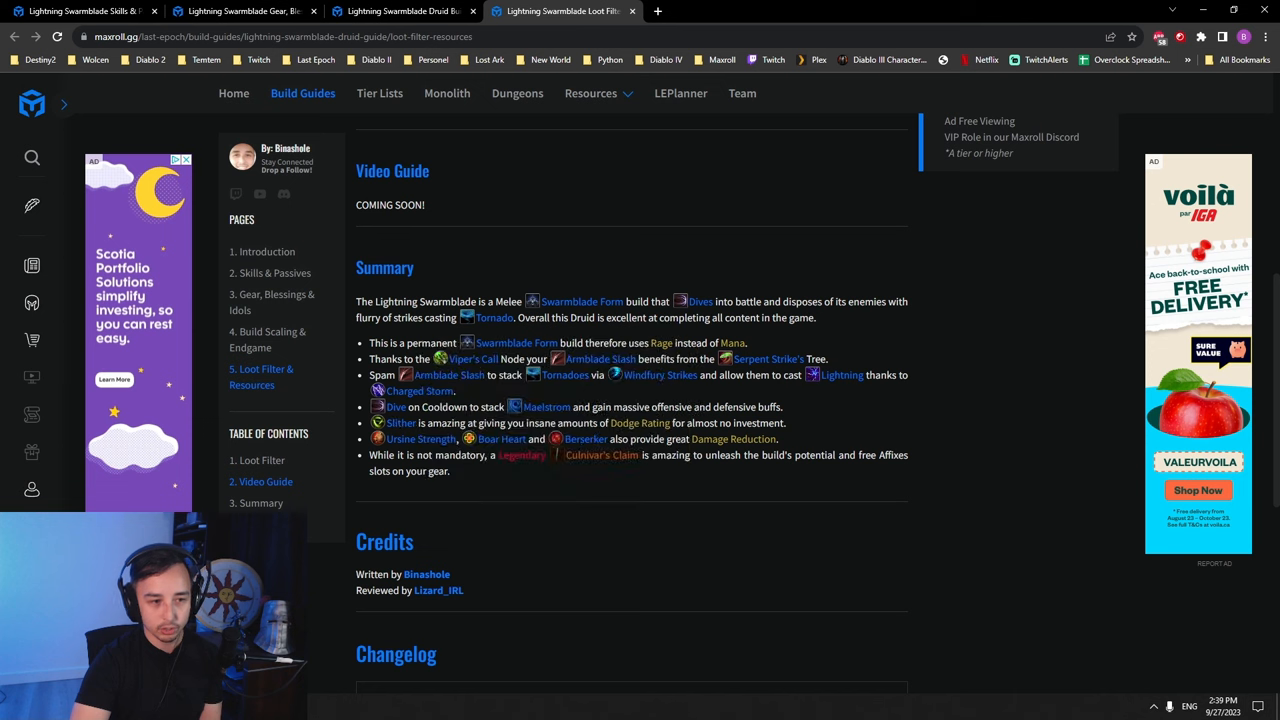
pyautogui.moveTo(472, 360)
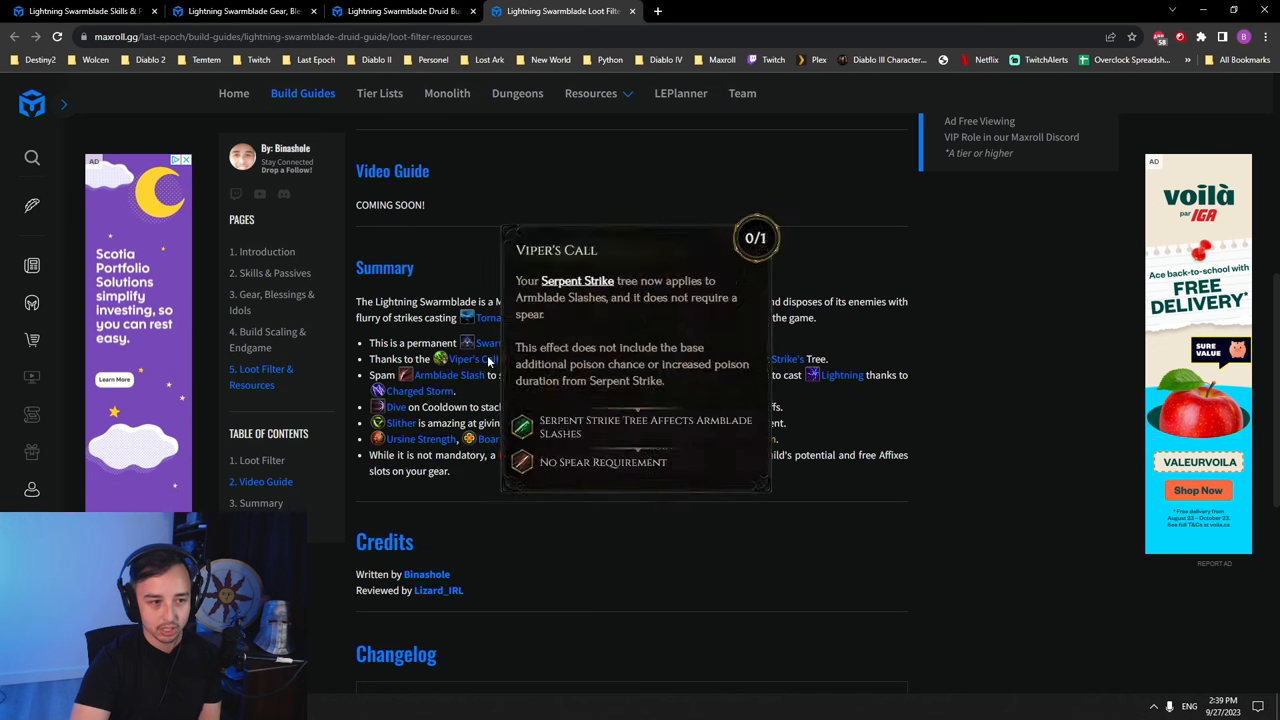
pyautogui.moveTo(490, 360)
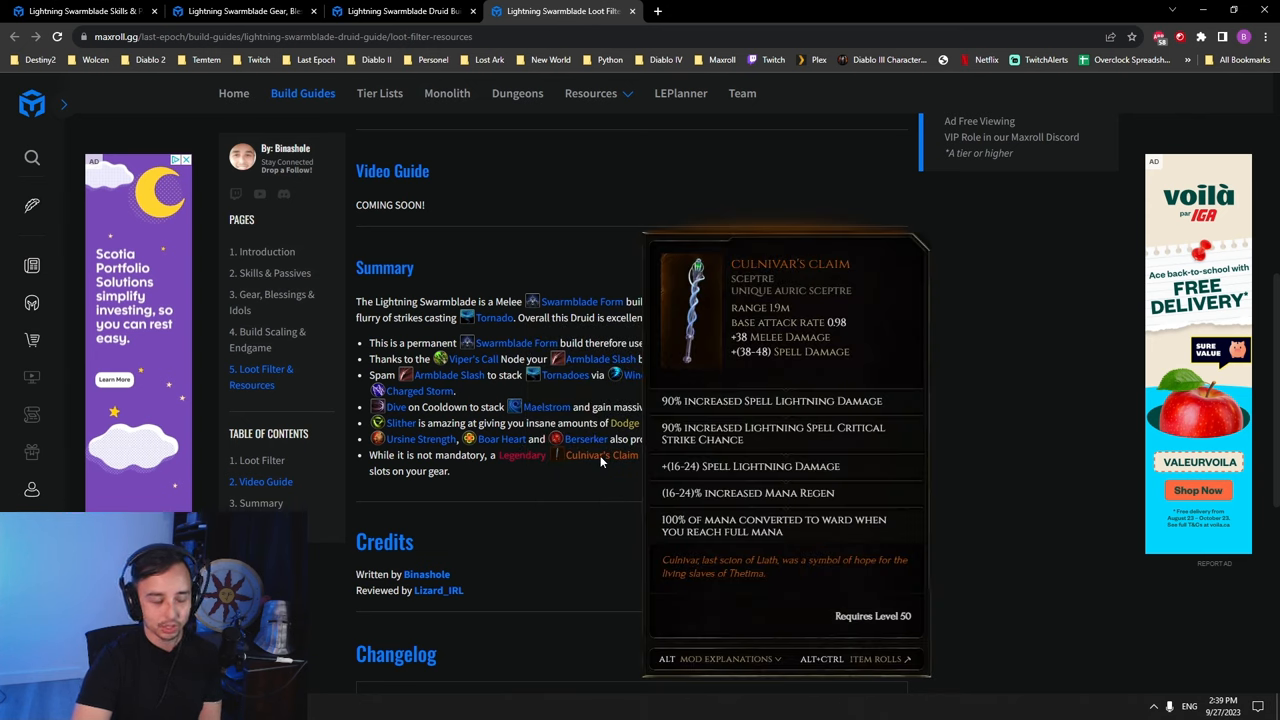
pyautogui.moveTo(628, 488)
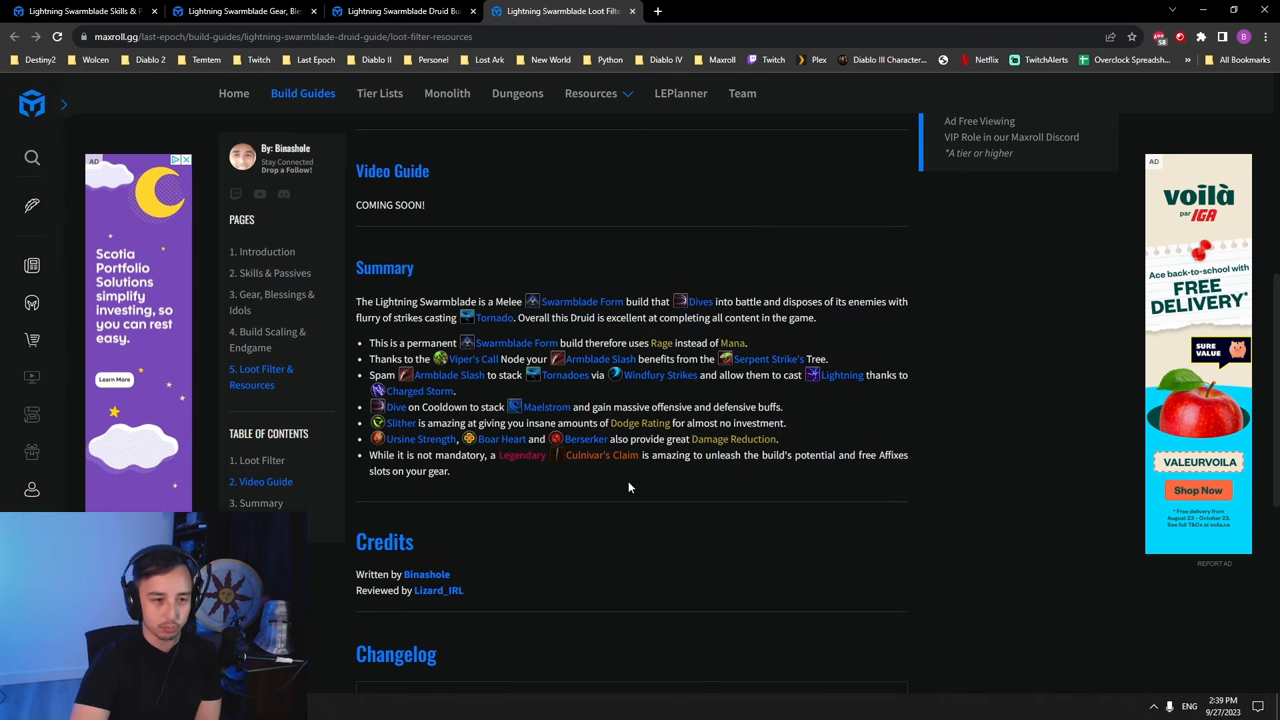